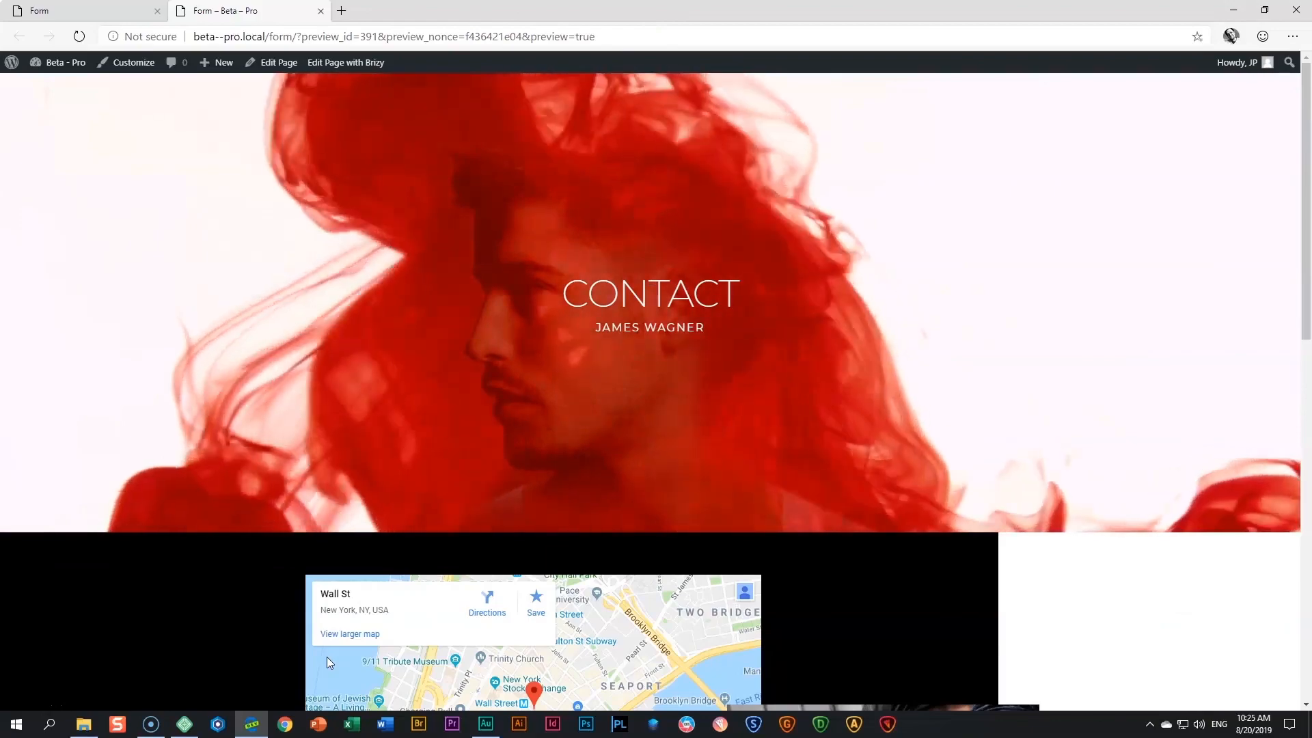
- Drop a new Form element into the empty left column below Contact My Agent
{"action": "scroll", "scroll_direction": "down", "scroll_amount": 3}
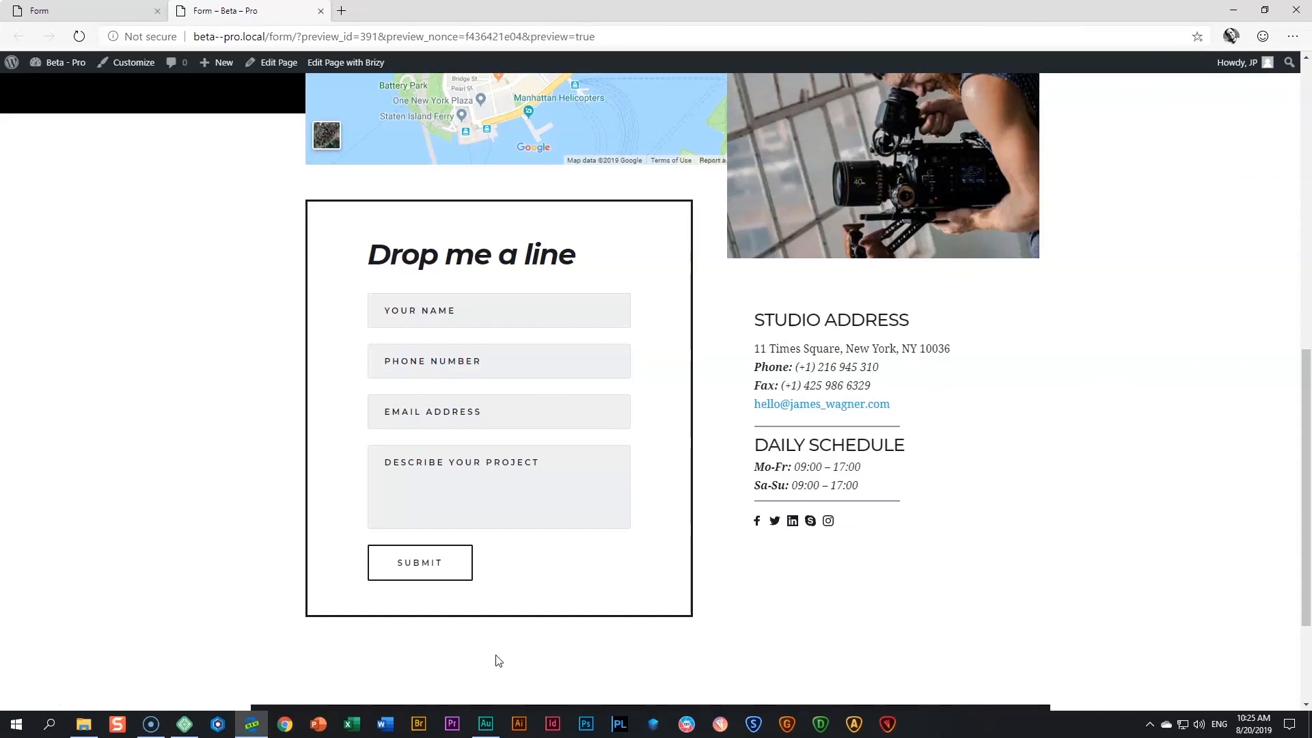
{"action": "left_click", "coordinate": [346, 63]}
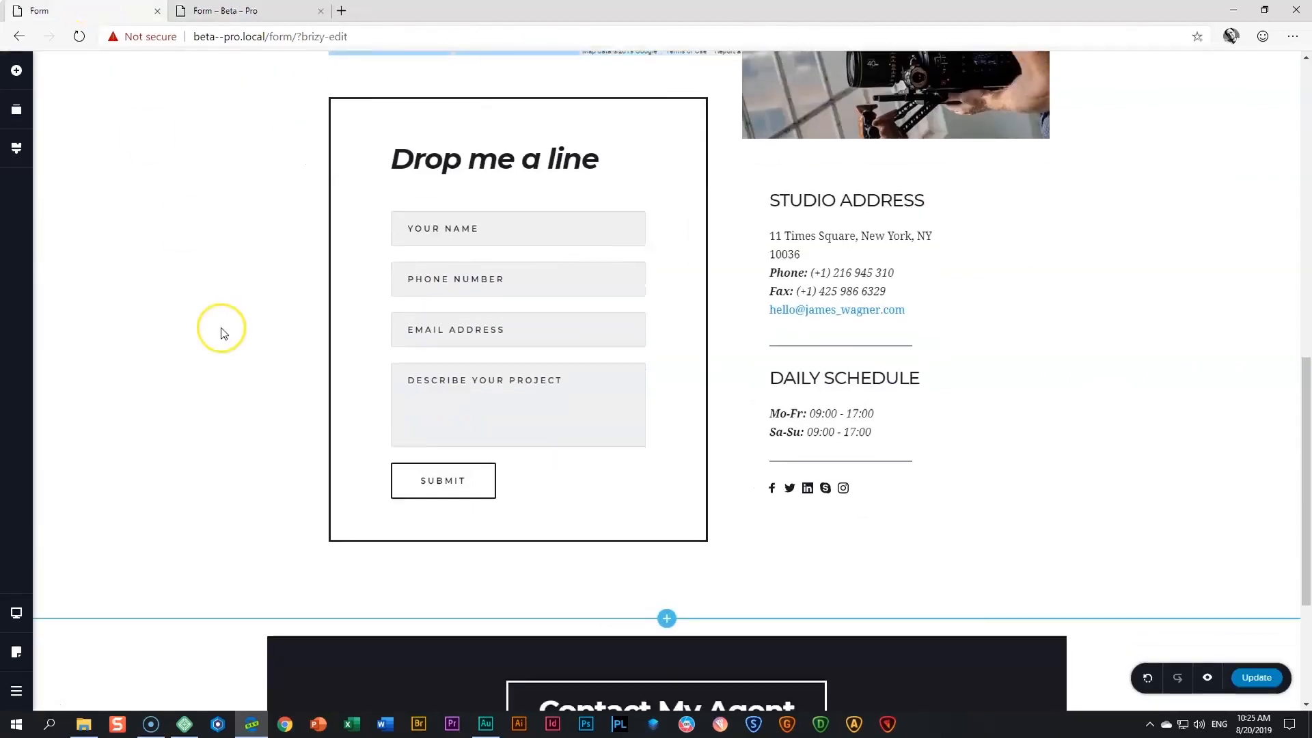
{"action": "left_click", "coordinate": [667, 619]}
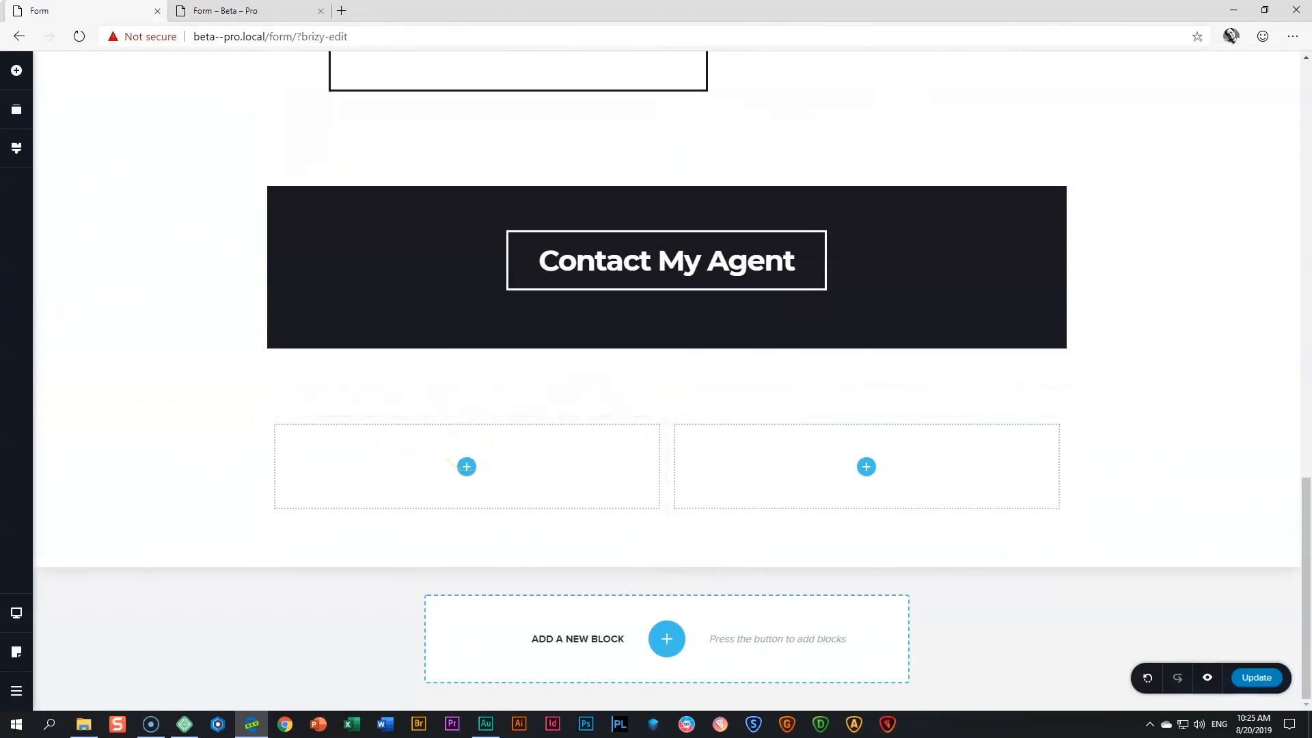
{"action": "left_click", "coordinate": [14, 72]}
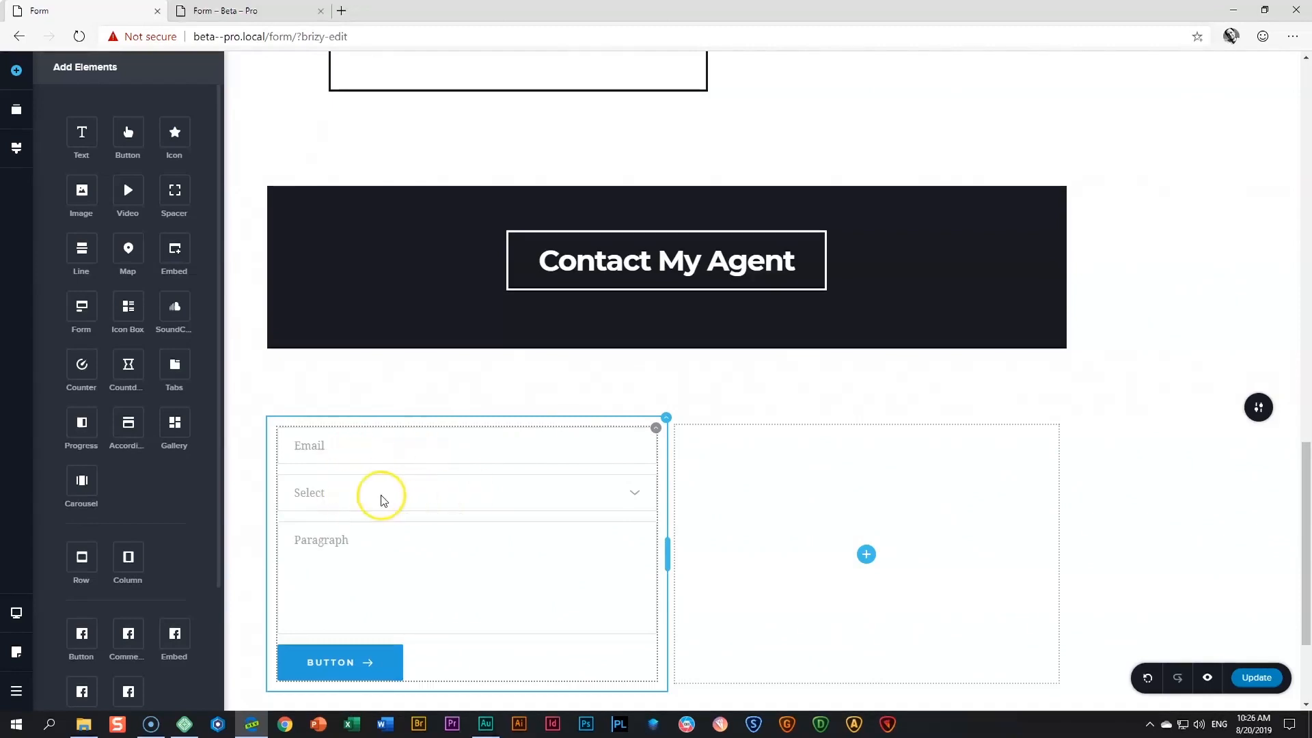
{"action": "mouse_move", "coordinate": [402, 445]}
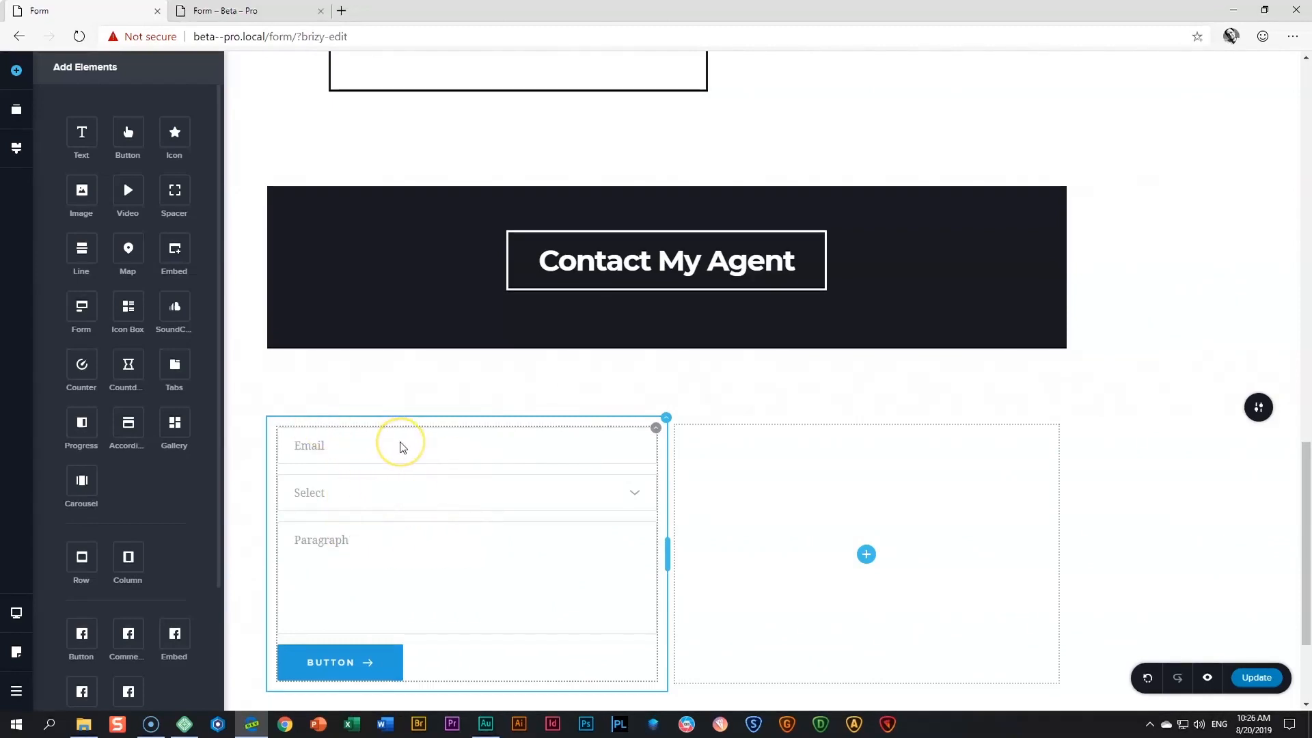
{"action": "mouse_move", "coordinate": [306, 445]}
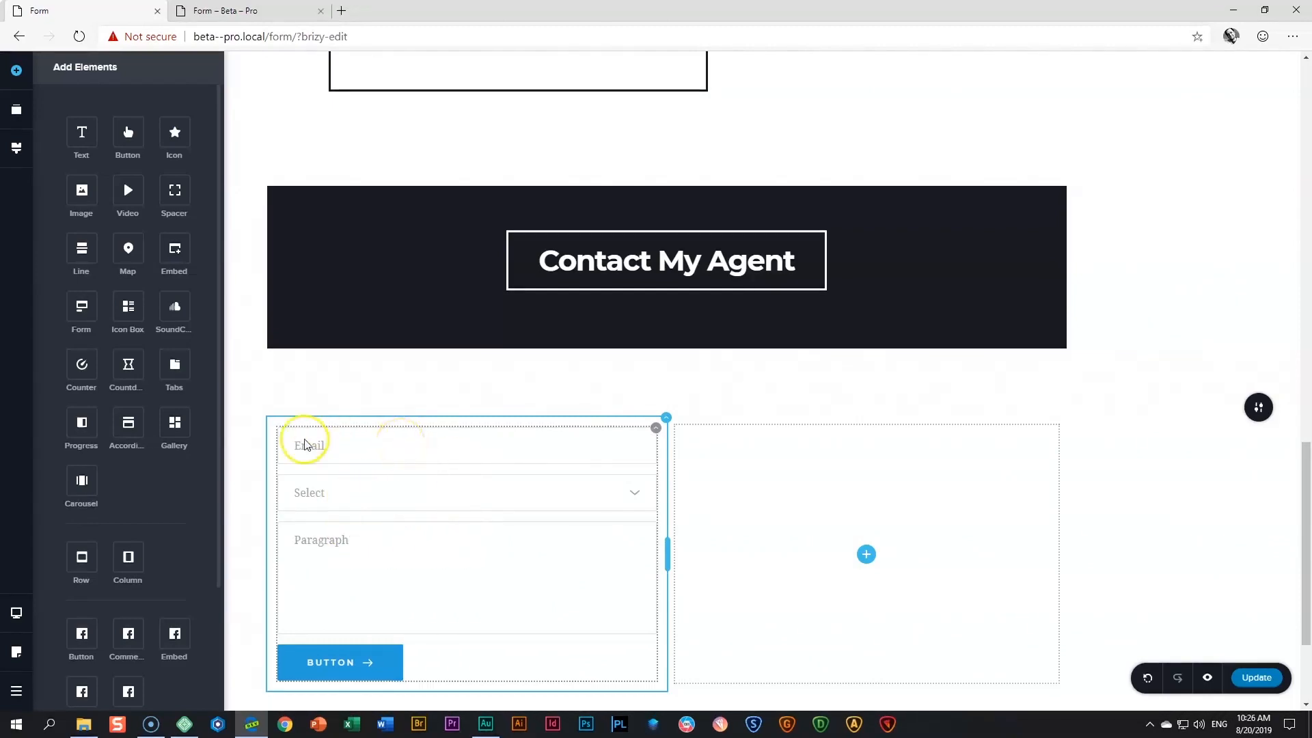
- Relabel the first field 'Email Address' and confirm it stays a required Email field
{"action": "left_click", "coordinate": [309, 445]}
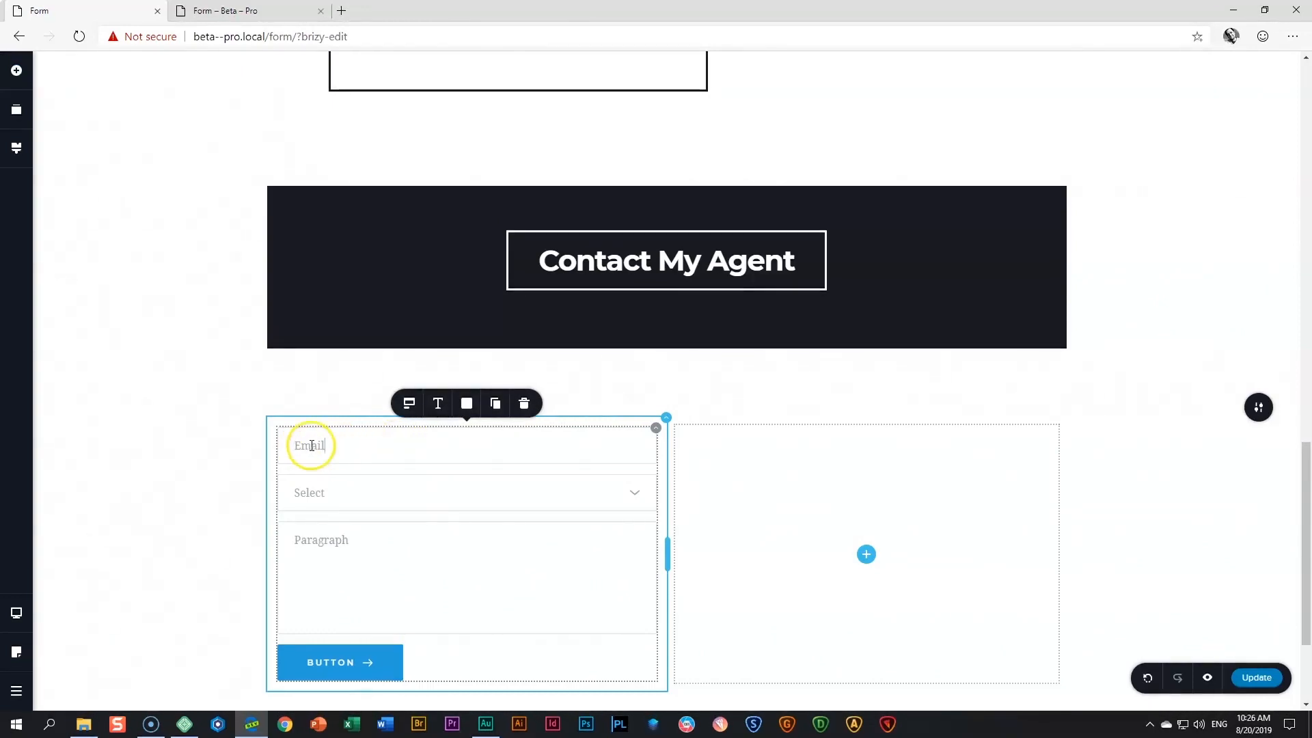
{"action": "double_click", "coordinate": [308, 446]}
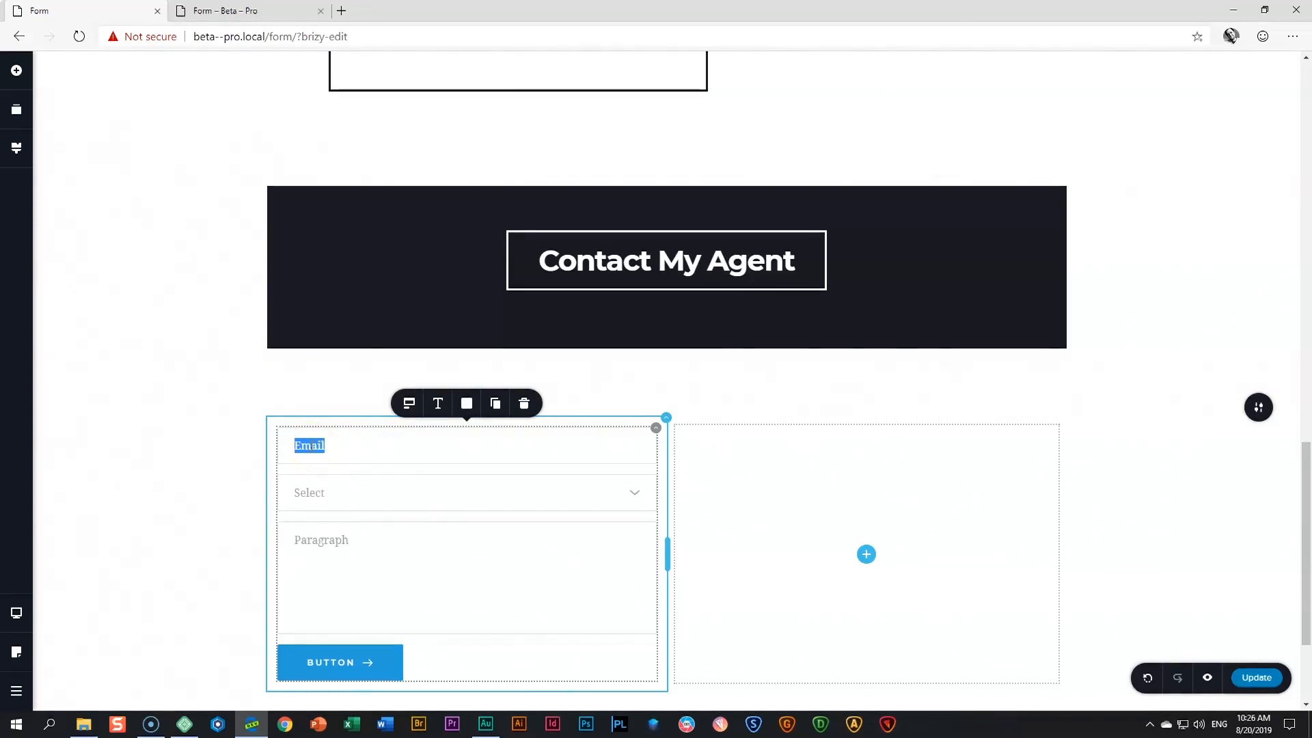
{"action": "type", "text": "Email A"}
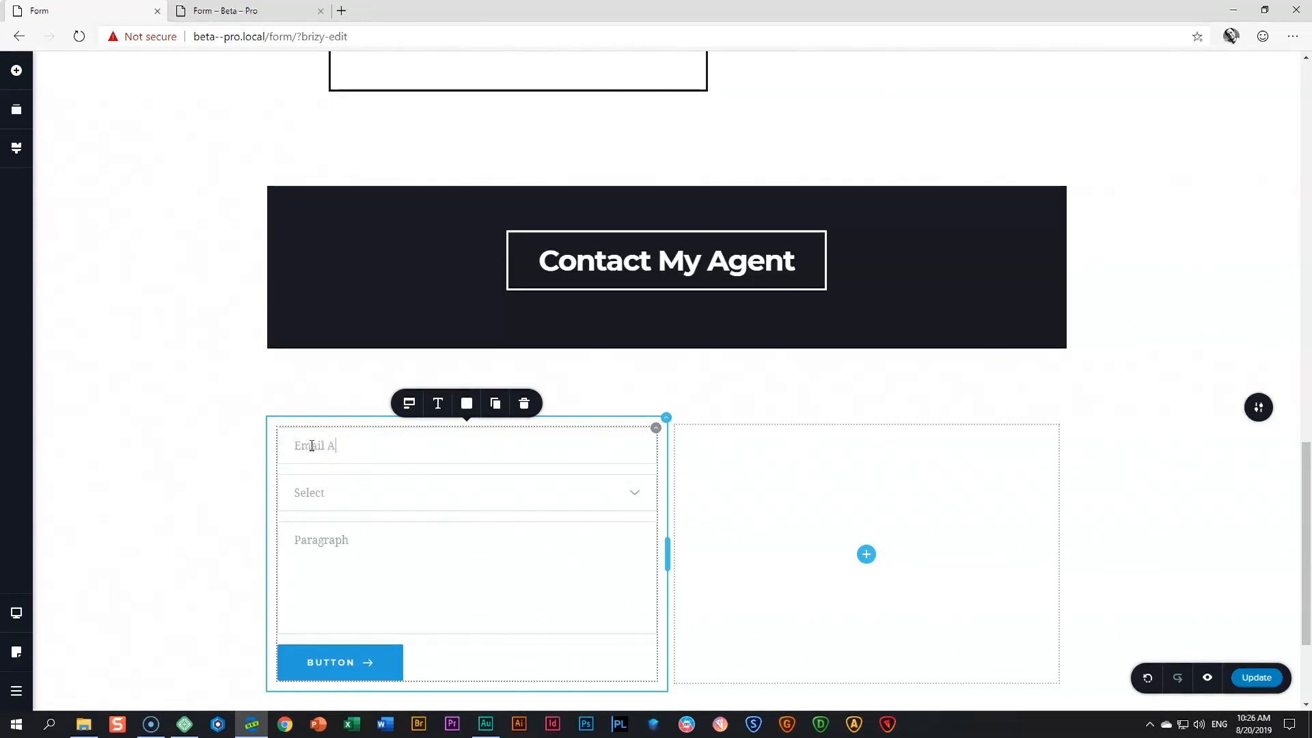
{"action": "type", "text": "ddress"}
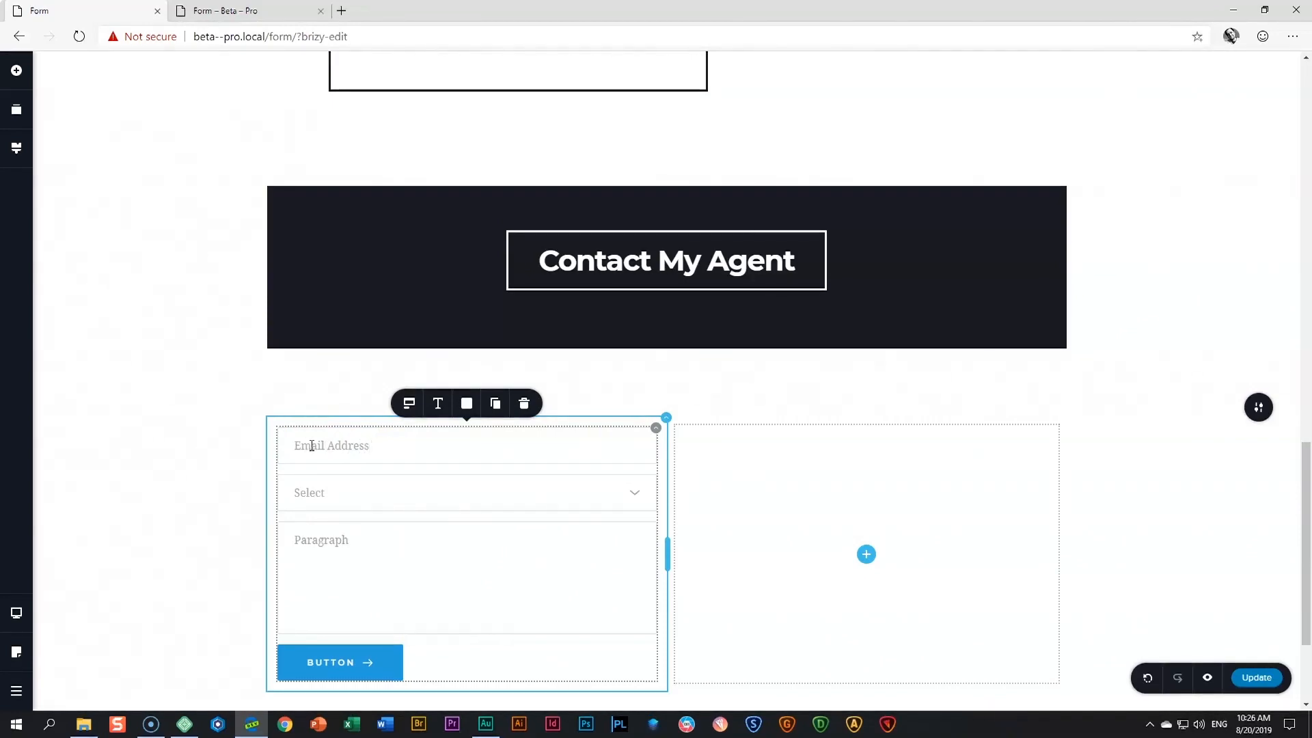
{"action": "mouse_move", "coordinate": [408, 403]}
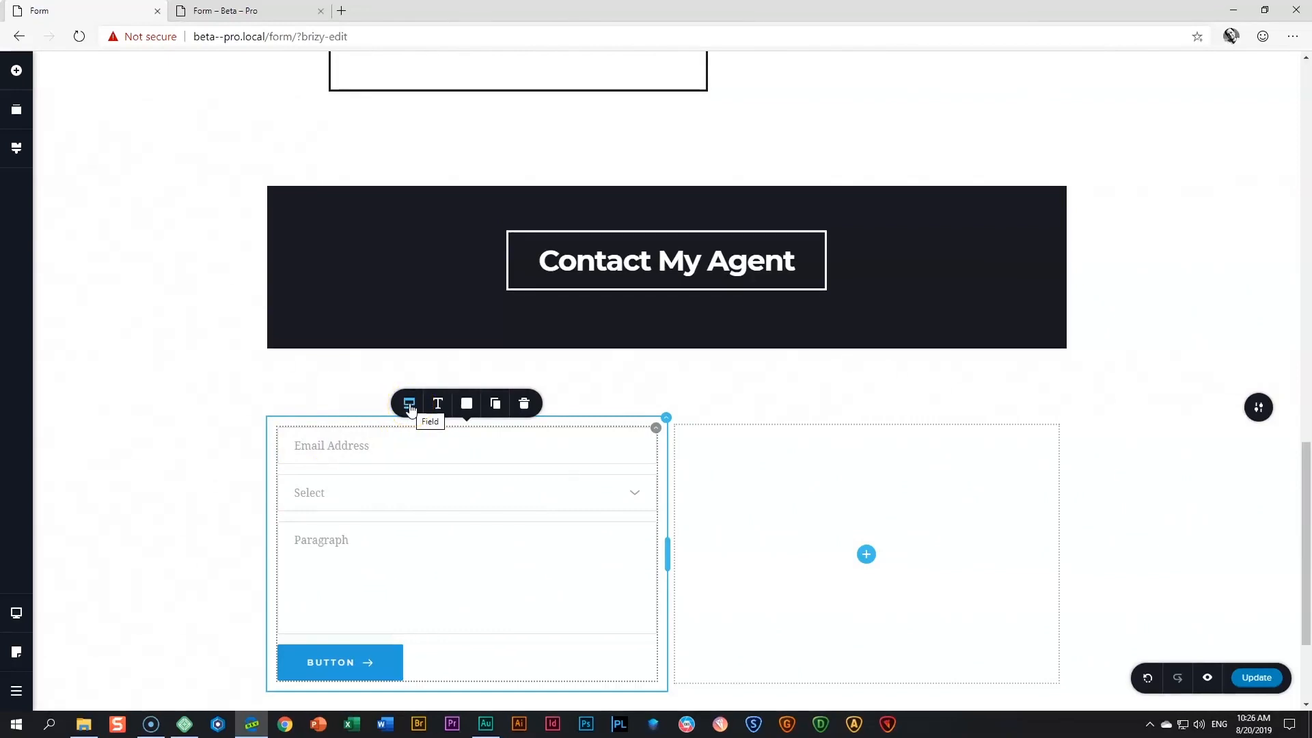
{"action": "left_click", "coordinate": [407, 403]}
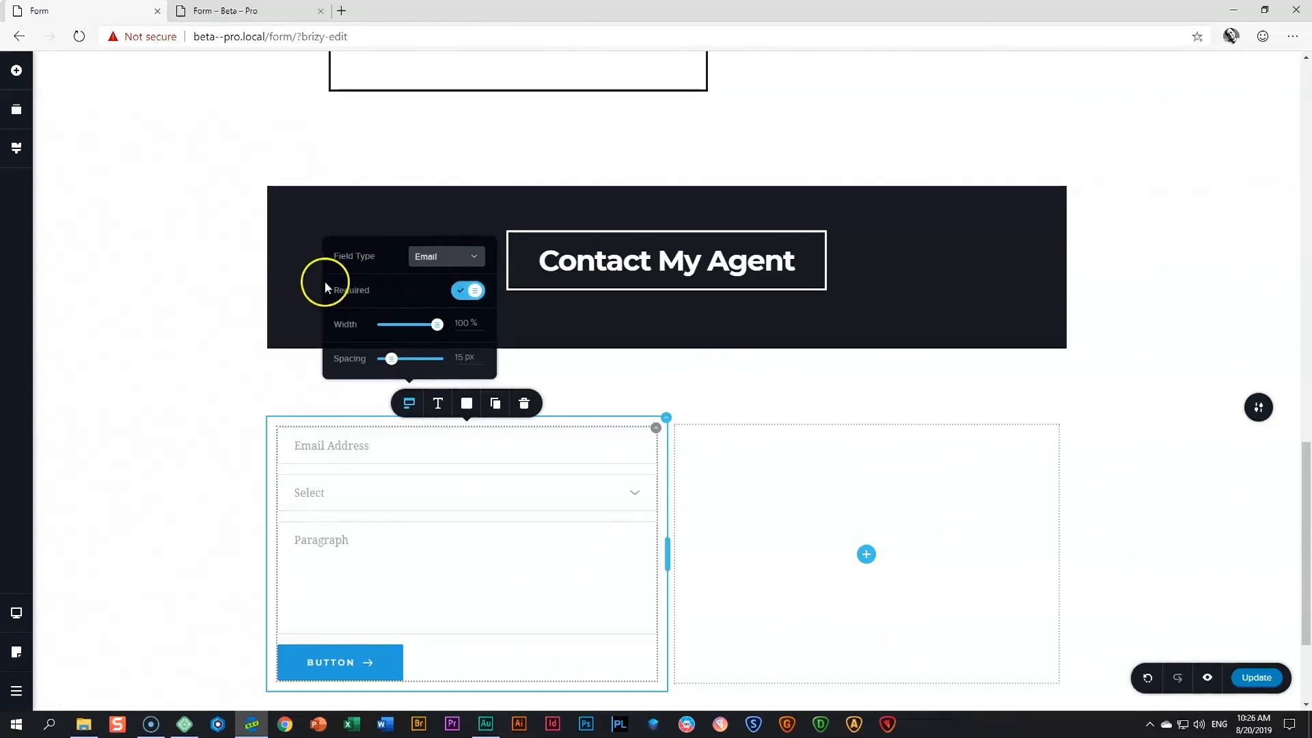
{"action": "mouse_move", "coordinate": [385, 292]}
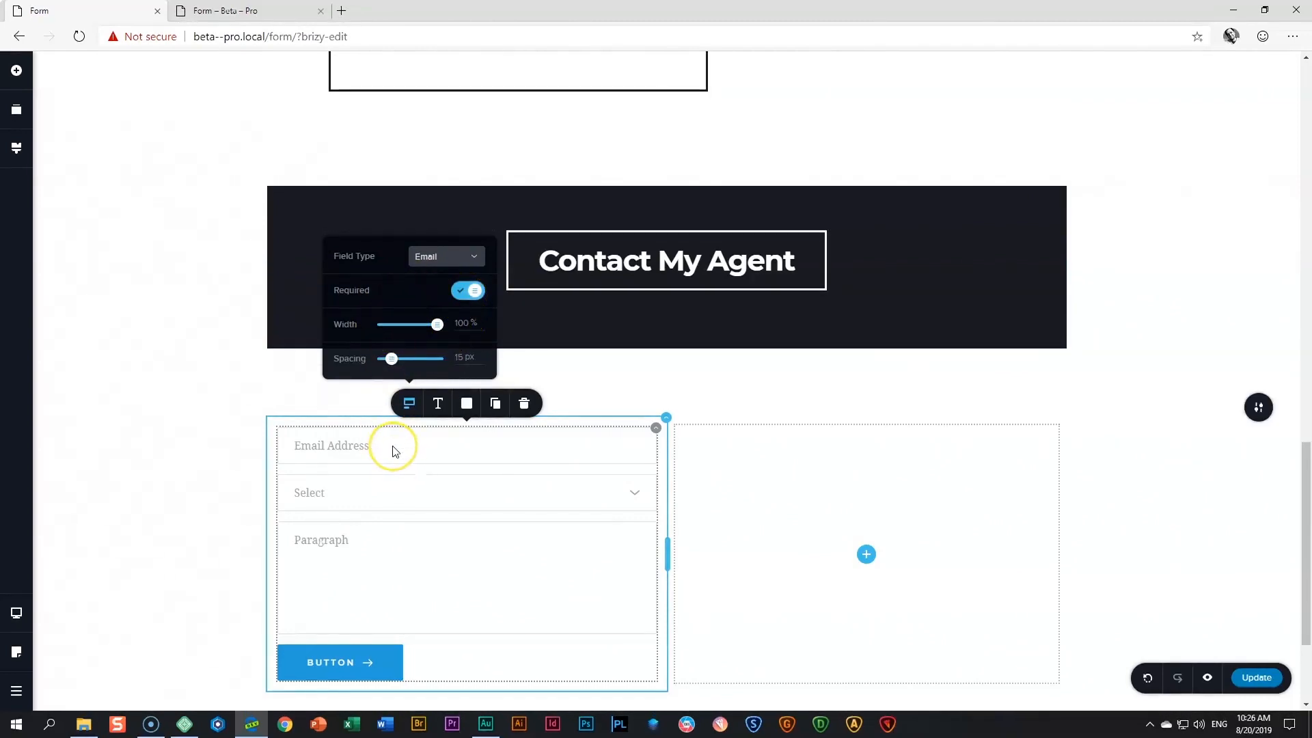
{"action": "mouse_move", "coordinate": [394, 451]}
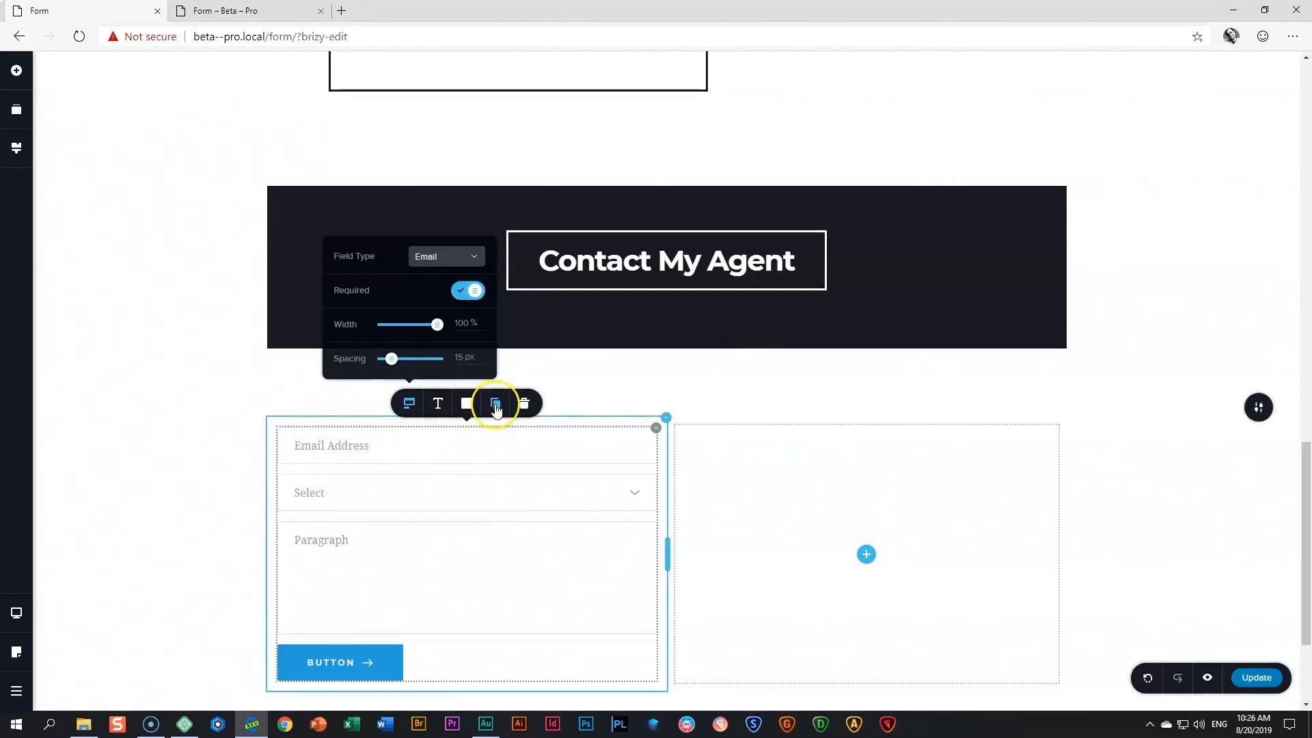
- Create a half-width required text field 'Name' above Email Address and duplicate it alongside
{"action": "left_click", "coordinate": [495, 403]}
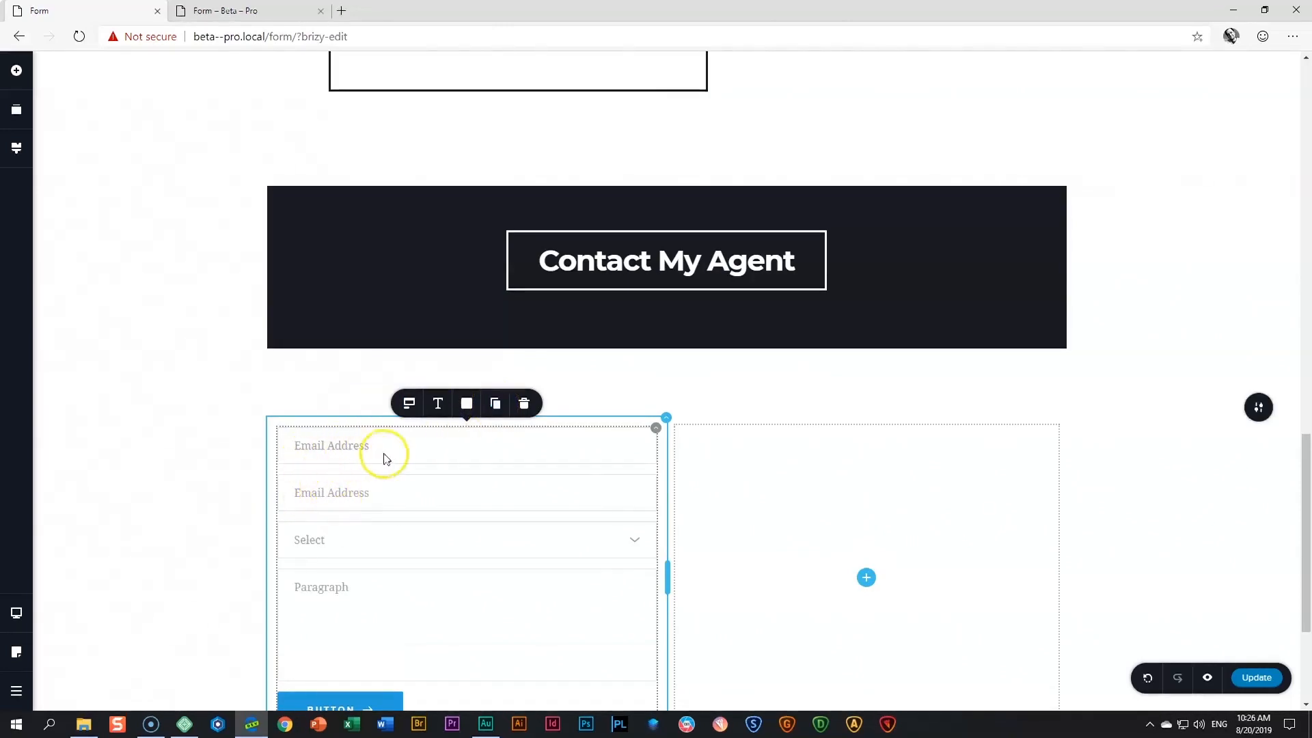
{"action": "mouse_move", "coordinate": [349, 451]}
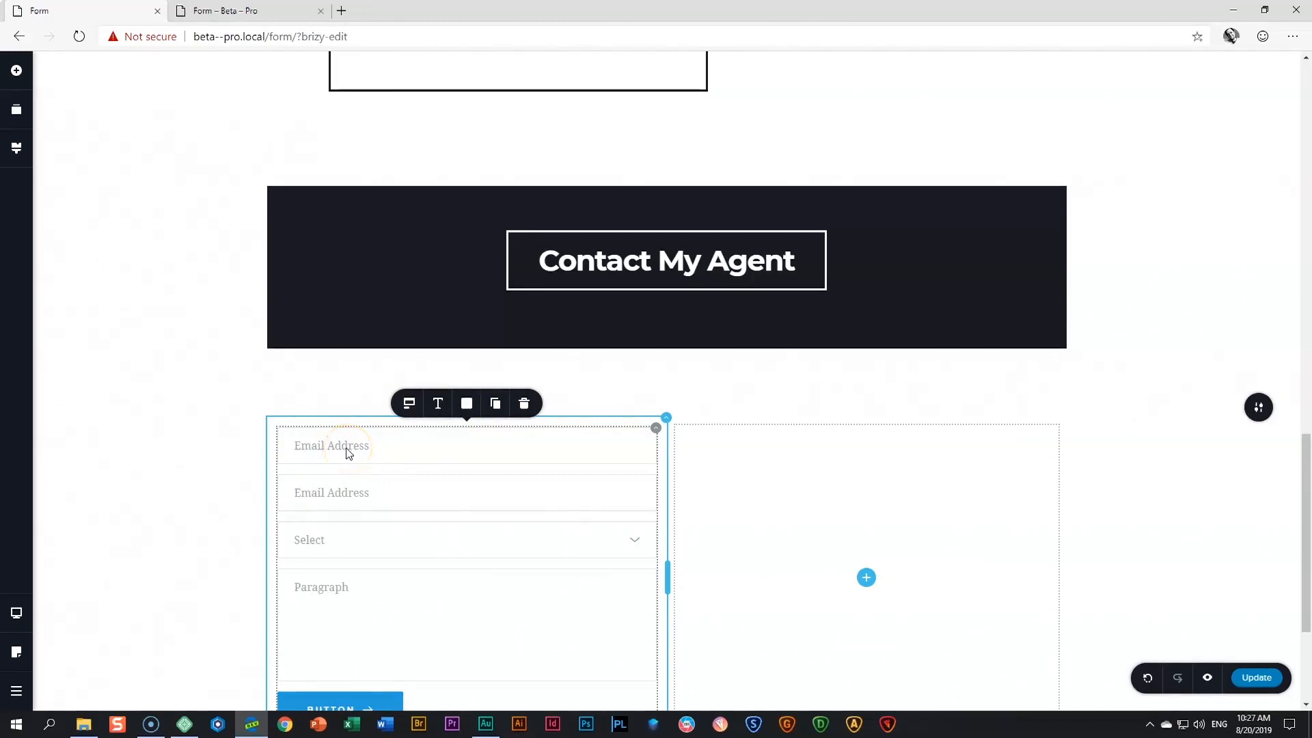
{"action": "double_click", "coordinate": [331, 445]}
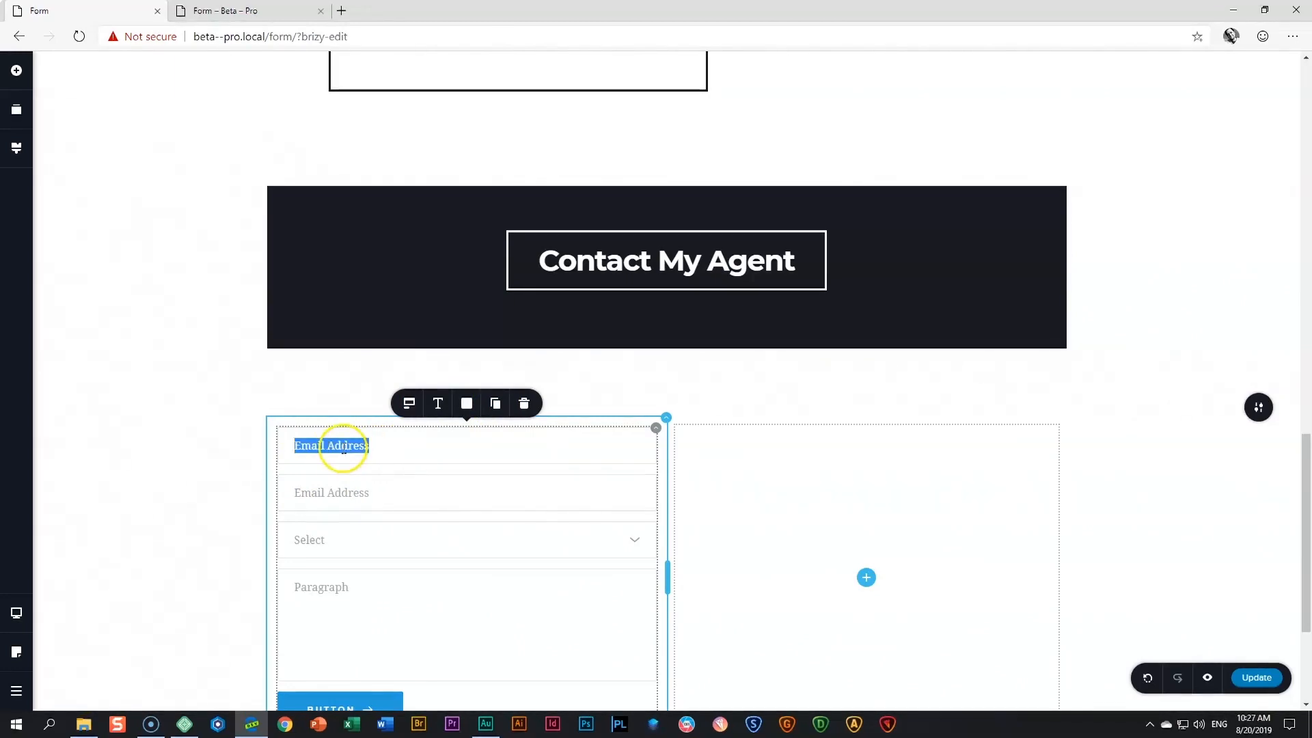
{"action": "type", "text": "Na"}
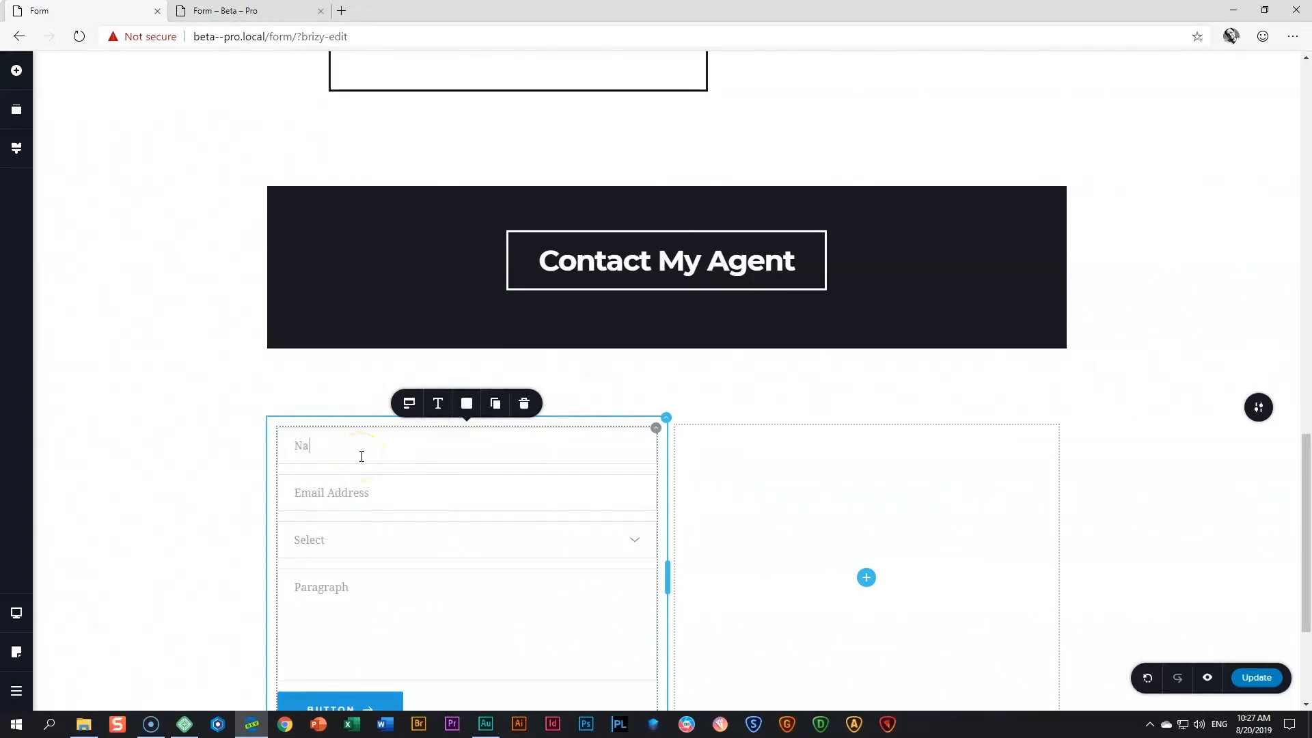
{"action": "type", "text": "me"}
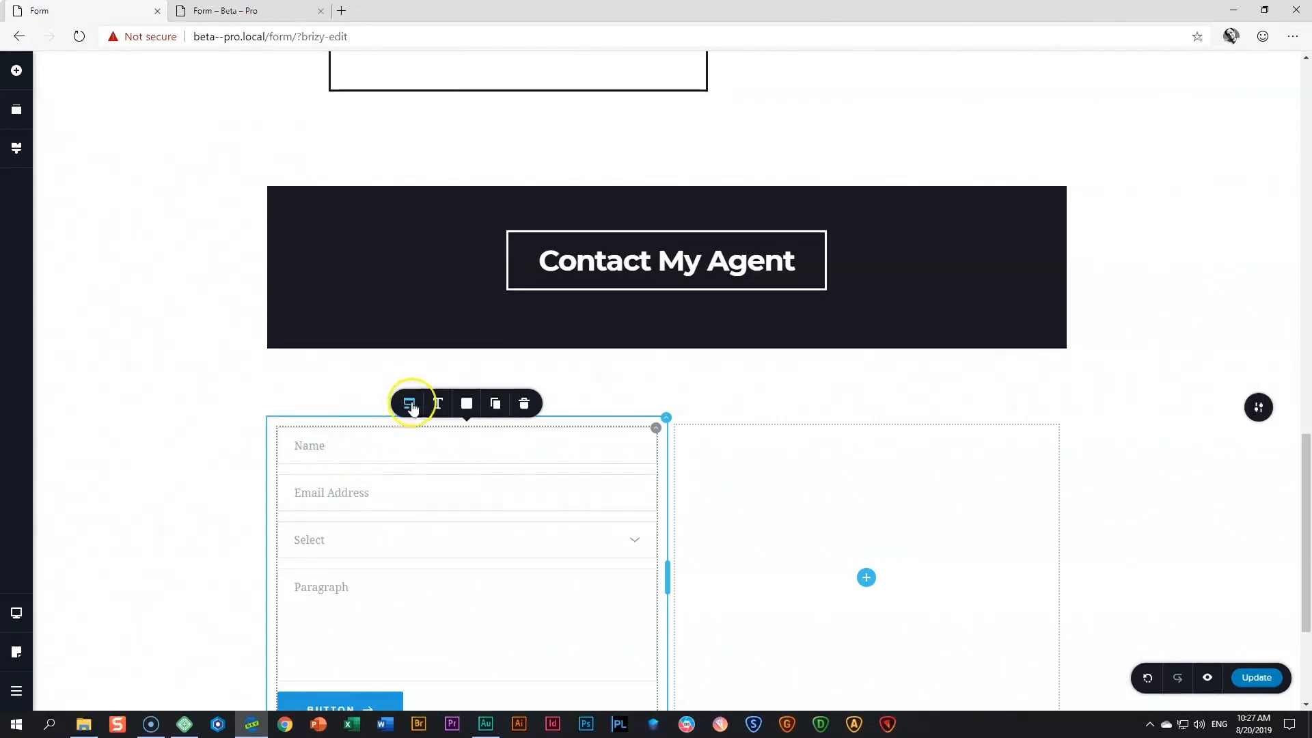
{"action": "left_click", "coordinate": [409, 403]}
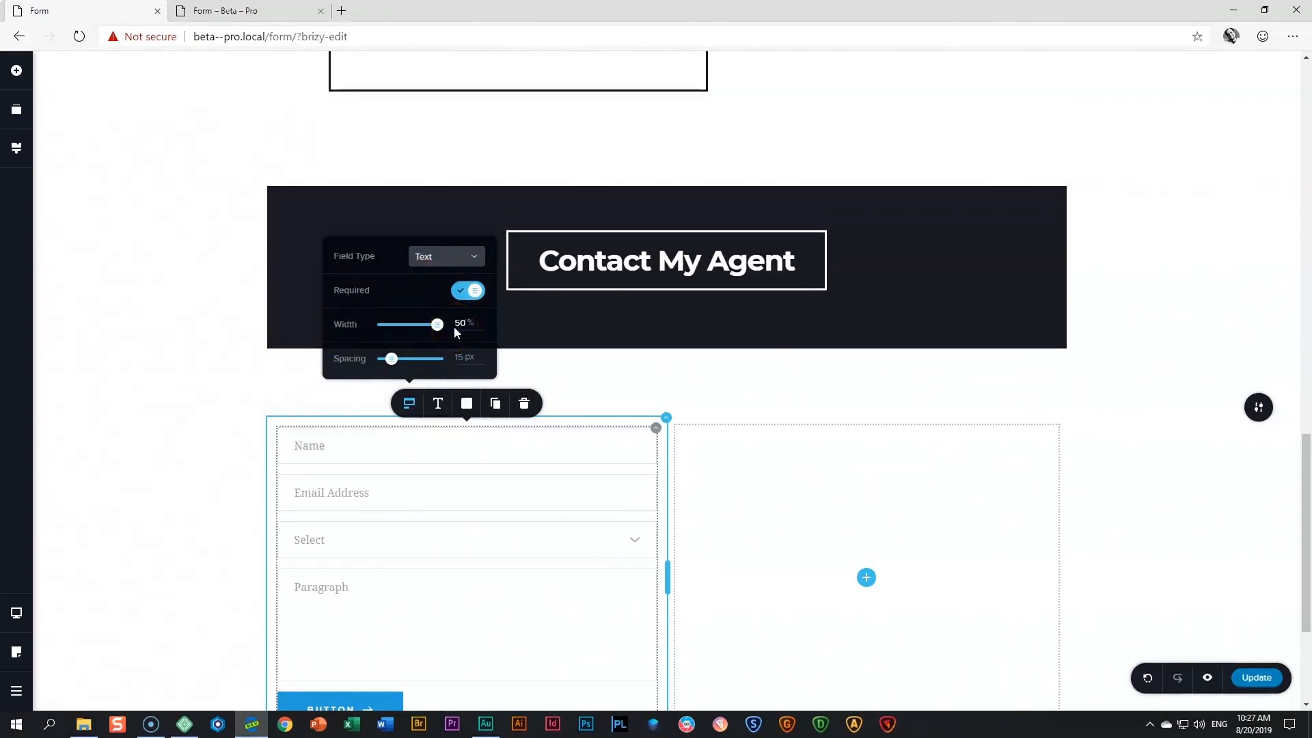
{"action": "left_click_drag", "start_coordinate": [434, 323], "coordinate": [409, 323]}
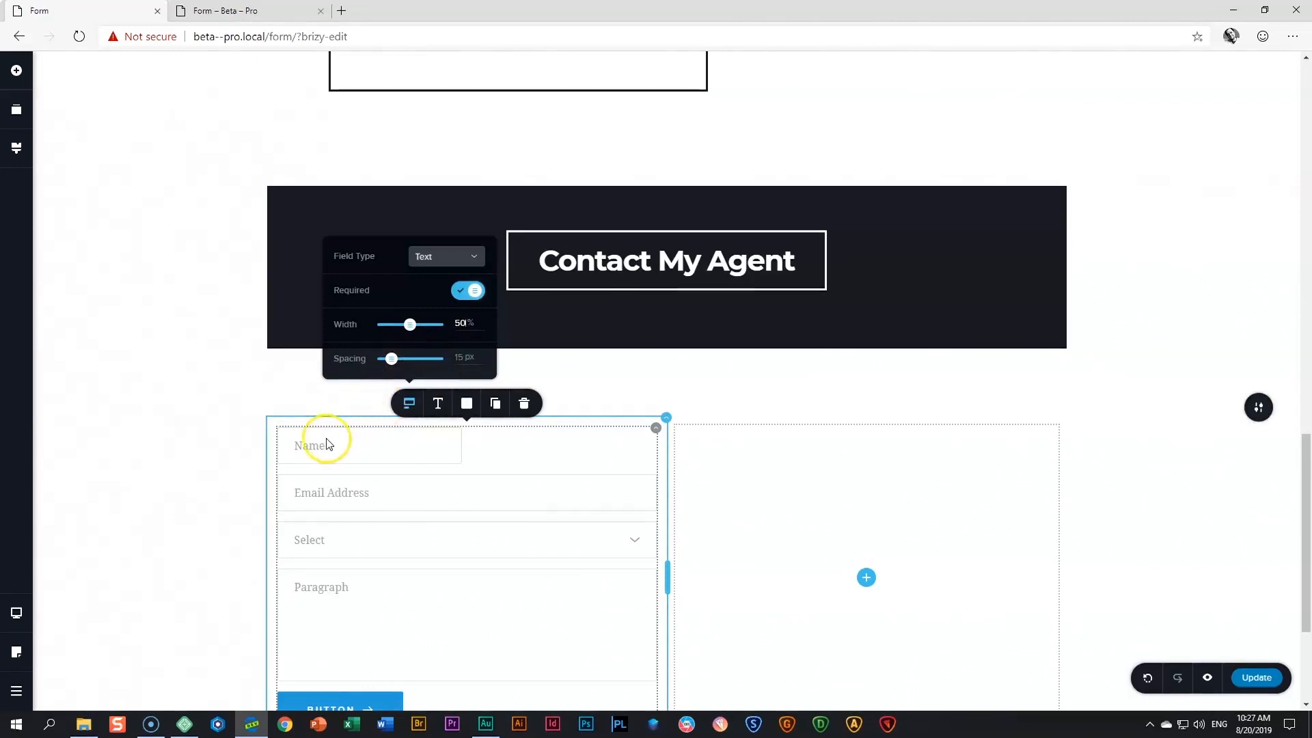
{"action": "left_click", "coordinate": [495, 403]}
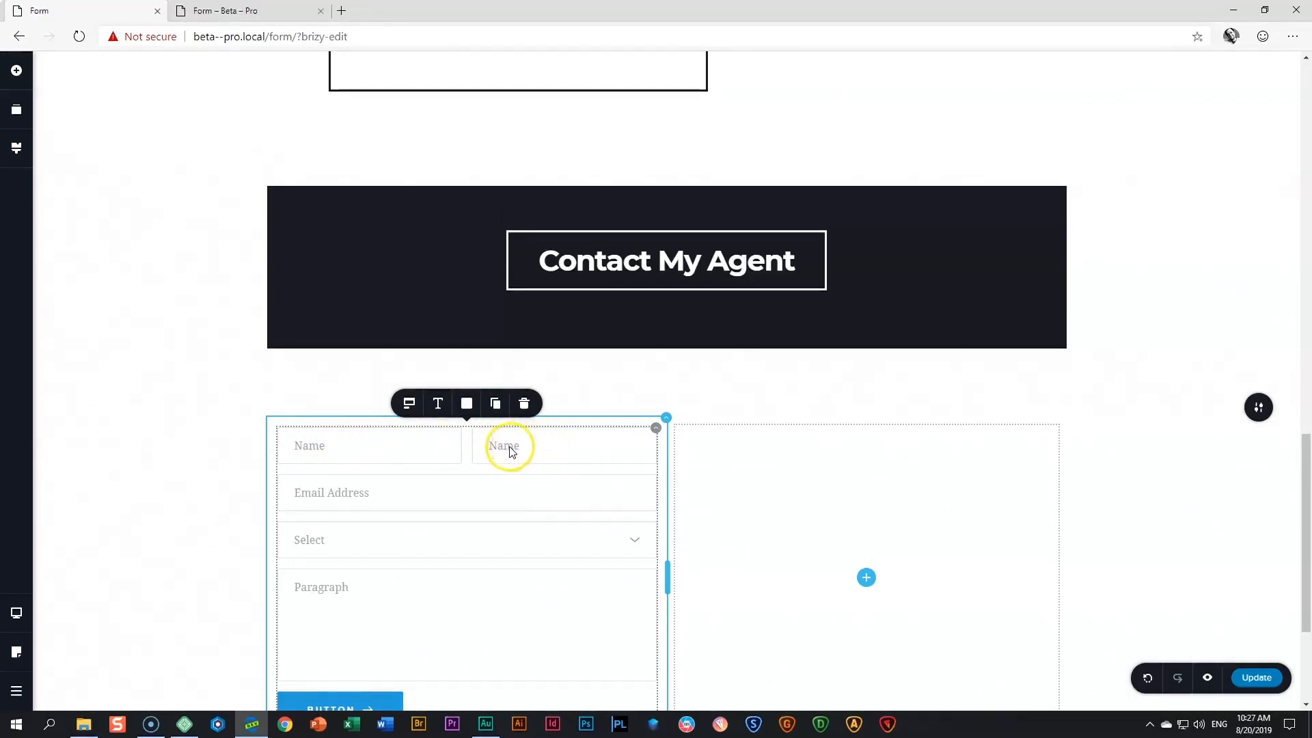
{"action": "mouse_move", "coordinate": [510, 448]}
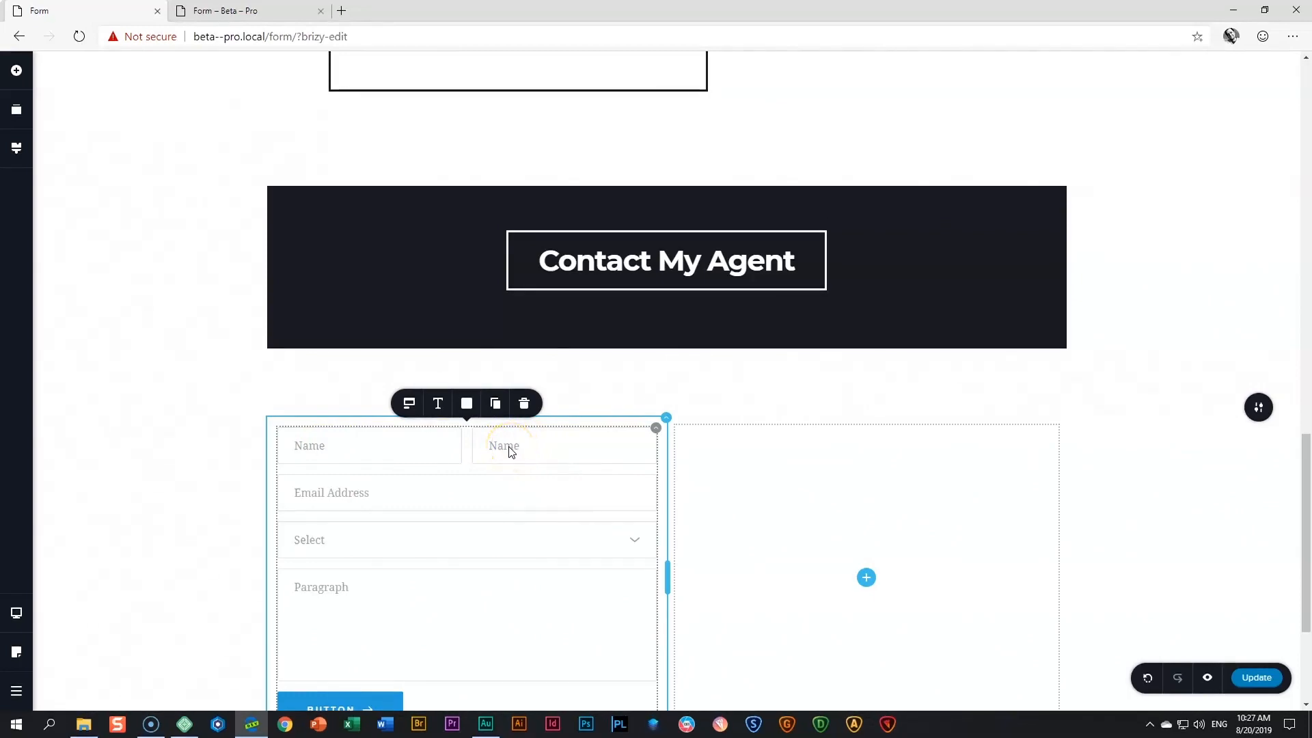
- Relabel the second half-width Name field as 'Surname'
{"action": "double_click", "coordinate": [503, 446]}
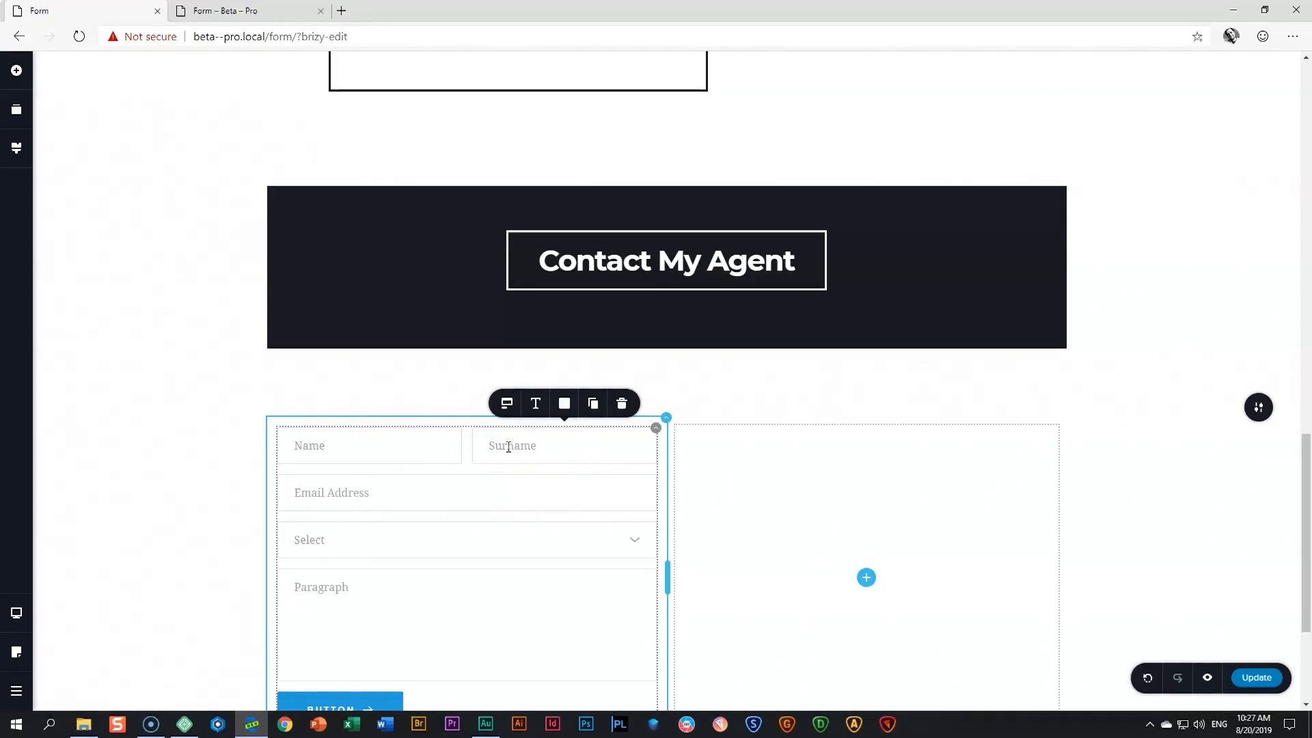
{"action": "left_click", "coordinate": [508, 446]}
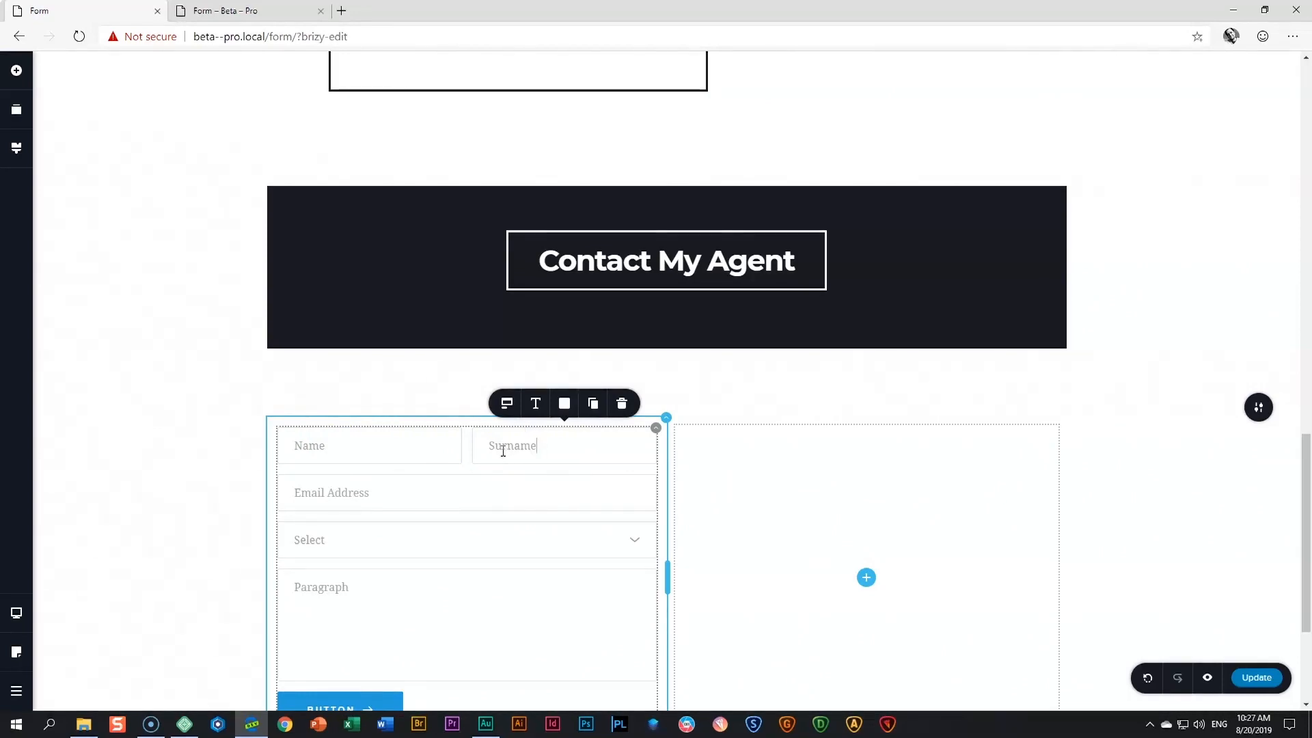
{"action": "scroll", "scroll_direction": "down", "scroll_amount": 3}
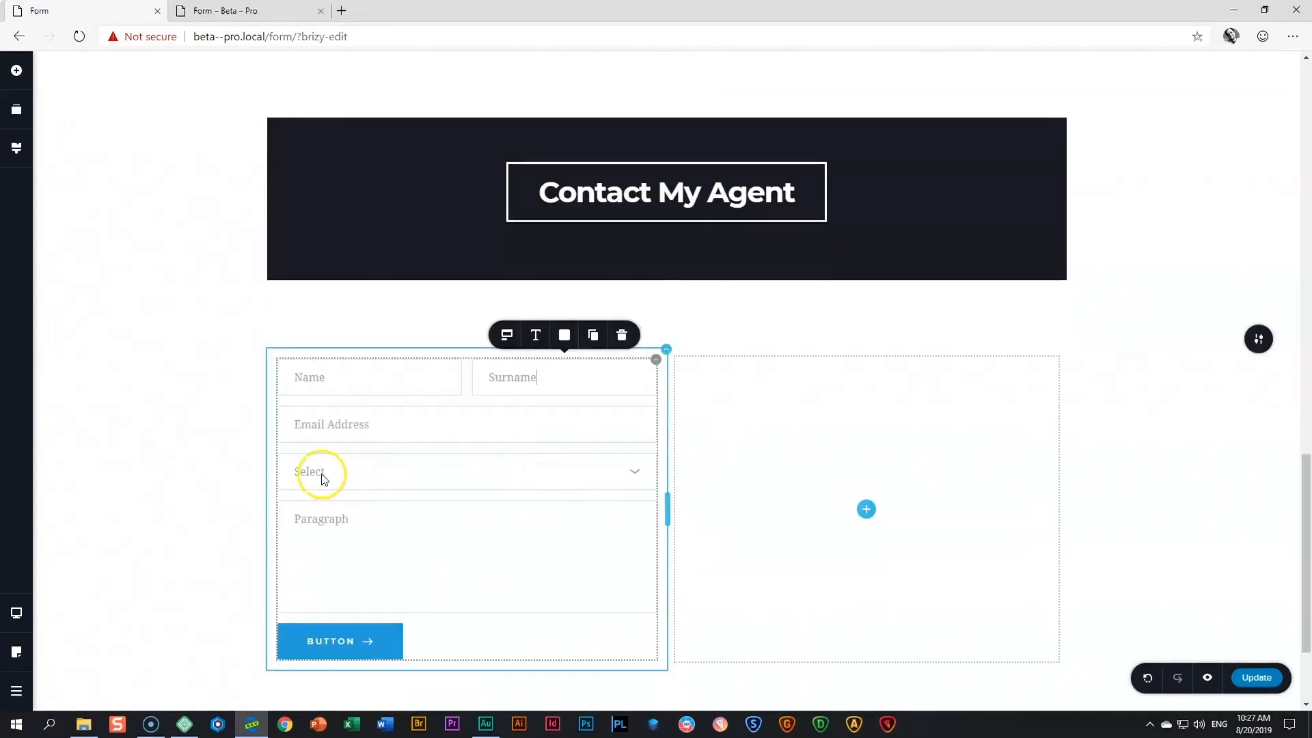
- Label the select field 'Skill Level' with options Beginner, Intermediate and Advanced
{"action": "left_click", "coordinate": [319, 472]}
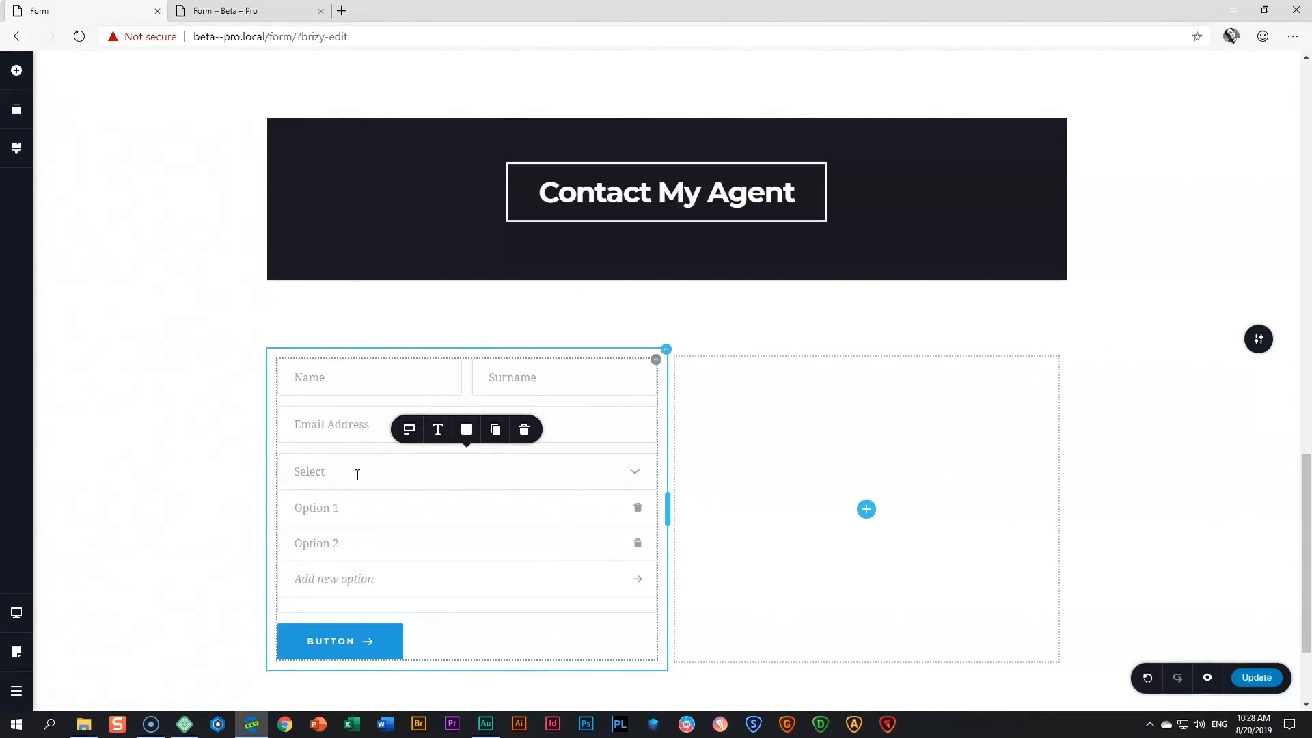
{"action": "left_click", "coordinate": [315, 475]}
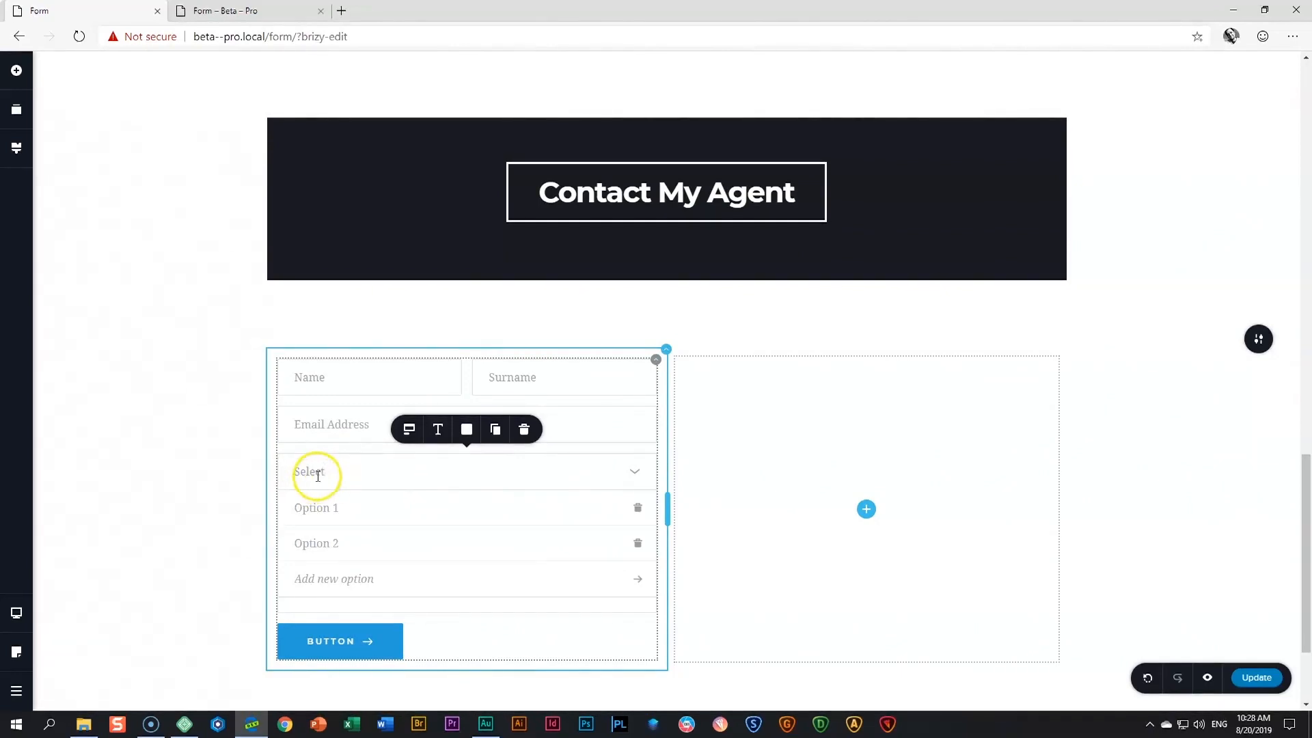
{"action": "double_click", "coordinate": [309, 472]}
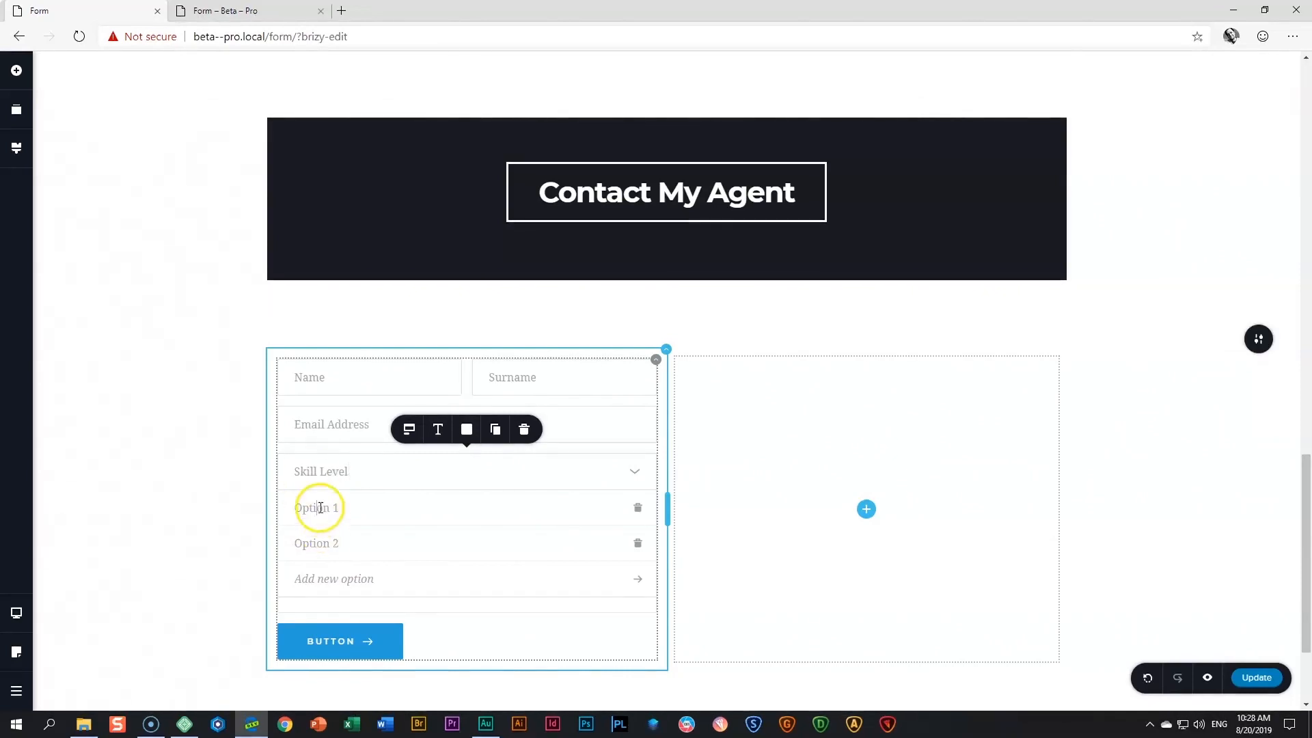
{"action": "type", "text": "Beginner"}
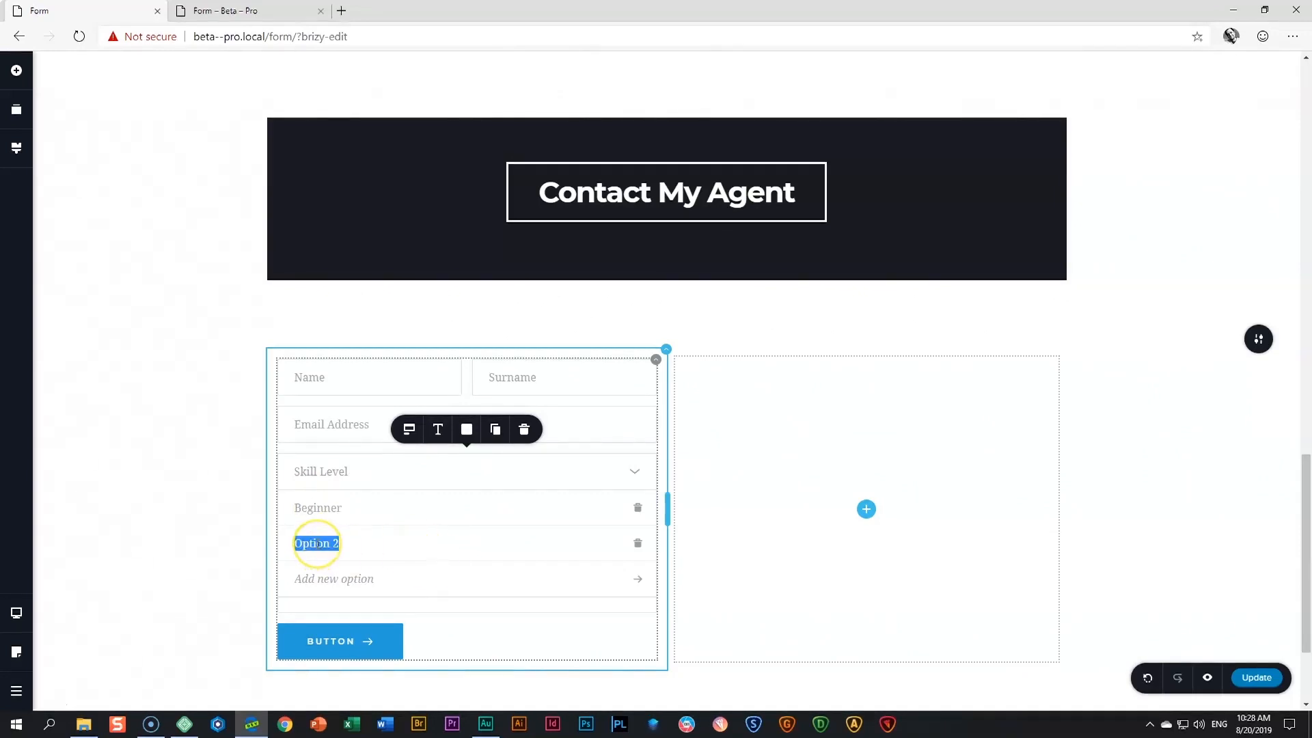
{"action": "type", "text": "Intermediate"}
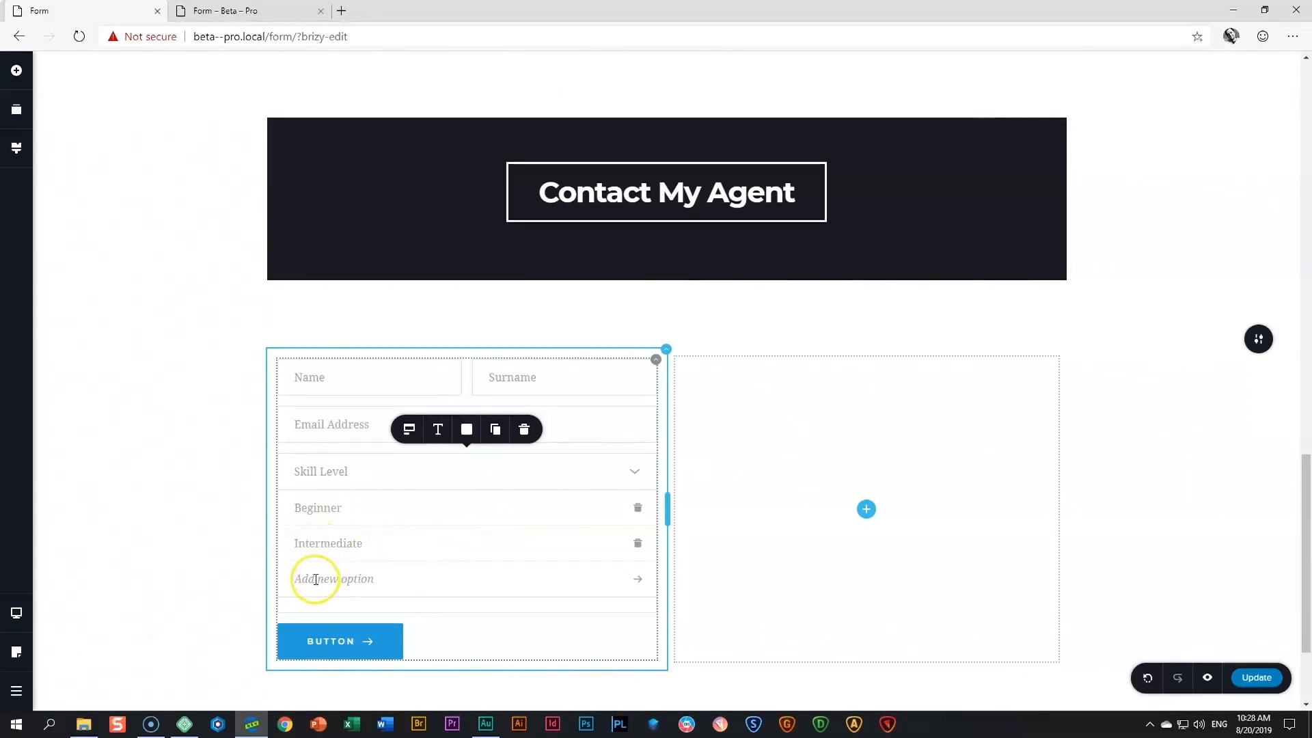
{"action": "type", "text": "Advanced"}
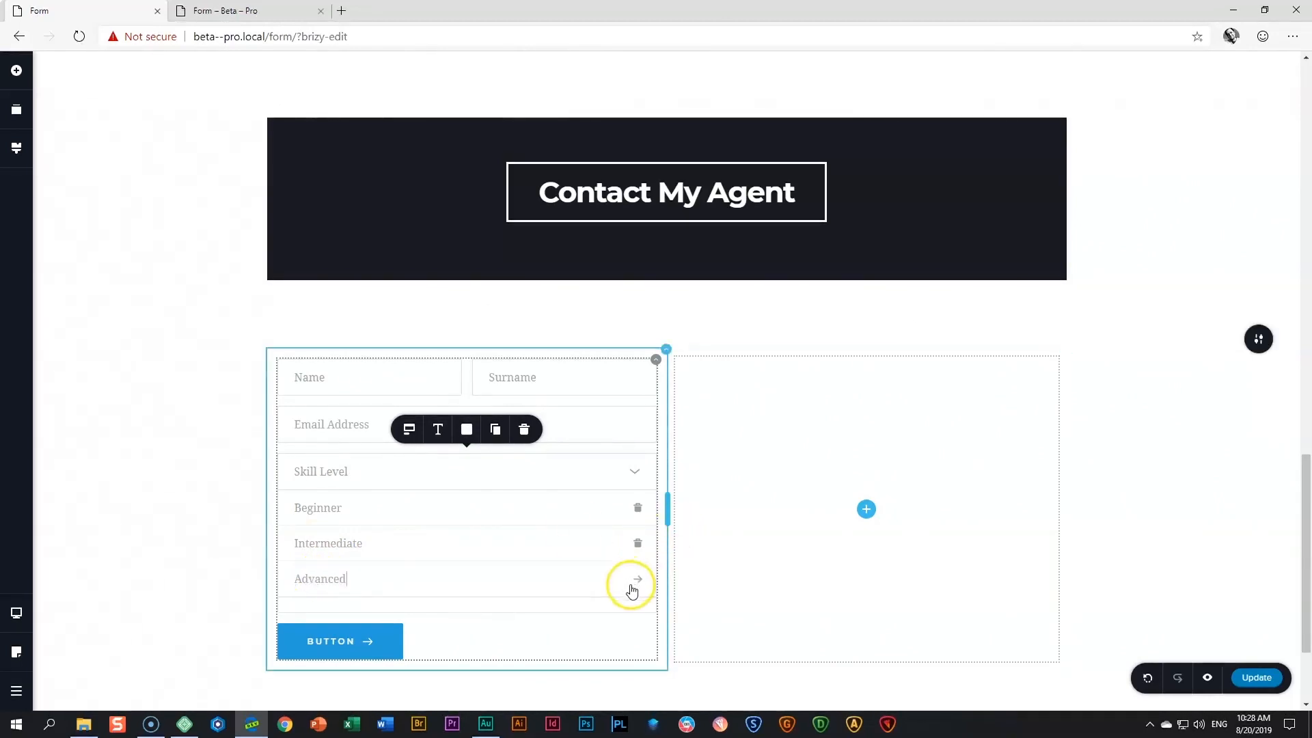
{"action": "left_click", "coordinate": [637, 580]}
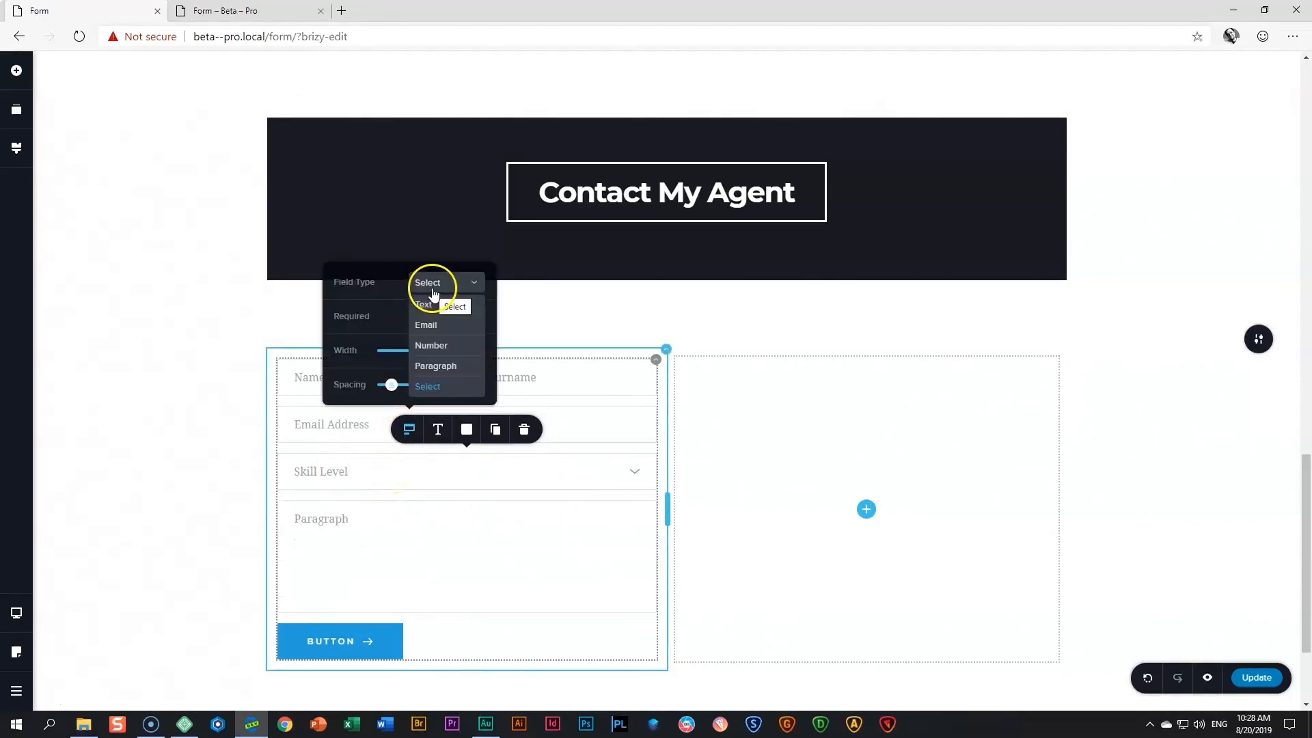
{"action": "mouse_move", "coordinate": [428, 386]}
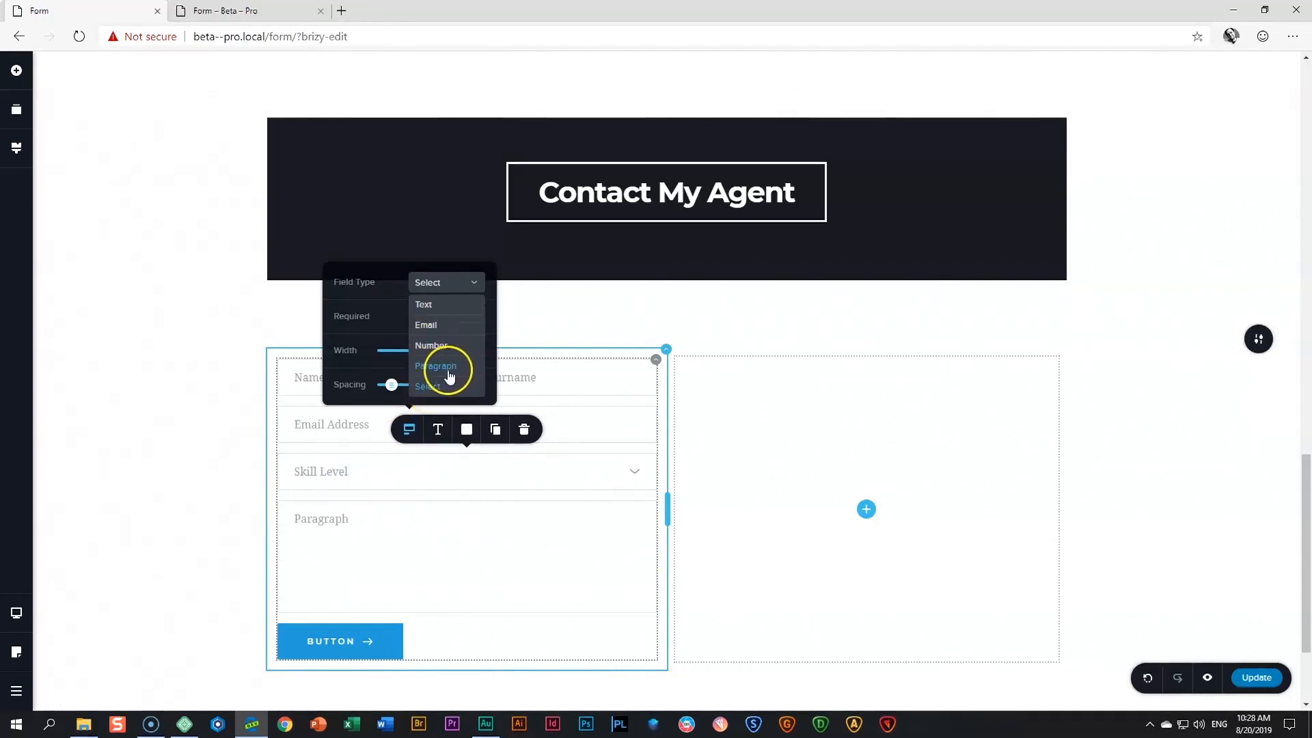
{"action": "mouse_move", "coordinate": [432, 358]}
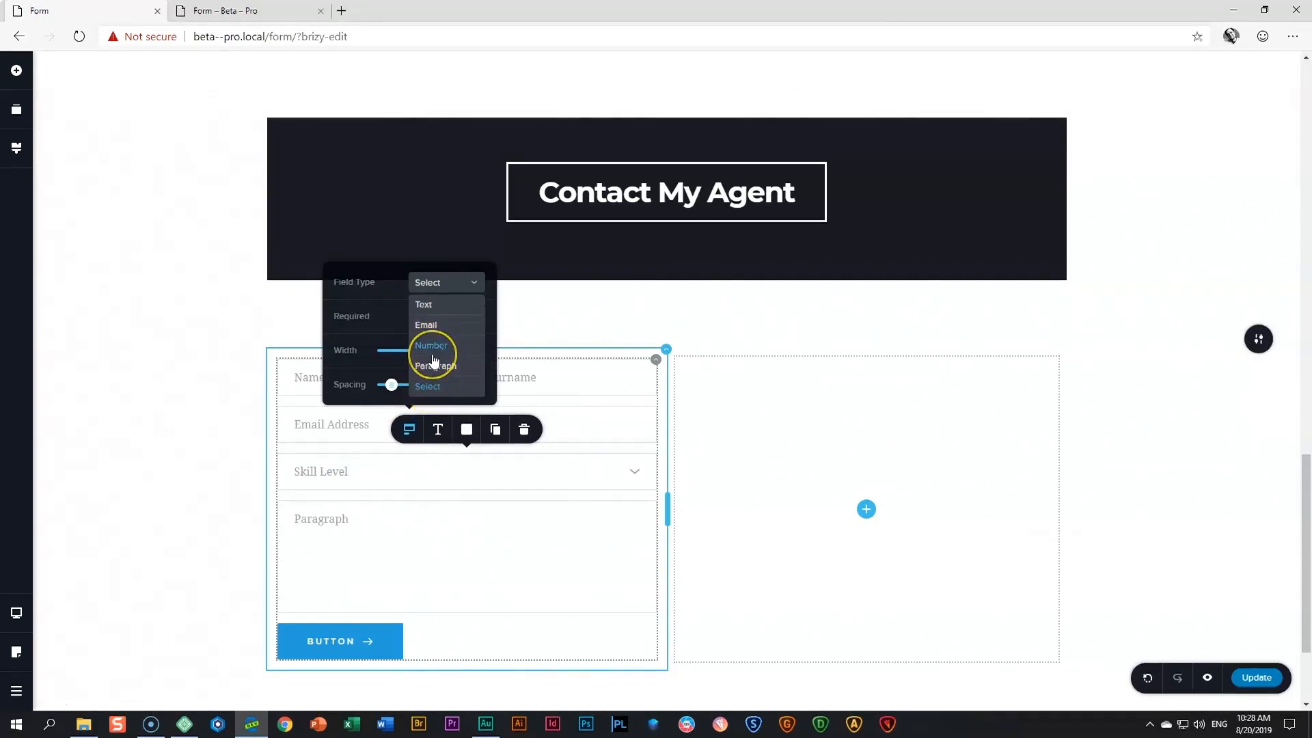
{"action": "mouse_move", "coordinate": [431, 355]}
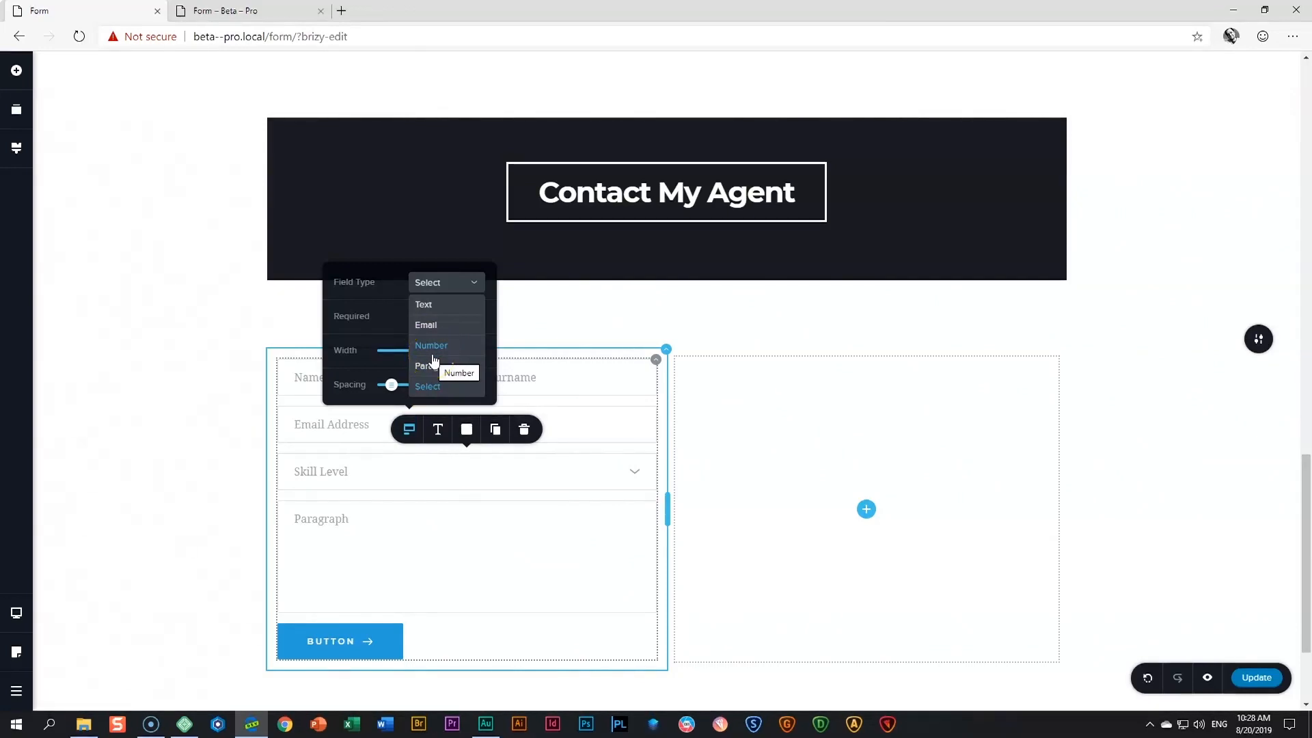
{"action": "mouse_move", "coordinate": [447, 372]}
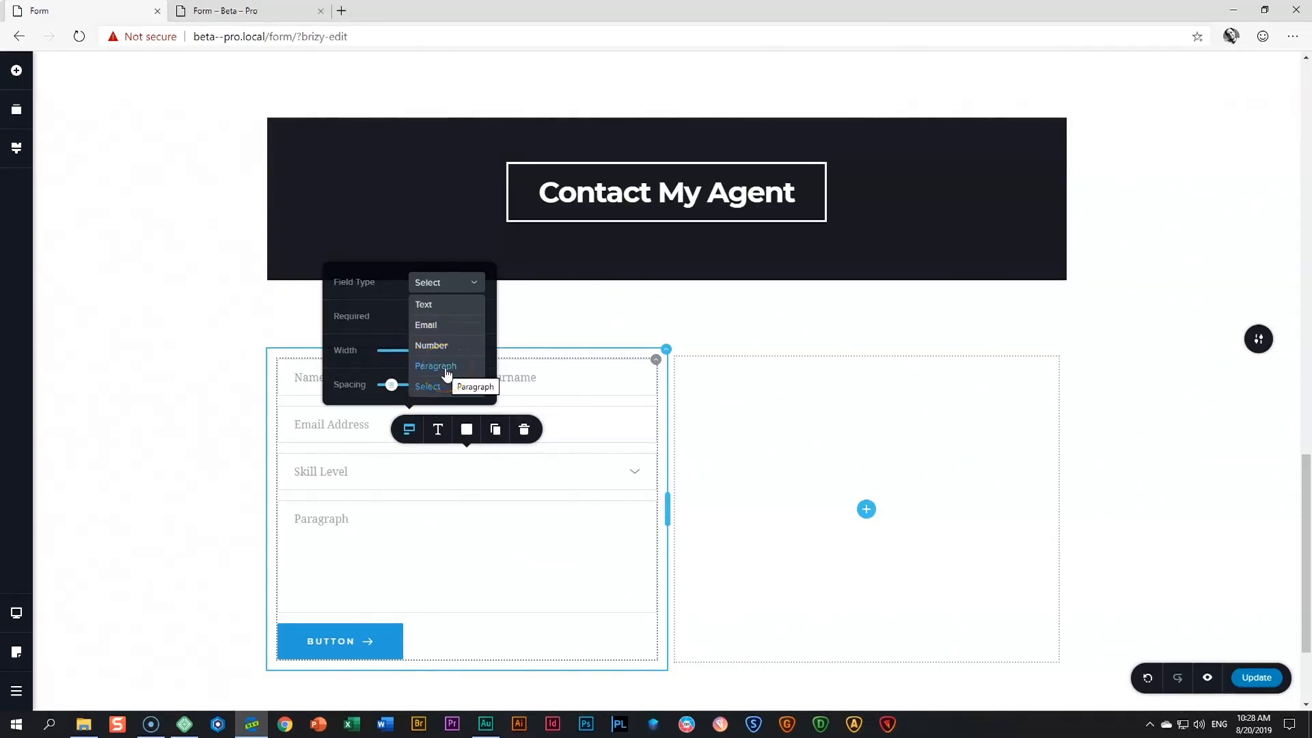
- Change the field below Skill Level to a multi-line Paragraph type
{"action": "left_click", "coordinate": [435, 366]}
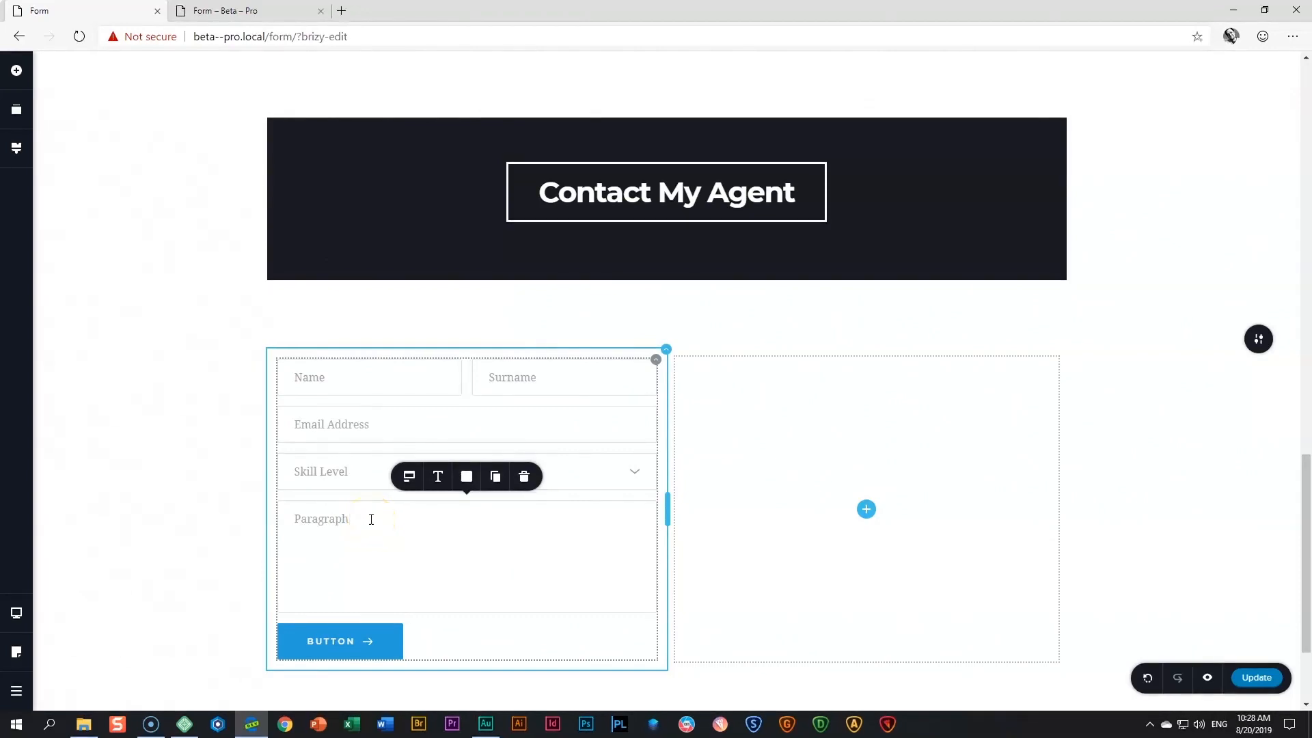
- Set the paragraph field's placeholder to 'Leave Your Message'
{"action": "double_click", "coordinate": [320, 519]}
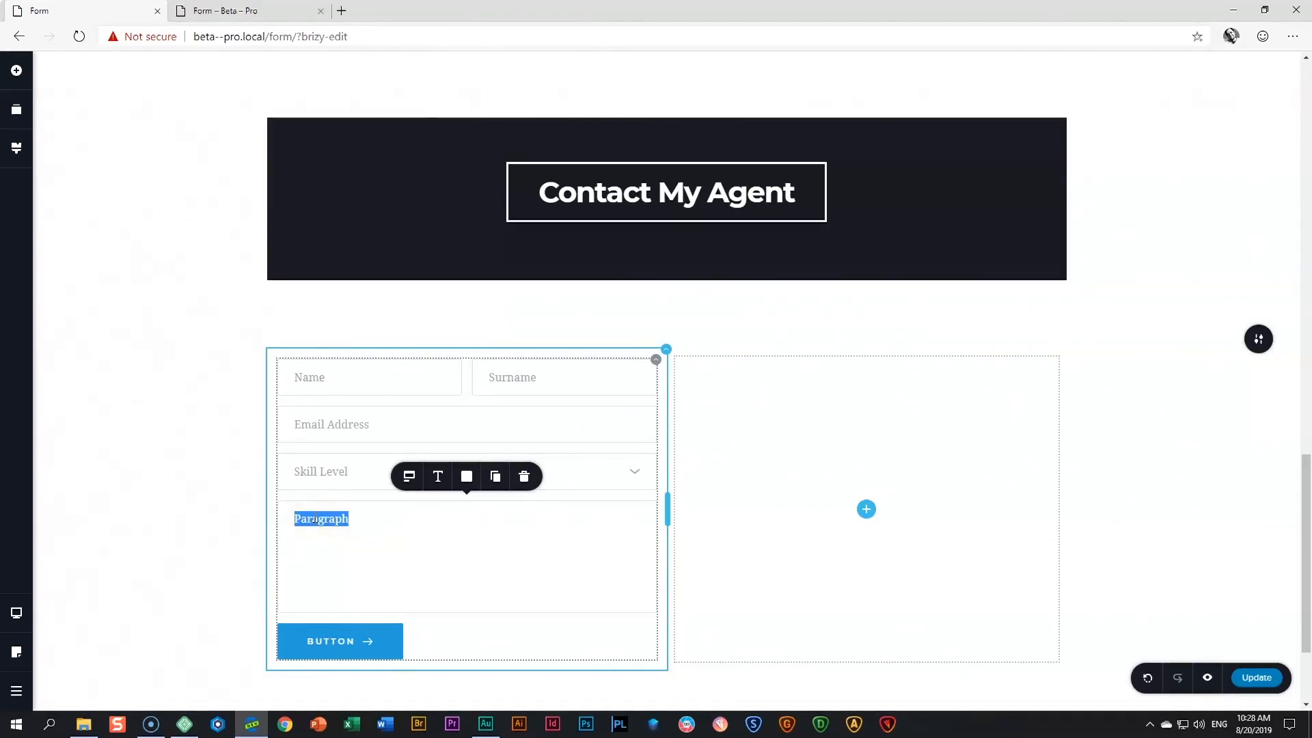
{"action": "type", "text": "Leave Your Message"}
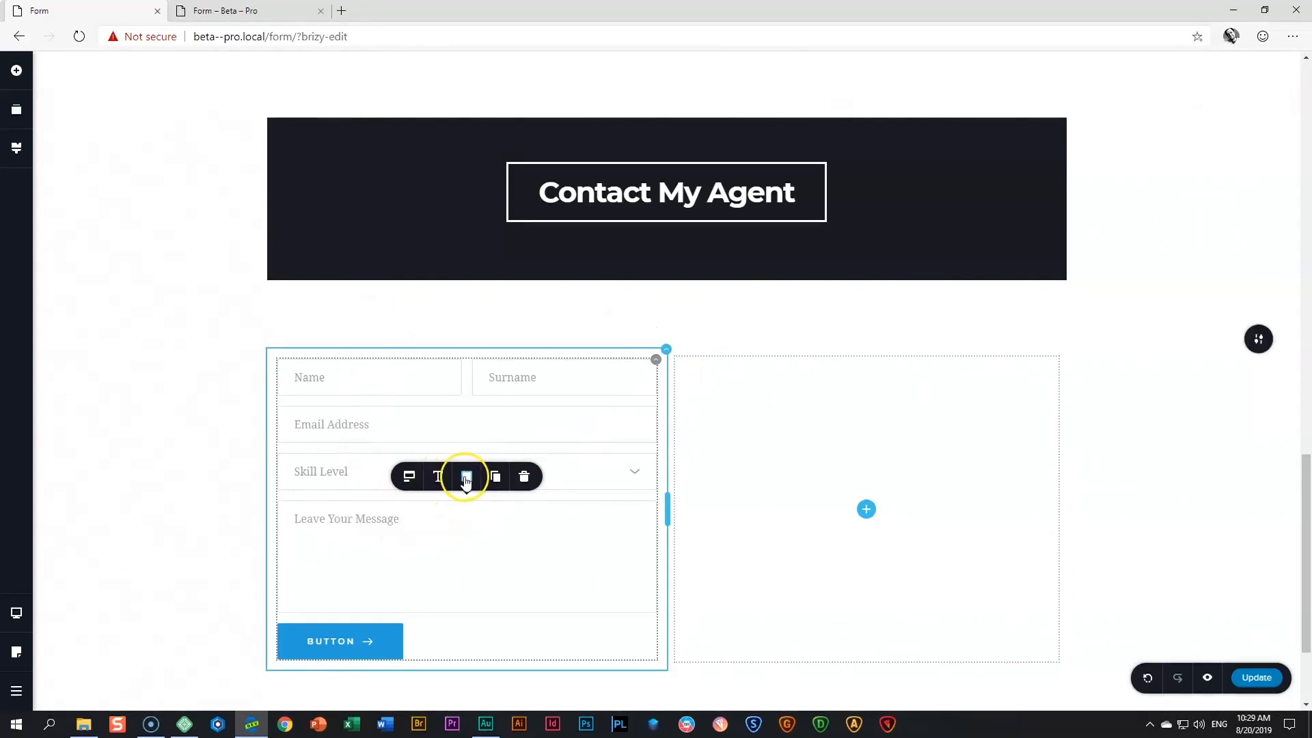
{"action": "mouse_move", "coordinate": [439, 476]}
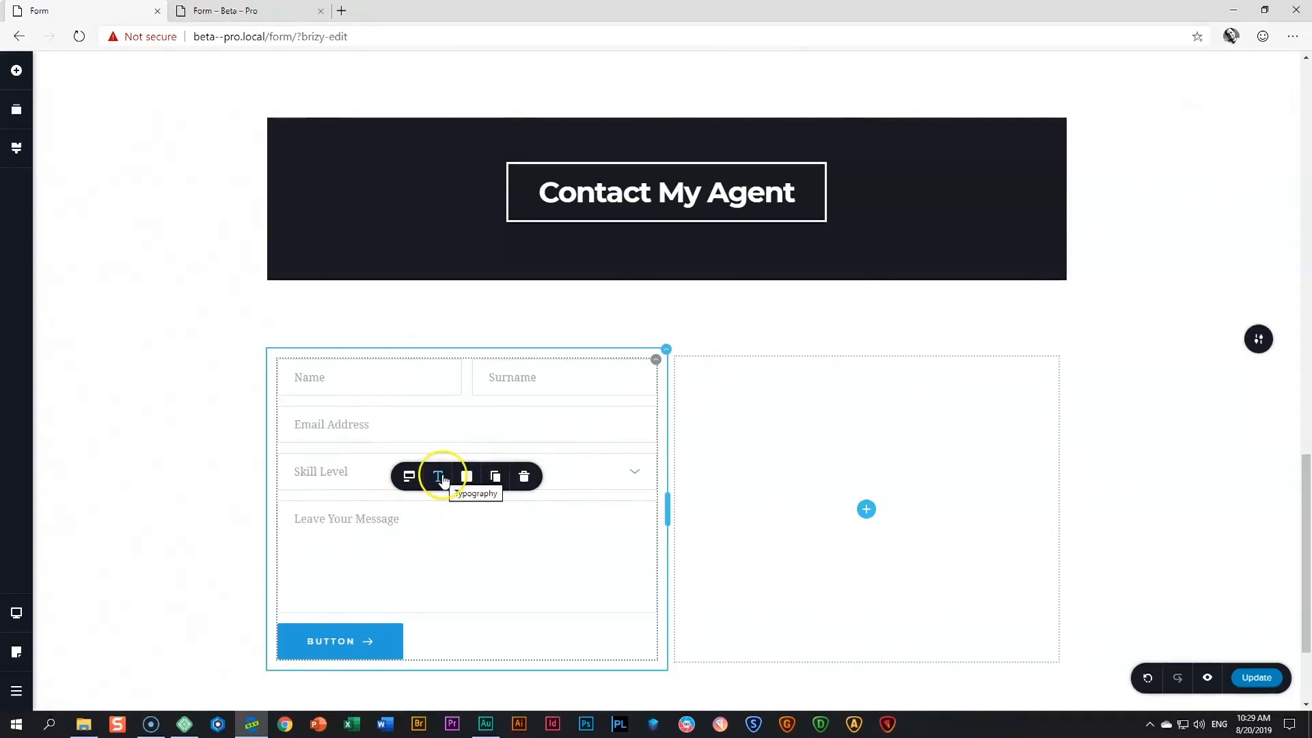
{"action": "mouse_move", "coordinate": [440, 530]}
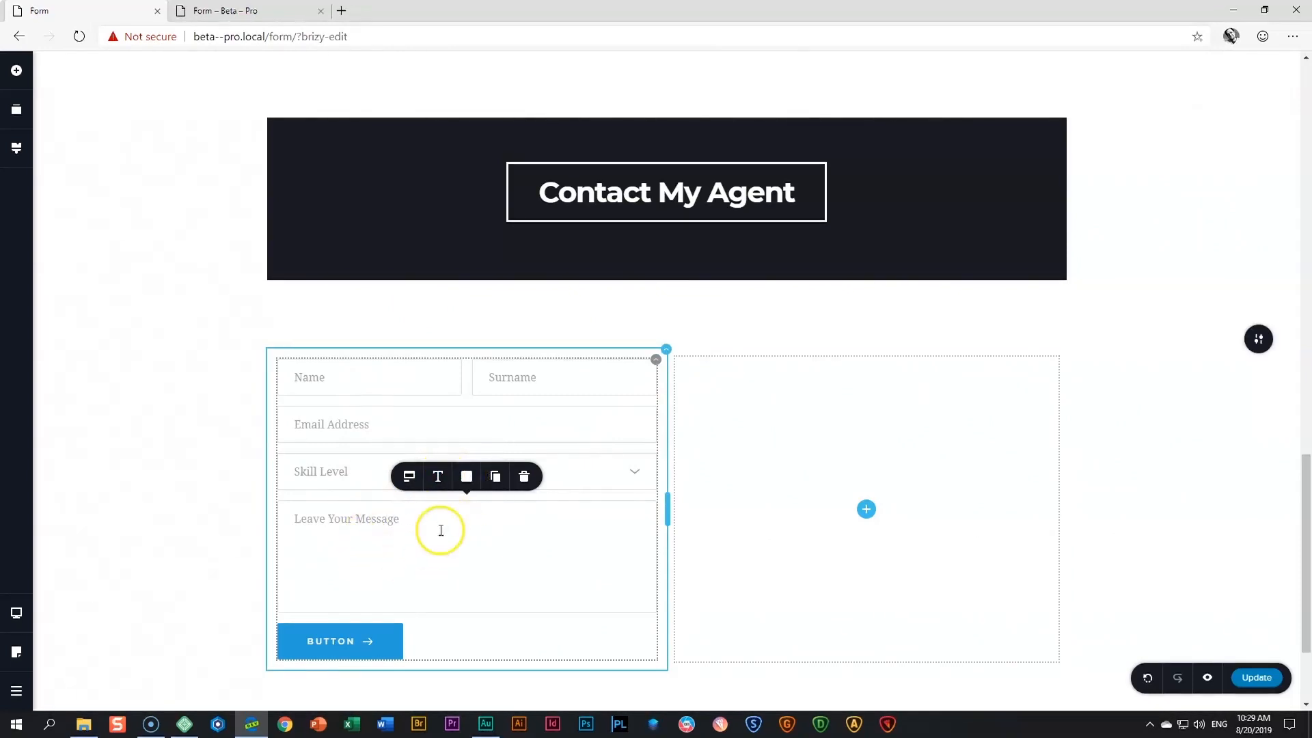
- Style the form text as Catamaran Medium, size 18, line height 1.4, letter spacing 0.5
{"action": "left_click", "coordinate": [438, 475]}
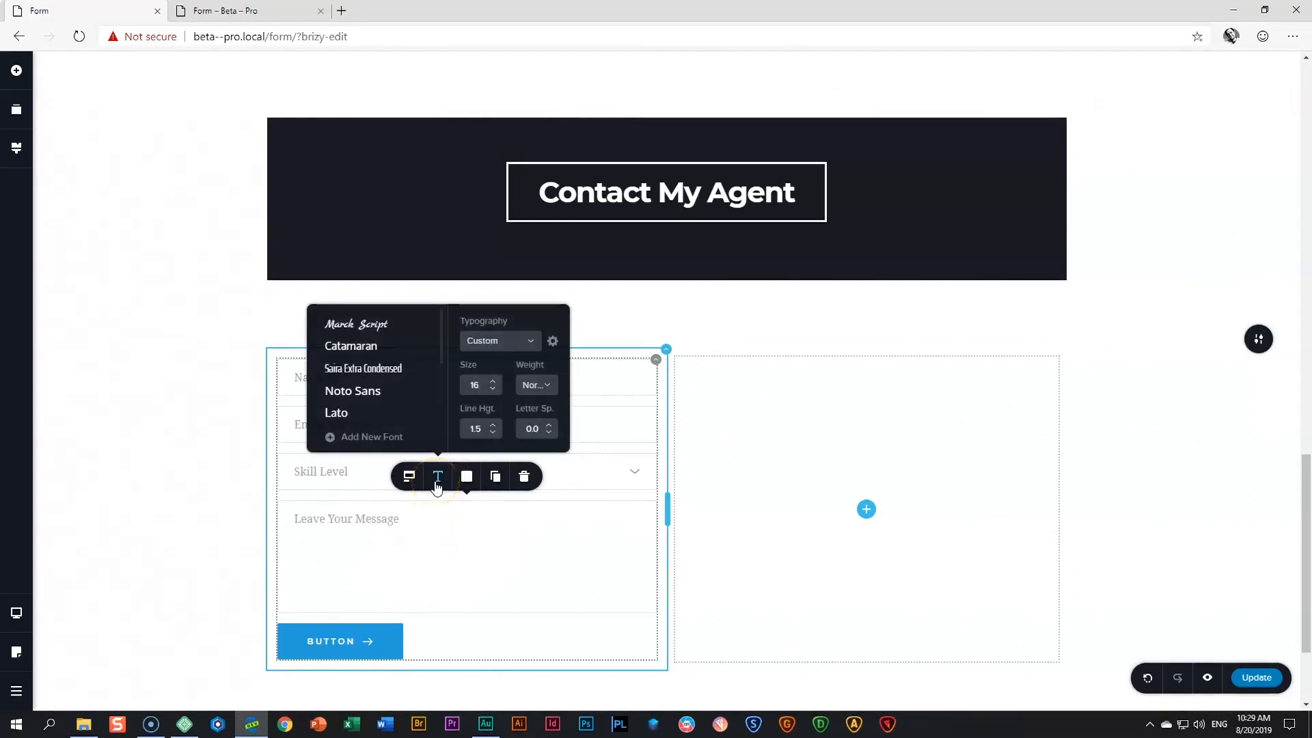
{"action": "mouse_move", "coordinate": [585, 391]}
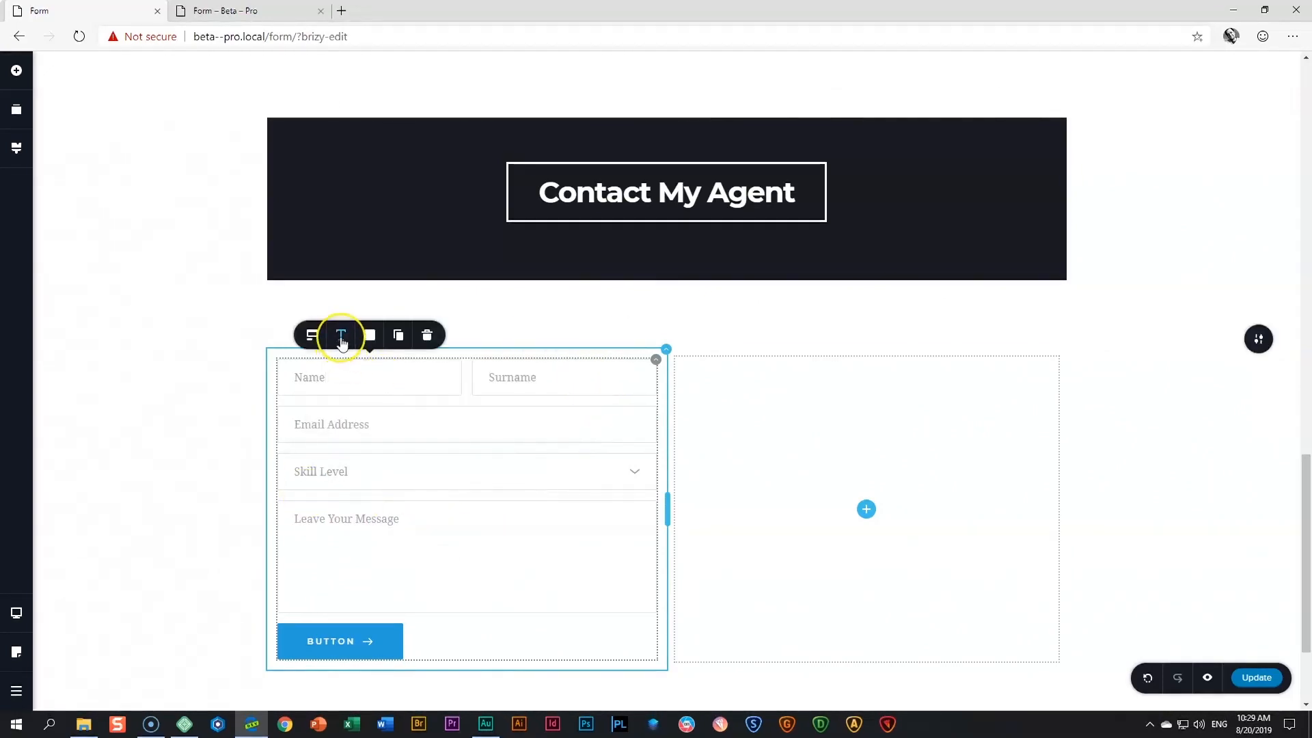
{"action": "left_click", "coordinate": [341, 337]}
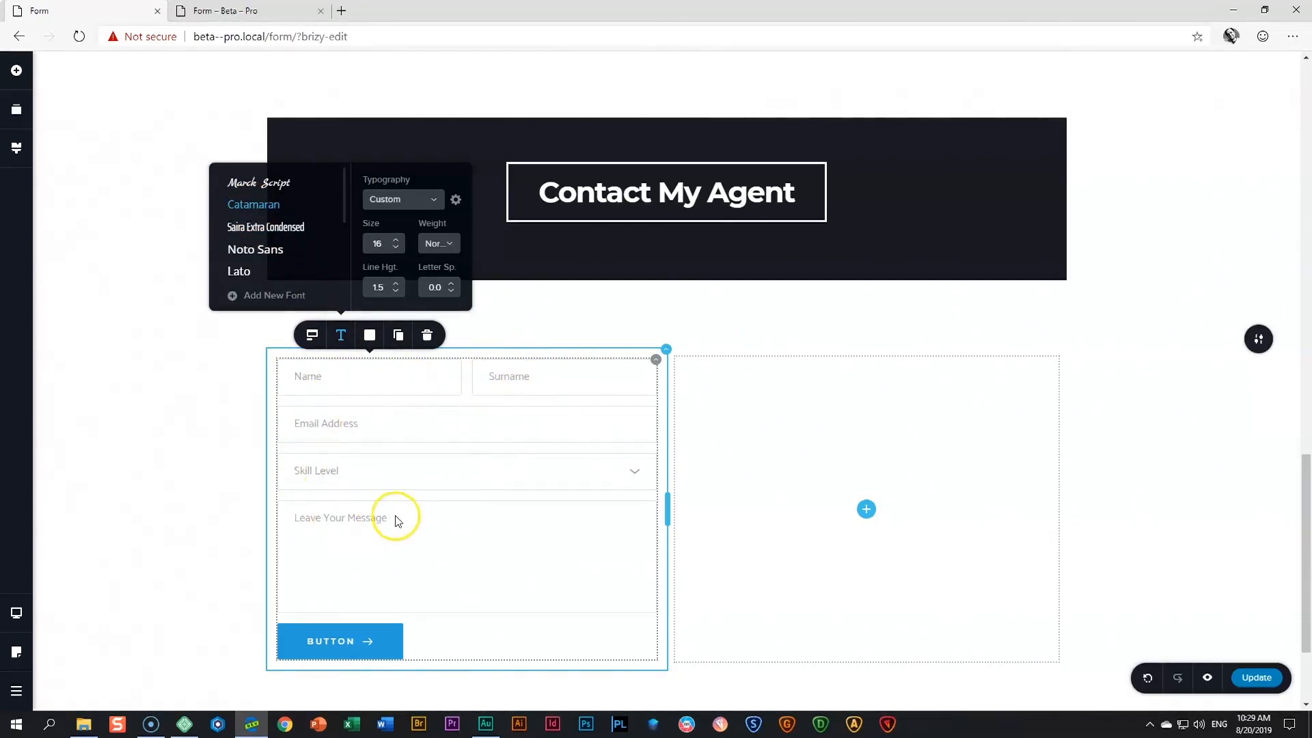
{"action": "mouse_move", "coordinate": [451, 243]}
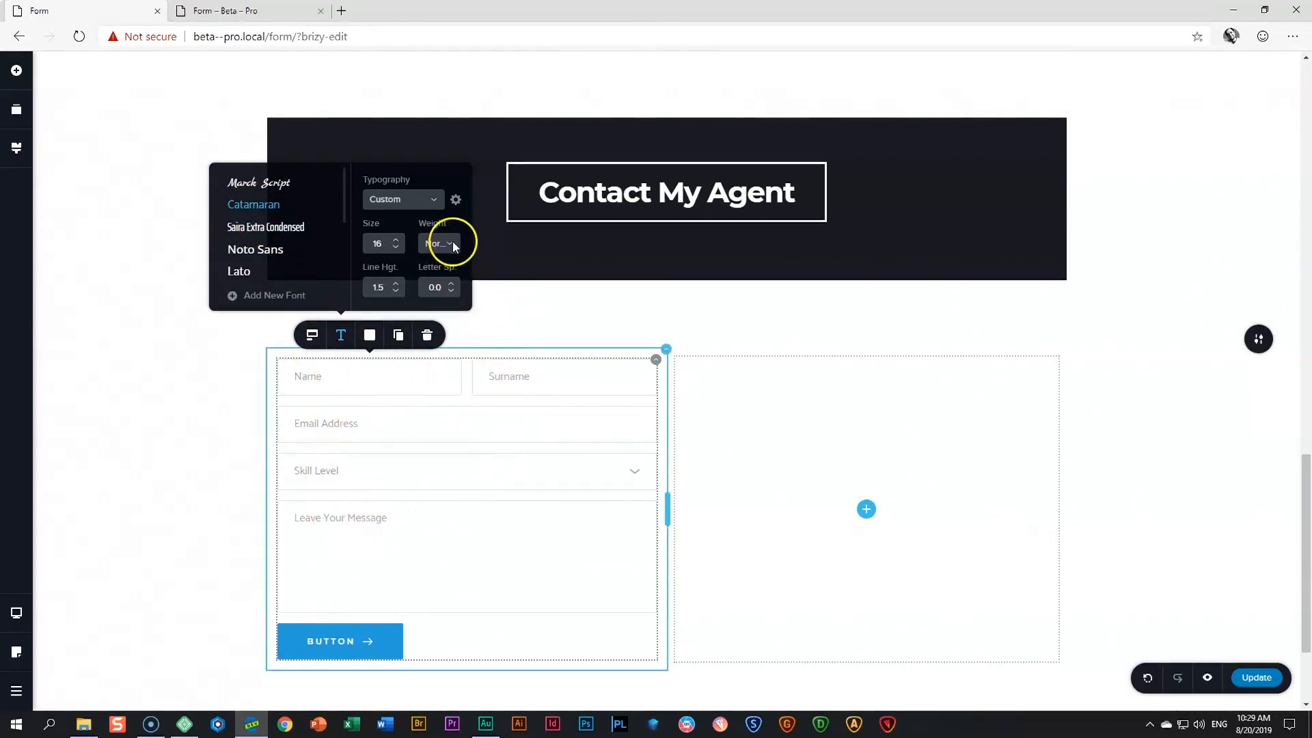
{"action": "left_click", "coordinate": [439, 243]}
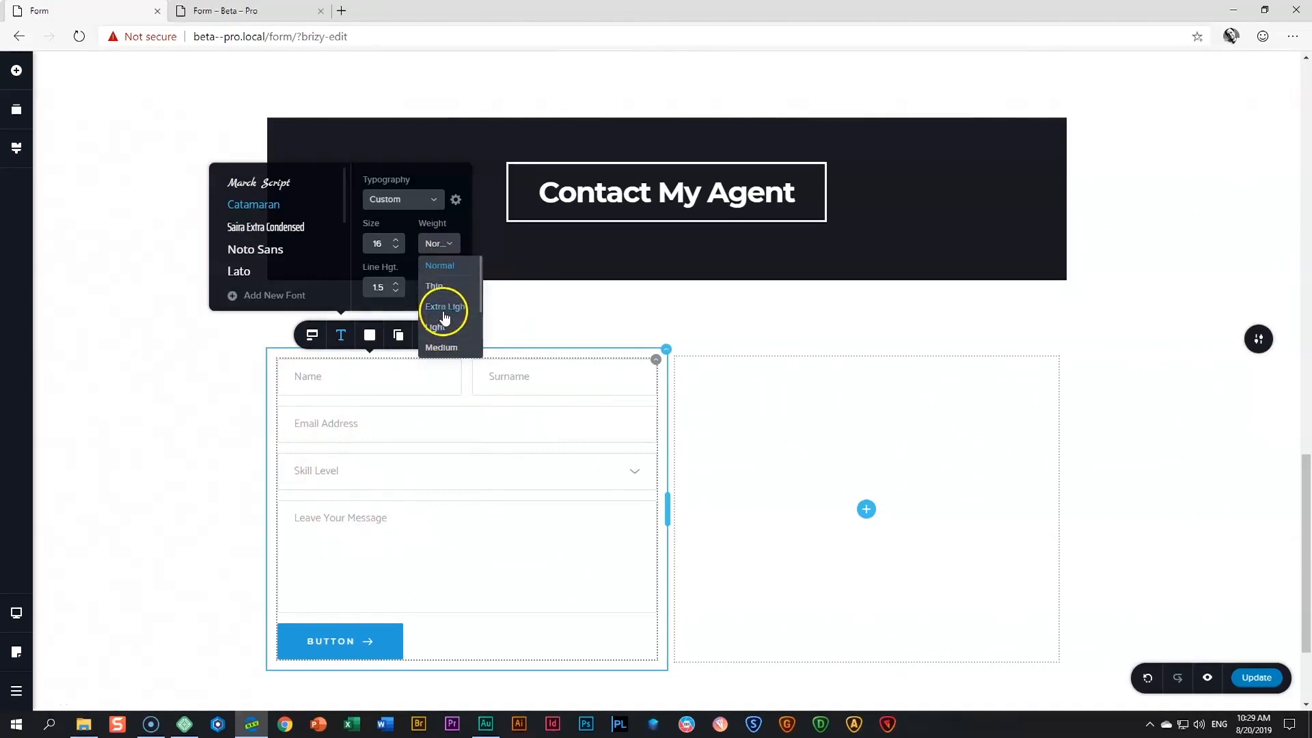
{"action": "left_click", "coordinate": [440, 347]}
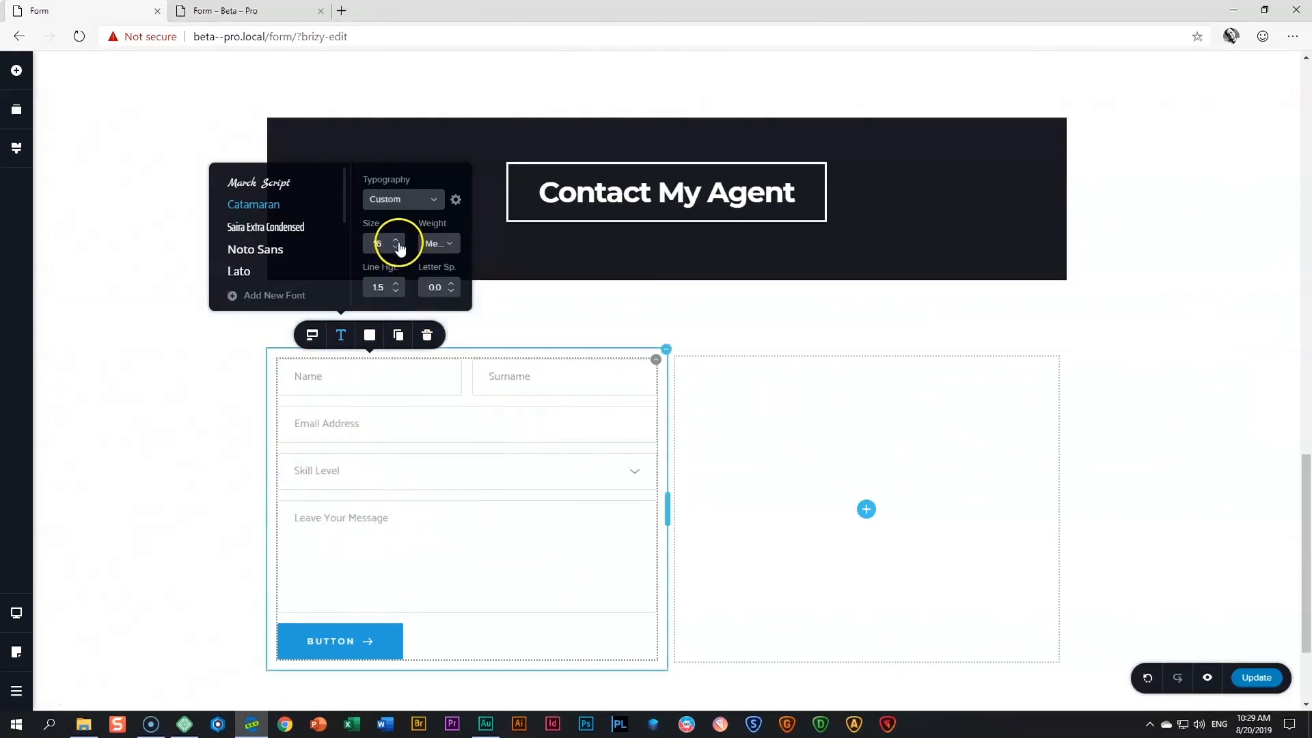
{"action": "left_click", "coordinate": [395, 239]}
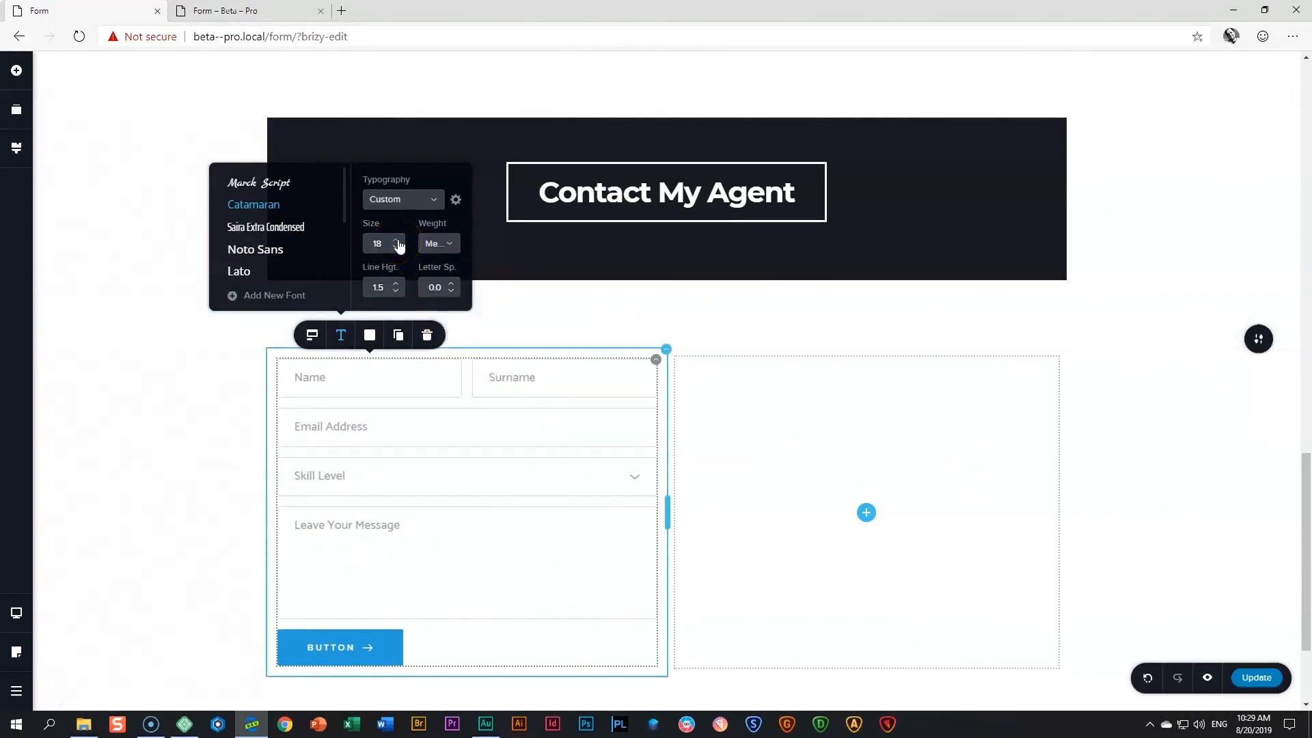
{"action": "left_click", "coordinate": [395, 290]}
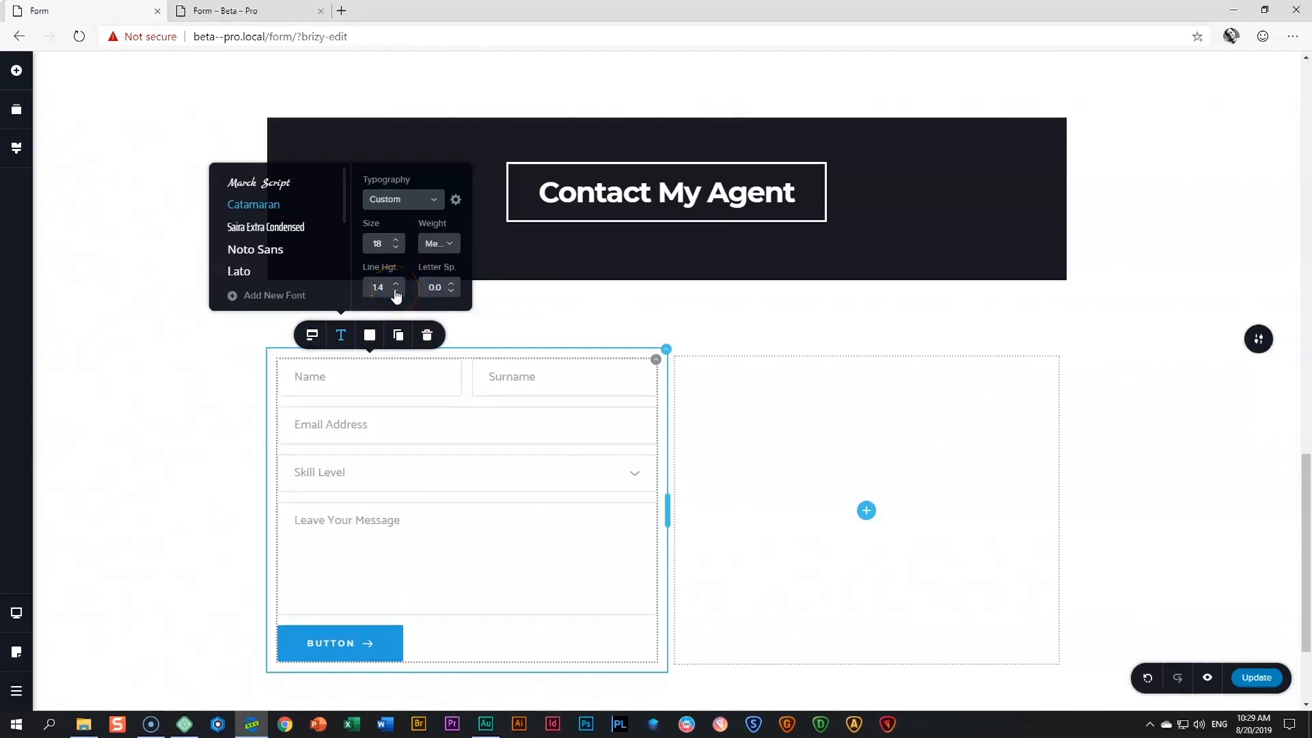
{"action": "left_click", "coordinate": [451, 282]}
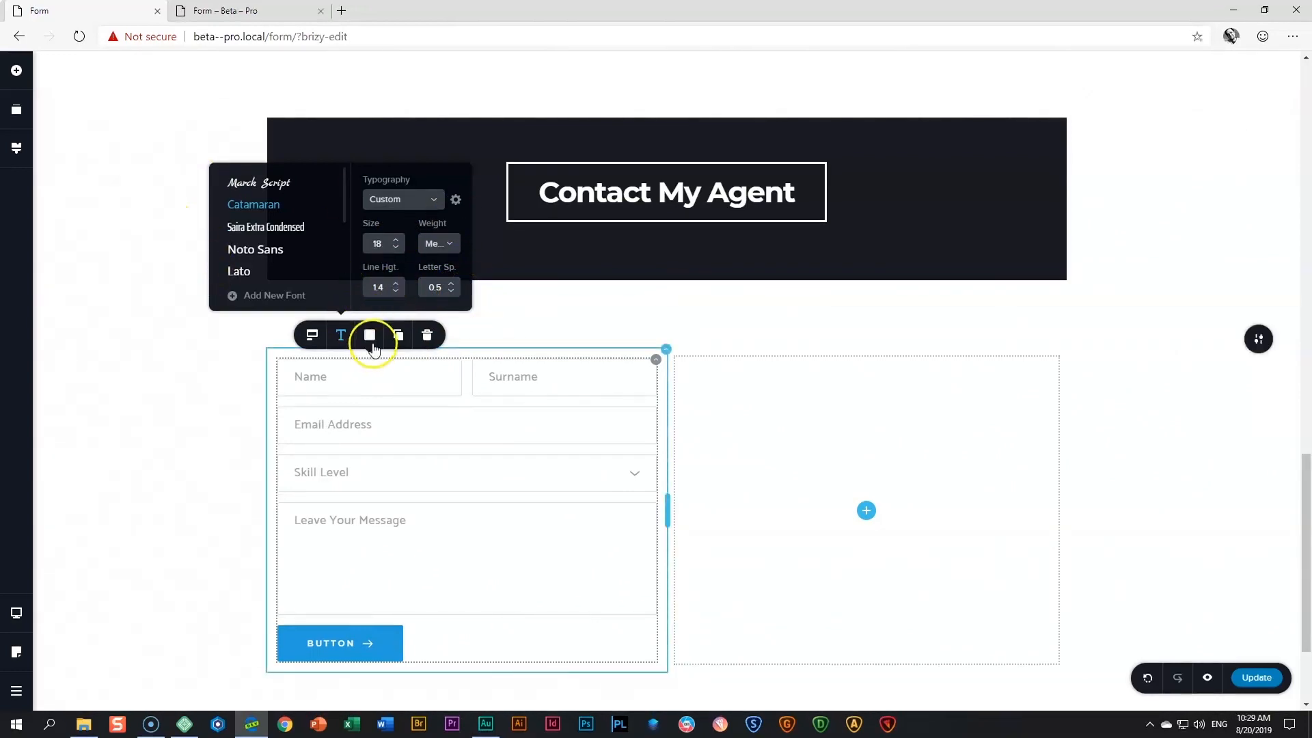
- Give the form fields a white background colour
{"action": "left_click", "coordinate": [369, 336]}
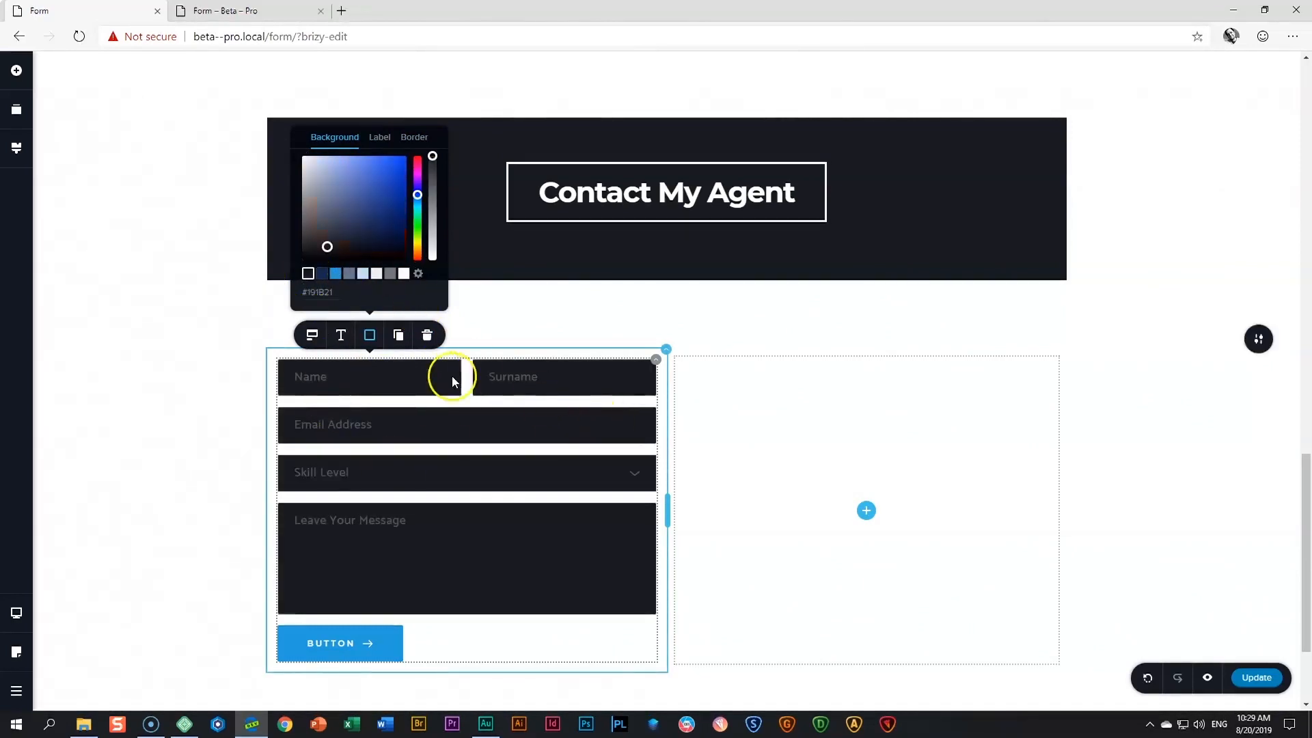
{"action": "left_click", "coordinate": [335, 272]}
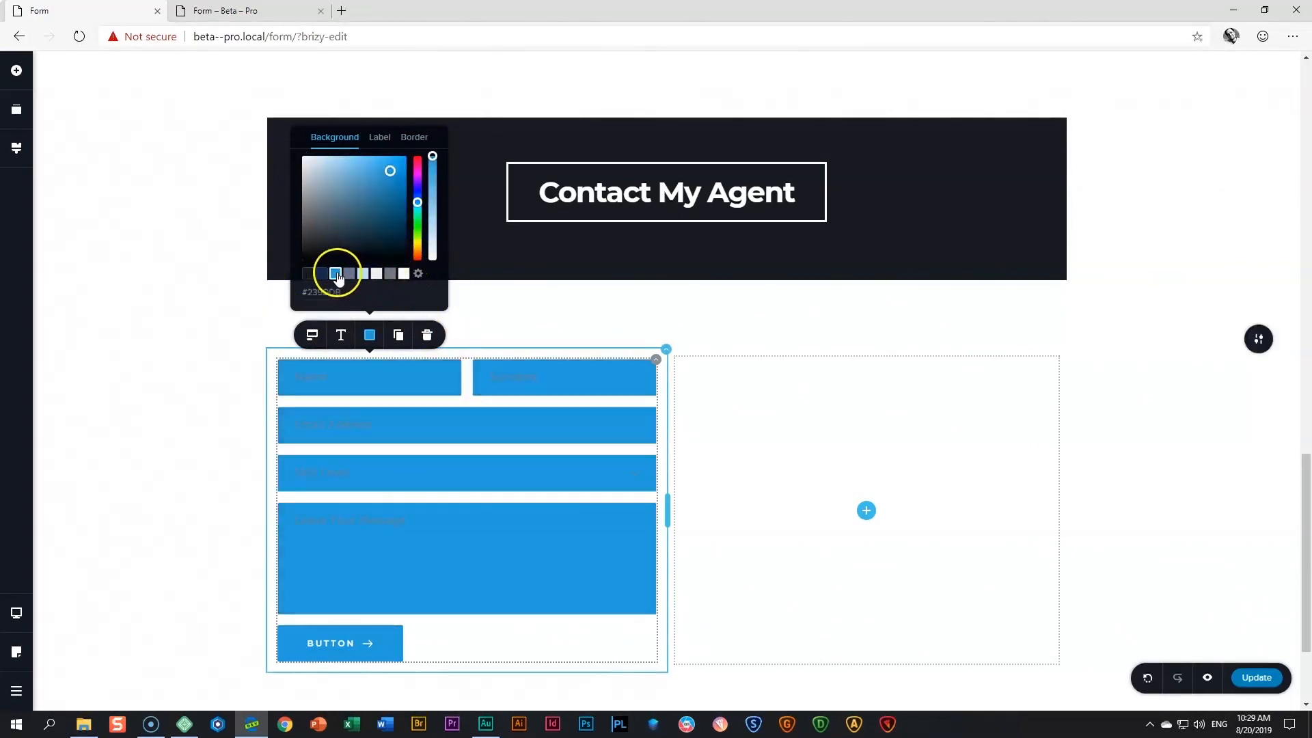
{"action": "left_click", "coordinate": [405, 273]}
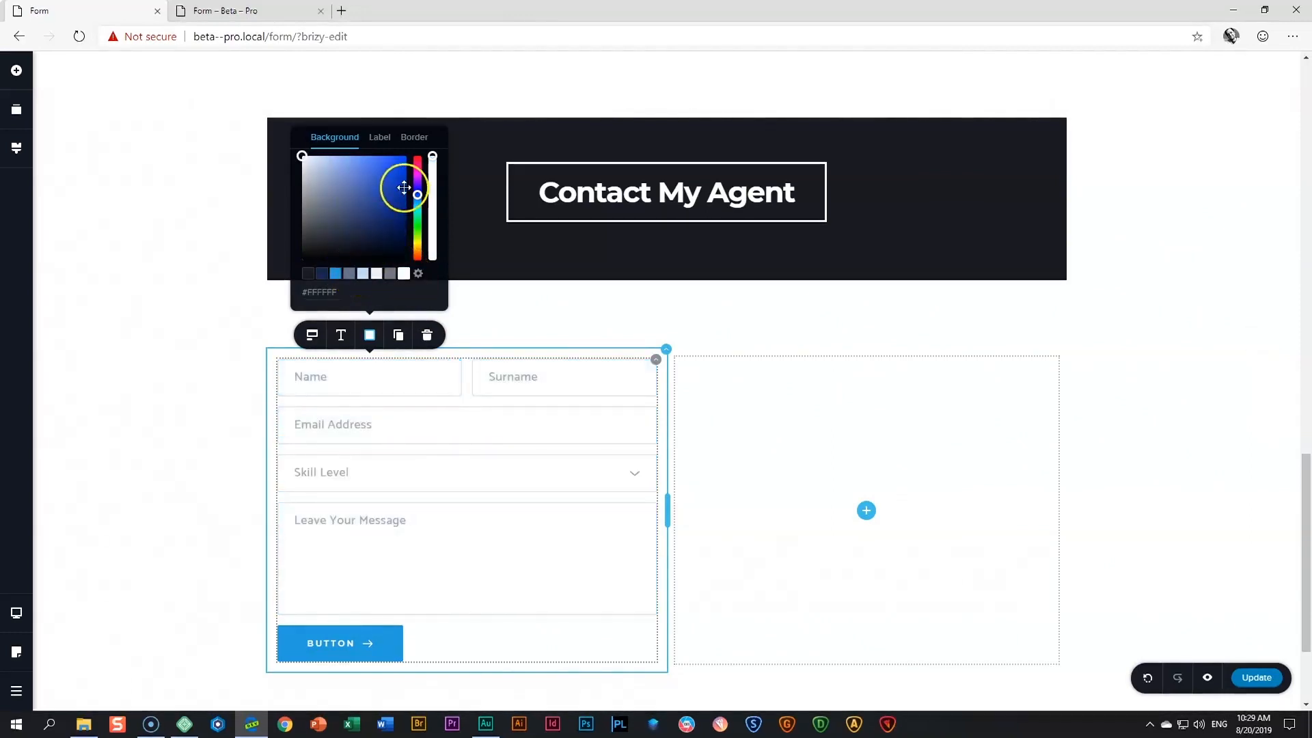
{"action": "left_click_drag", "start_coordinate": [404, 187], "coordinate": [434, 158]}
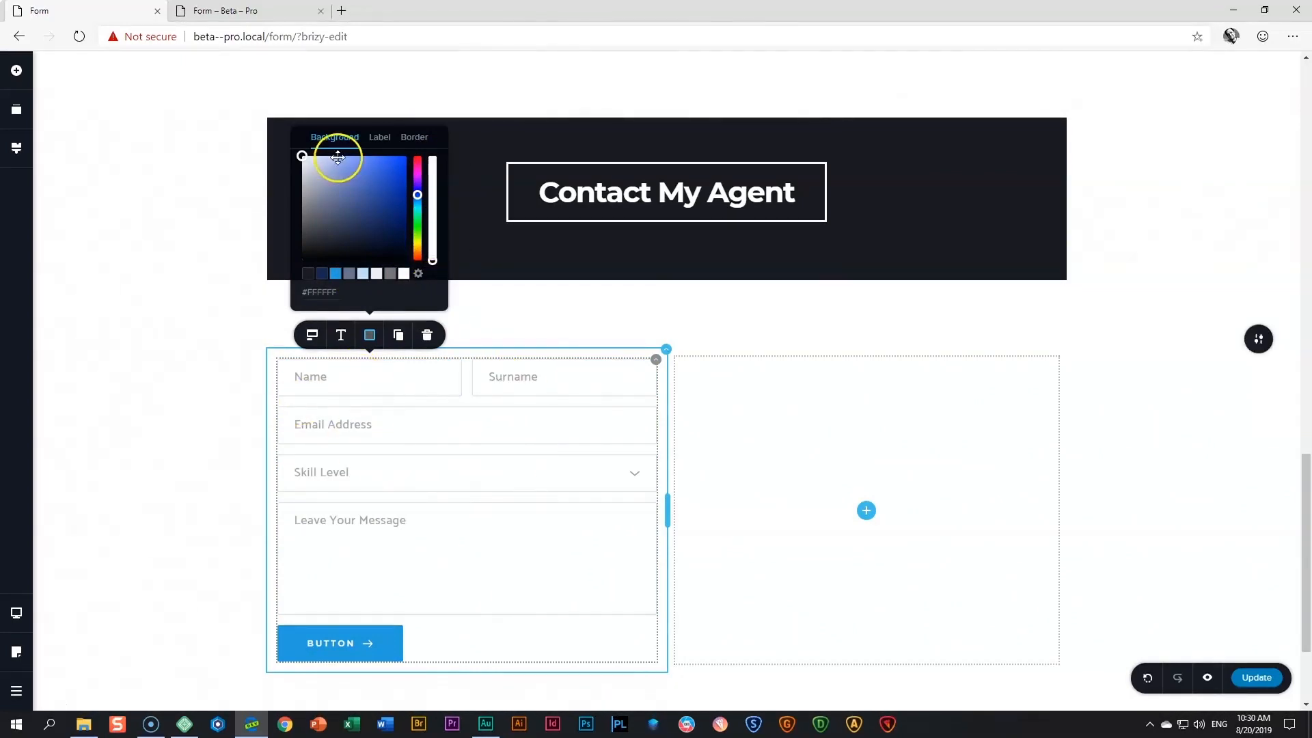
- Set field labels and a 1-pixel border to dark navy #142850
{"action": "left_click", "coordinate": [379, 136]}
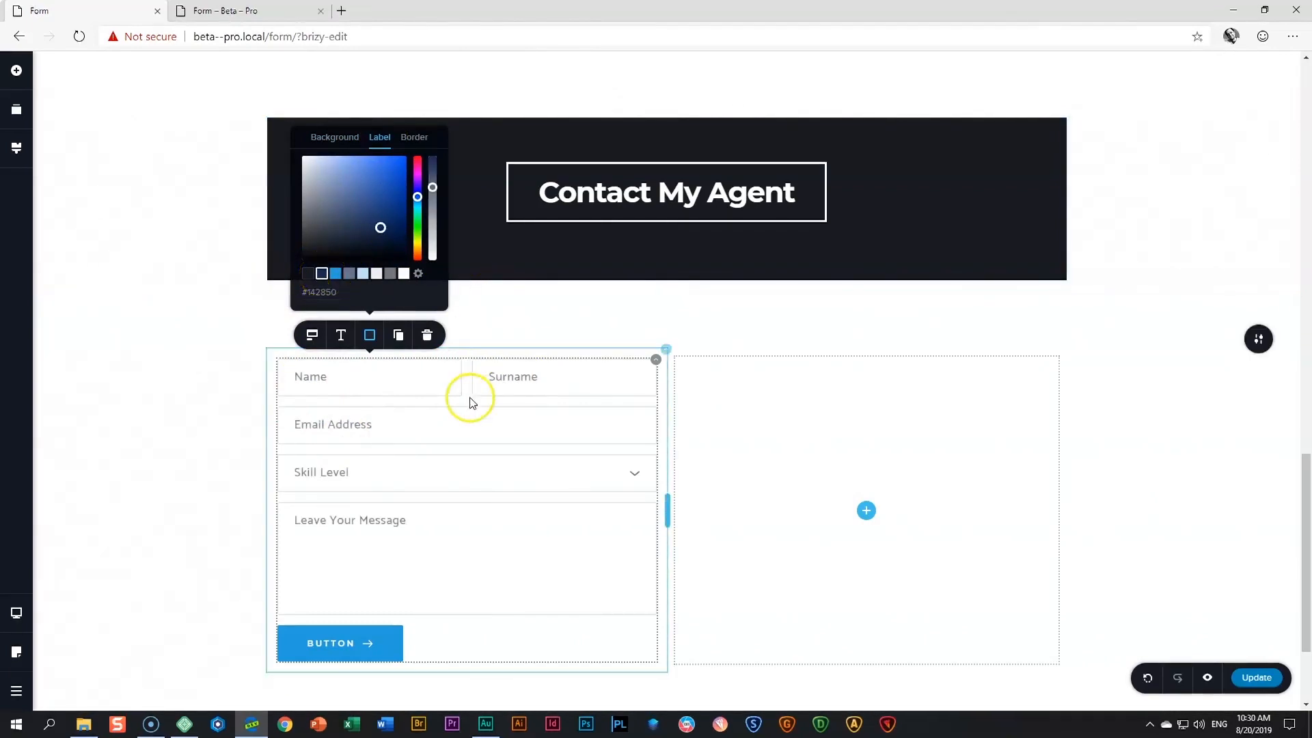
{"action": "left_click_drag", "start_coordinate": [433, 186], "coordinate": [433, 178]}
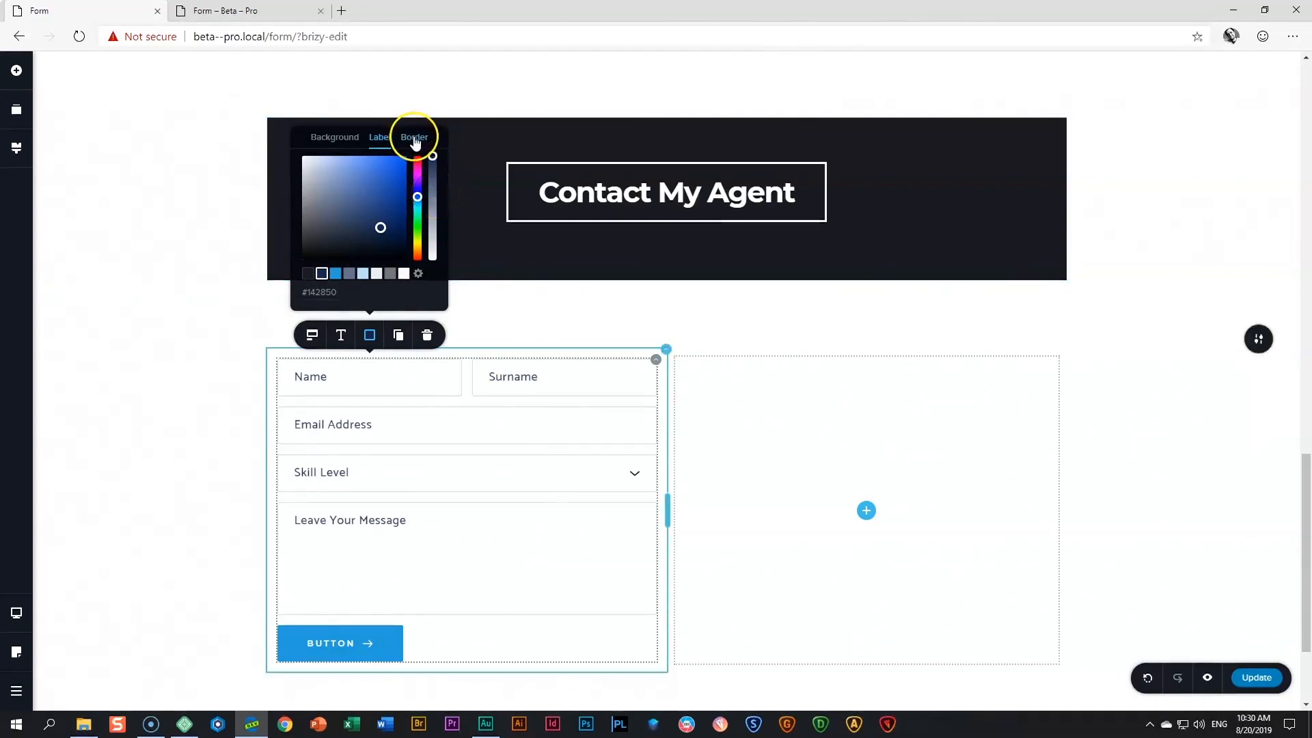
{"action": "left_click", "coordinate": [412, 137]}
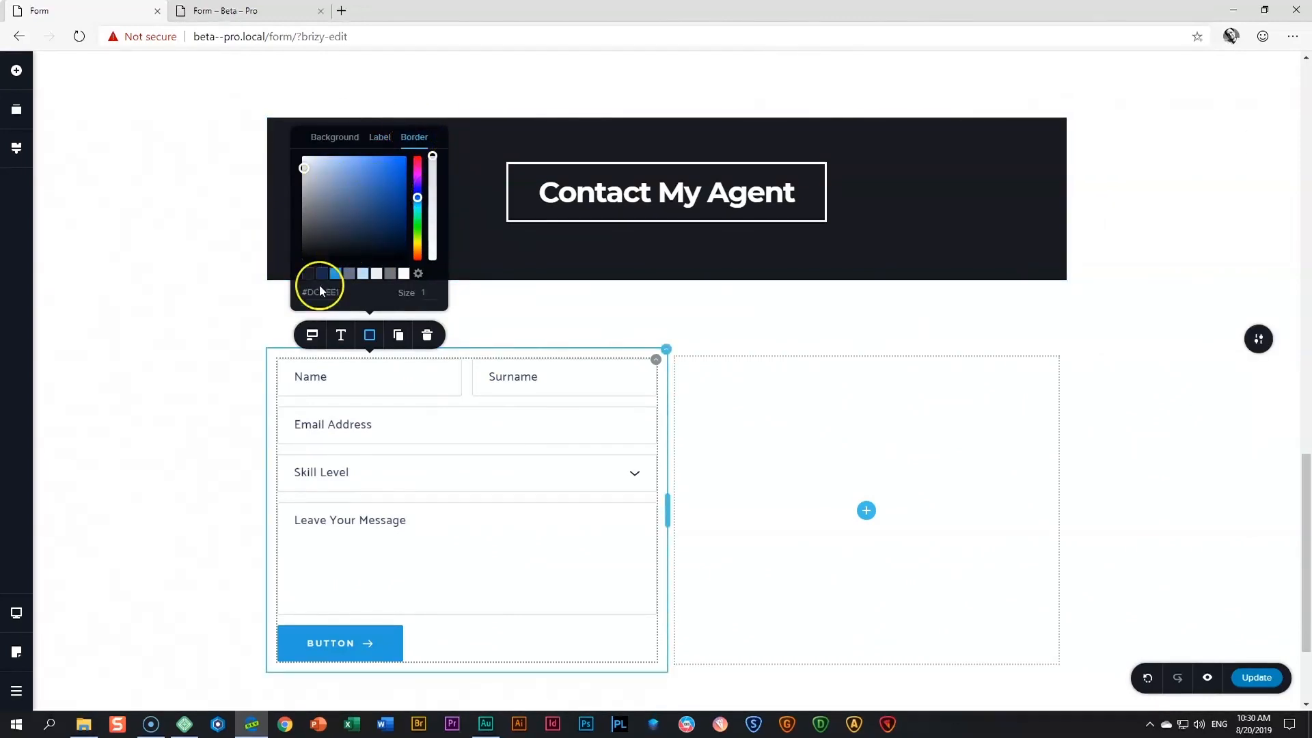
{"action": "left_click", "coordinate": [323, 273]}
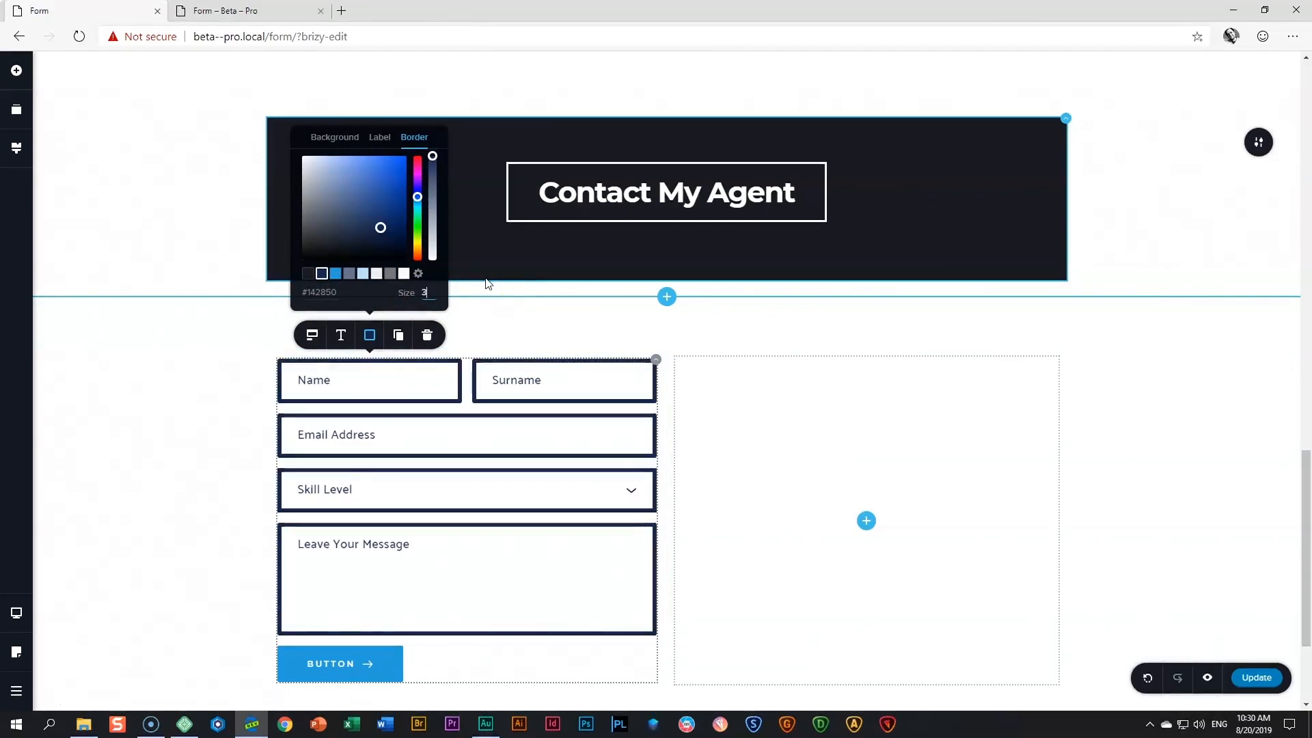
{"action": "type", "text": "1"}
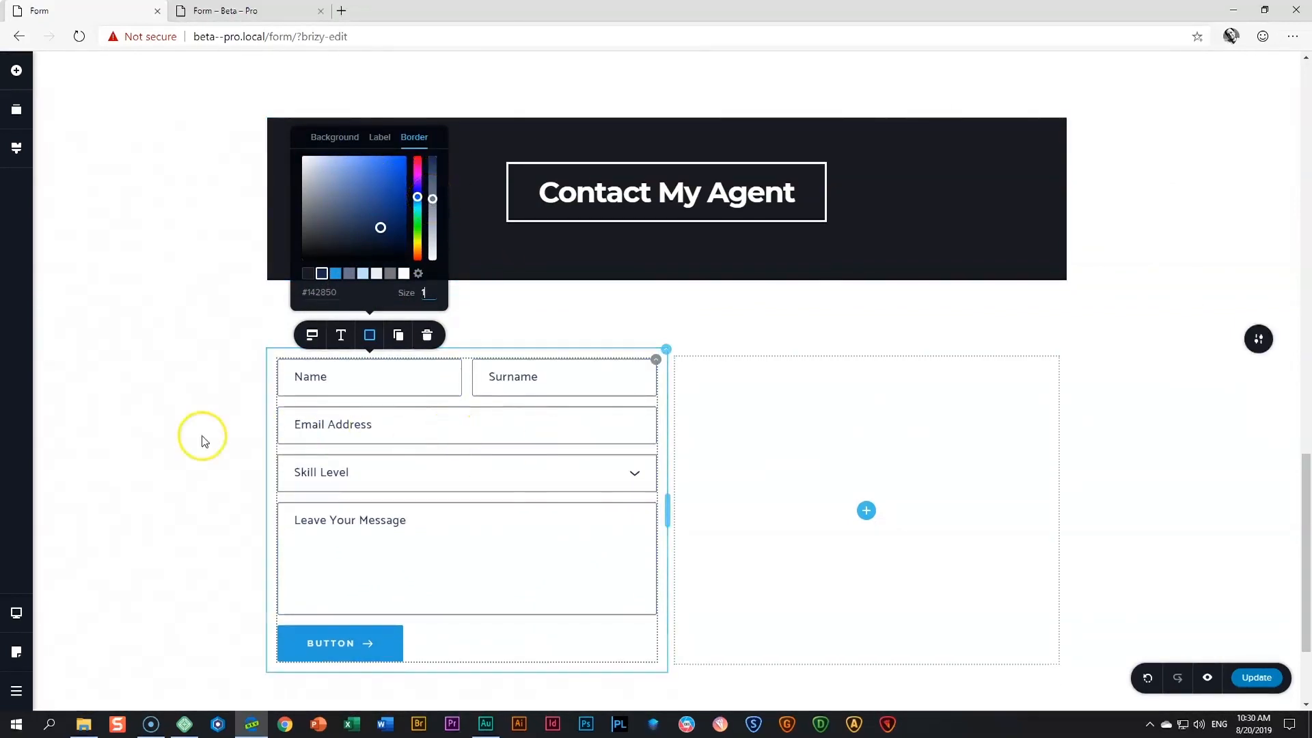
- Reduce the form field text size from 18 to 16
{"action": "left_click", "coordinate": [202, 440]}
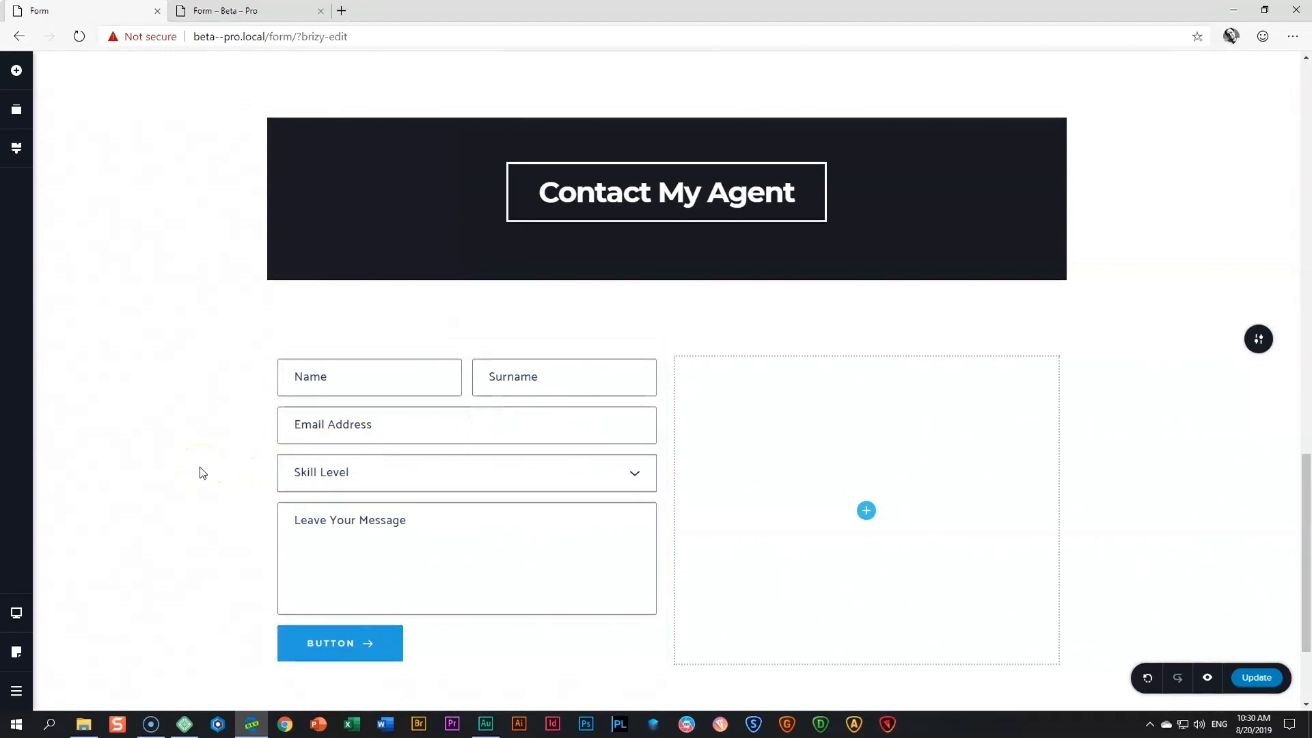
{"action": "mouse_move", "coordinate": [230, 434]}
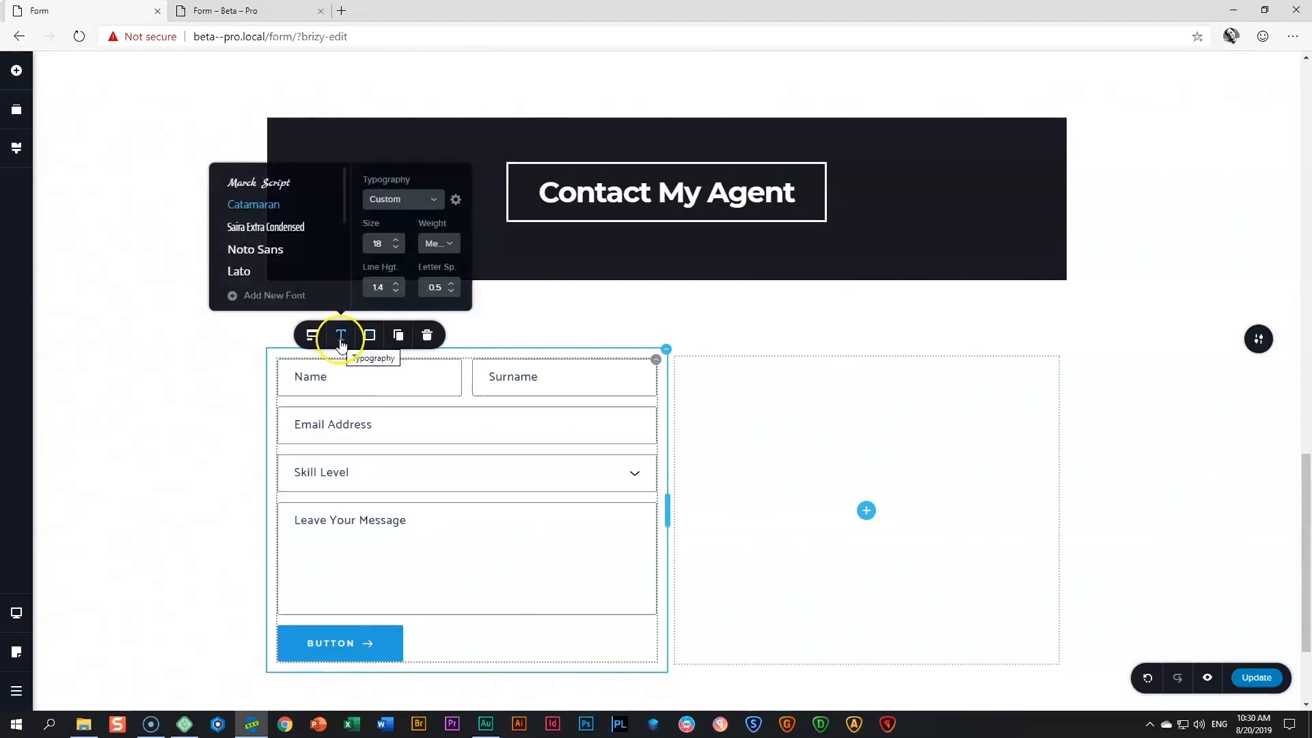
{"action": "left_click", "coordinate": [395, 247]}
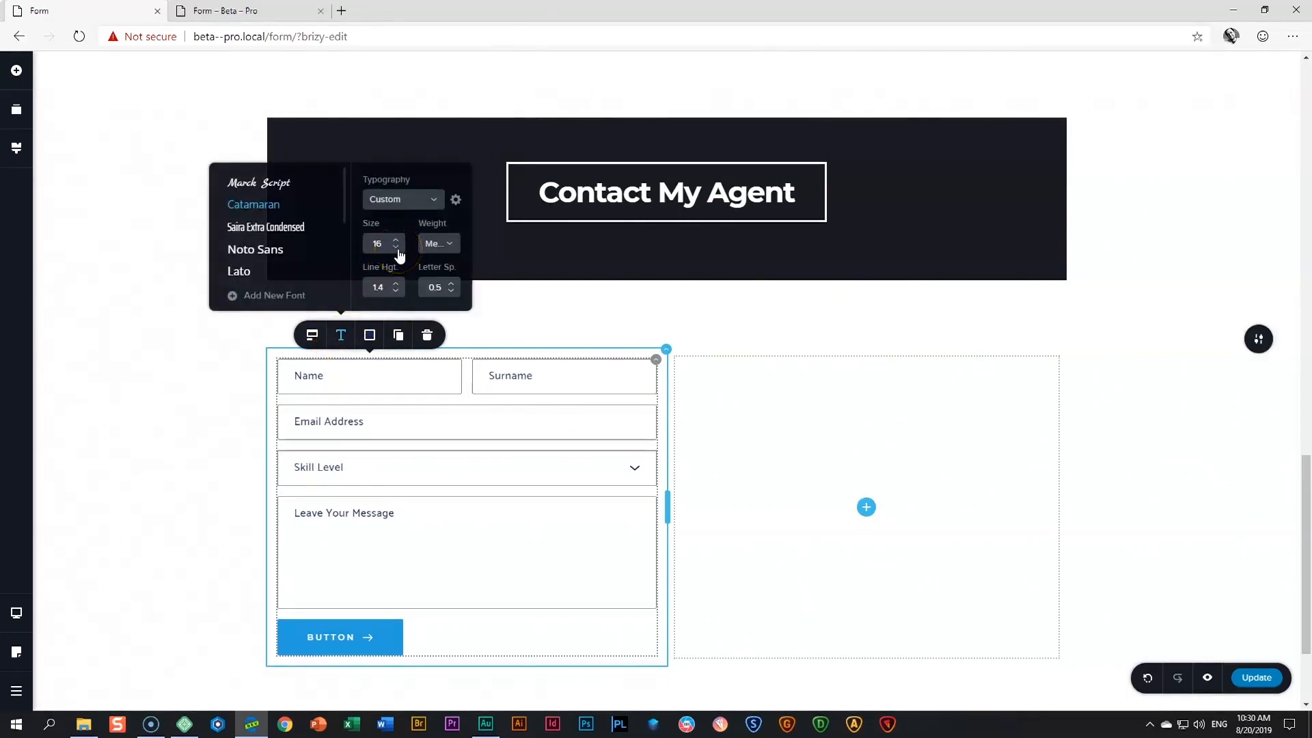
{"action": "left_click", "coordinate": [153, 478]}
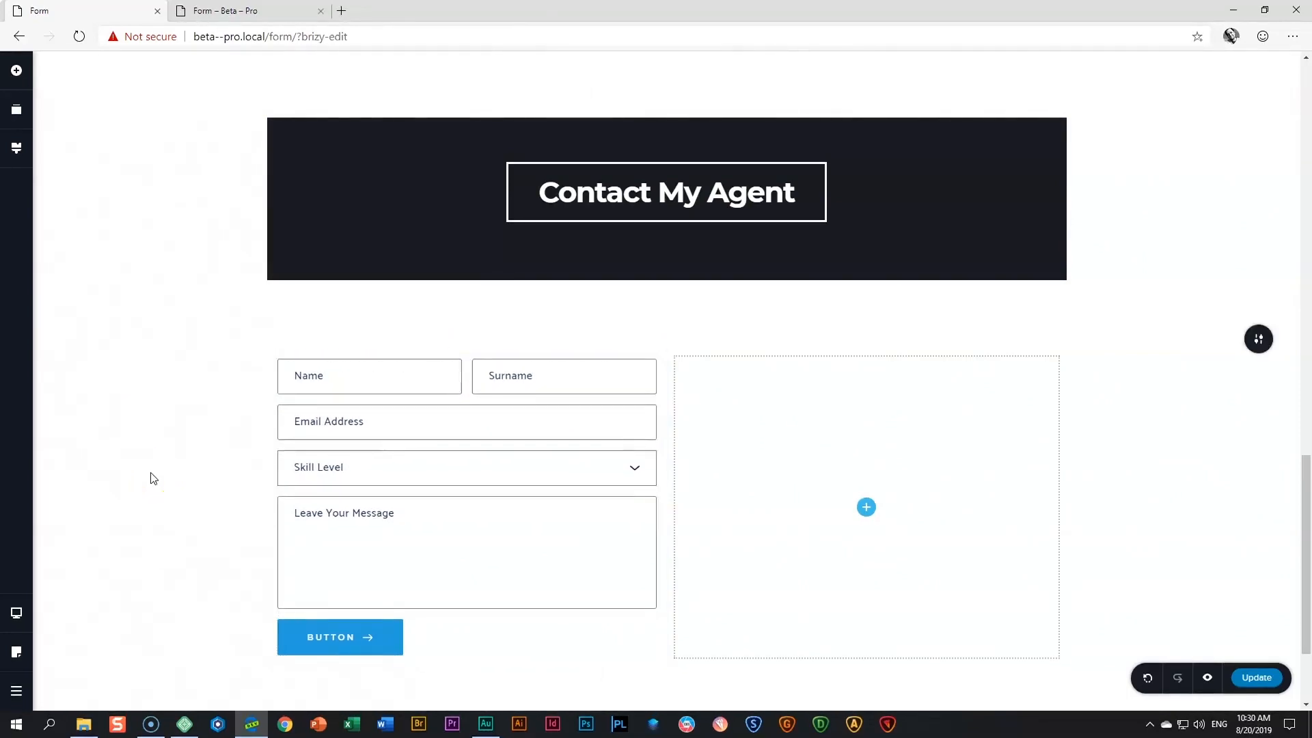
- Relabel the form's submit button 'Send Away'
{"action": "scroll", "scroll_direction": "down", "scroll_amount": 3}
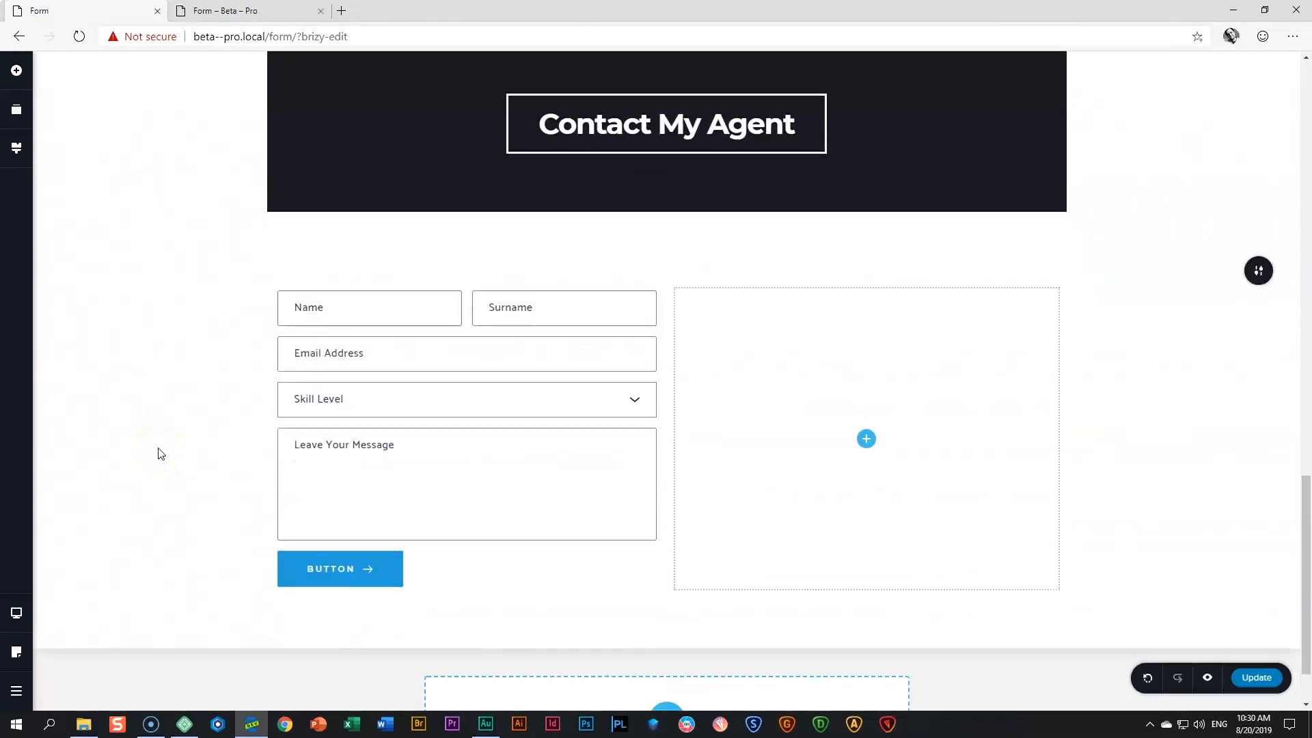
{"action": "left_click", "coordinate": [329, 568]}
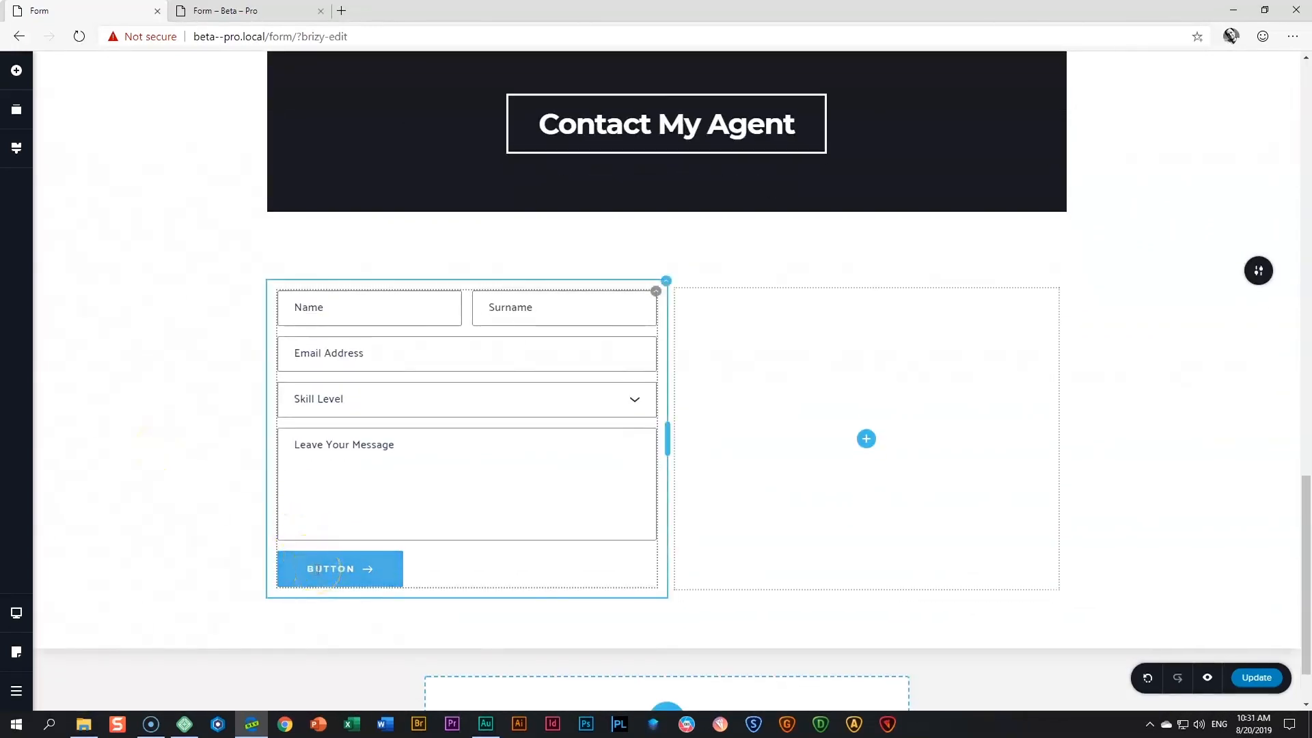
{"action": "left_click", "coordinate": [339, 568]}
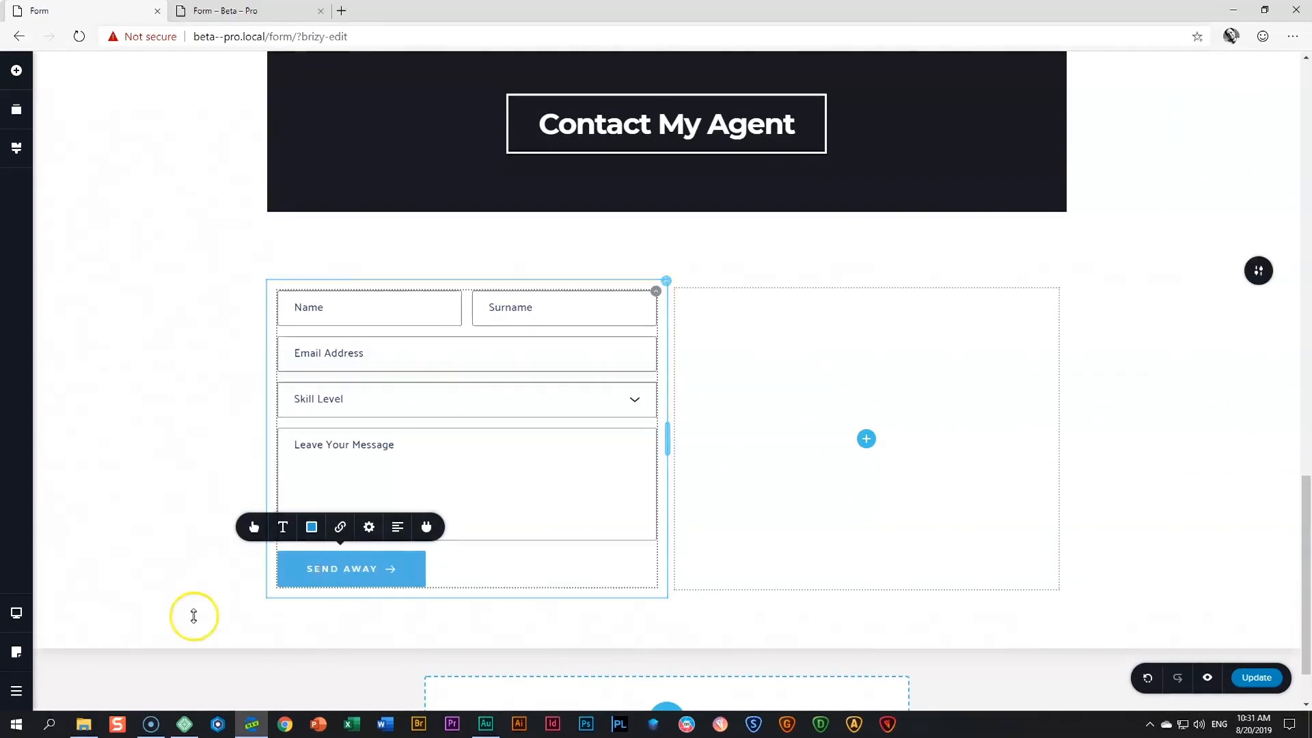
{"action": "mouse_move", "coordinate": [253, 528]}
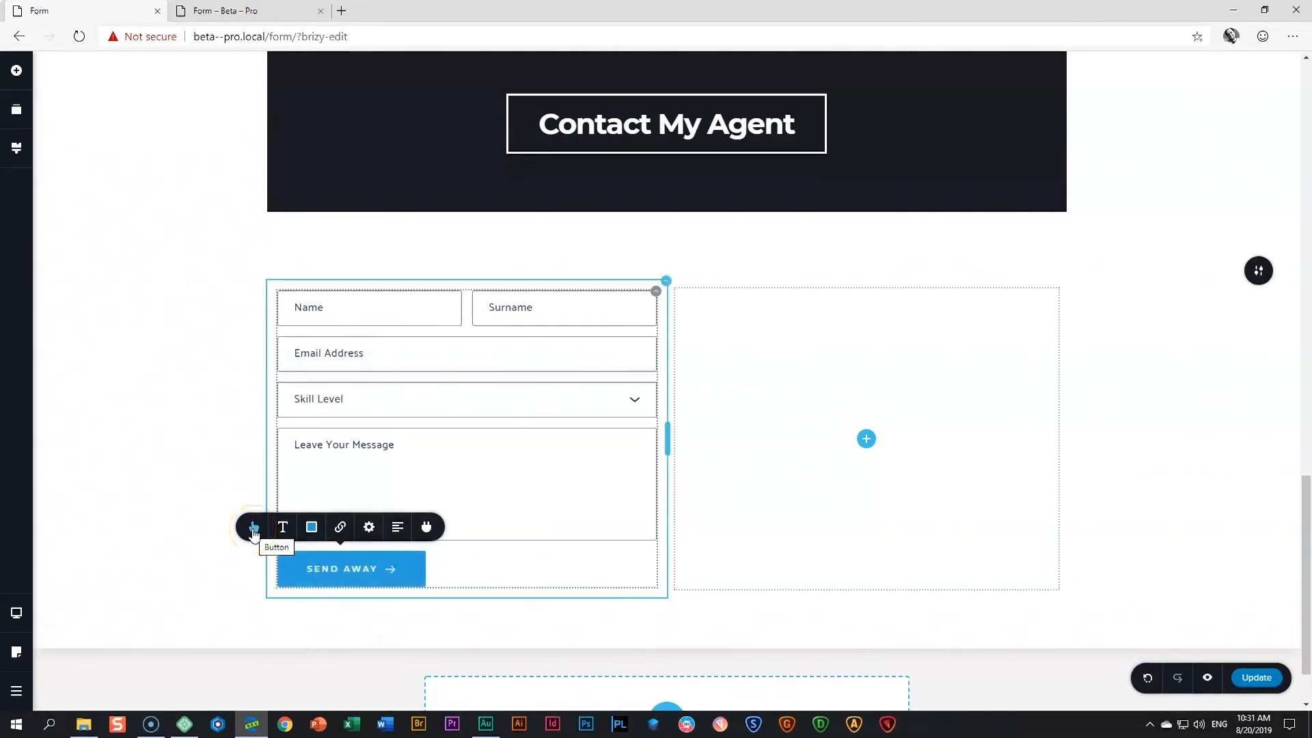
- Make the Send Away button size M with a solid fill and a 1 px border
{"action": "left_click", "coordinate": [255, 528]}
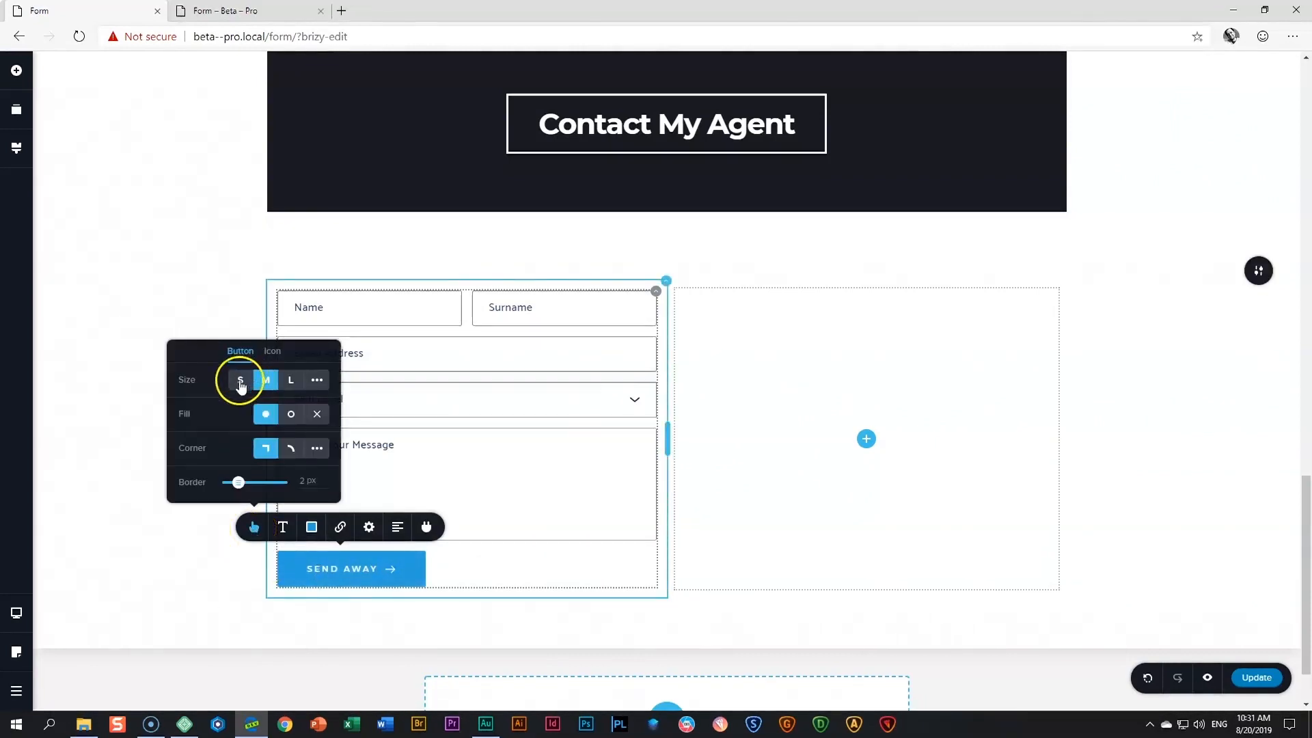
{"action": "left_click", "coordinate": [289, 380]}
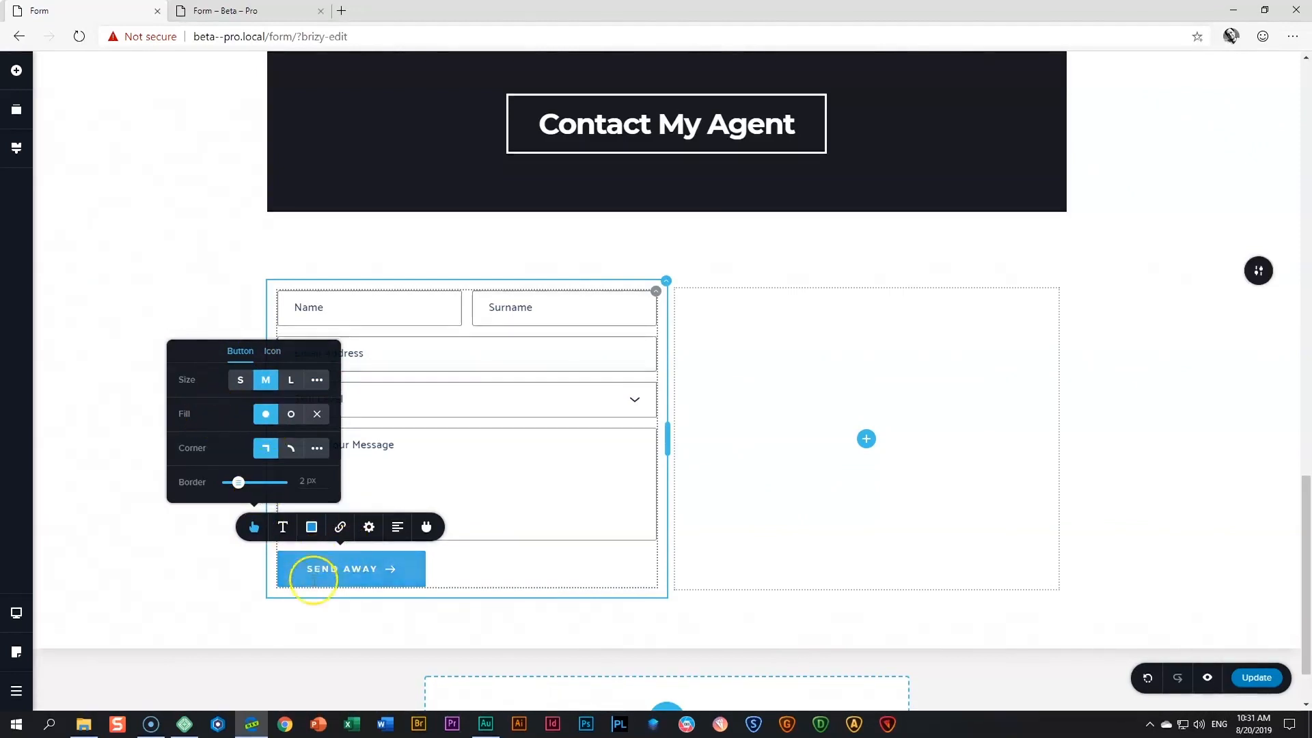
{"action": "left_click", "coordinate": [290, 414]}
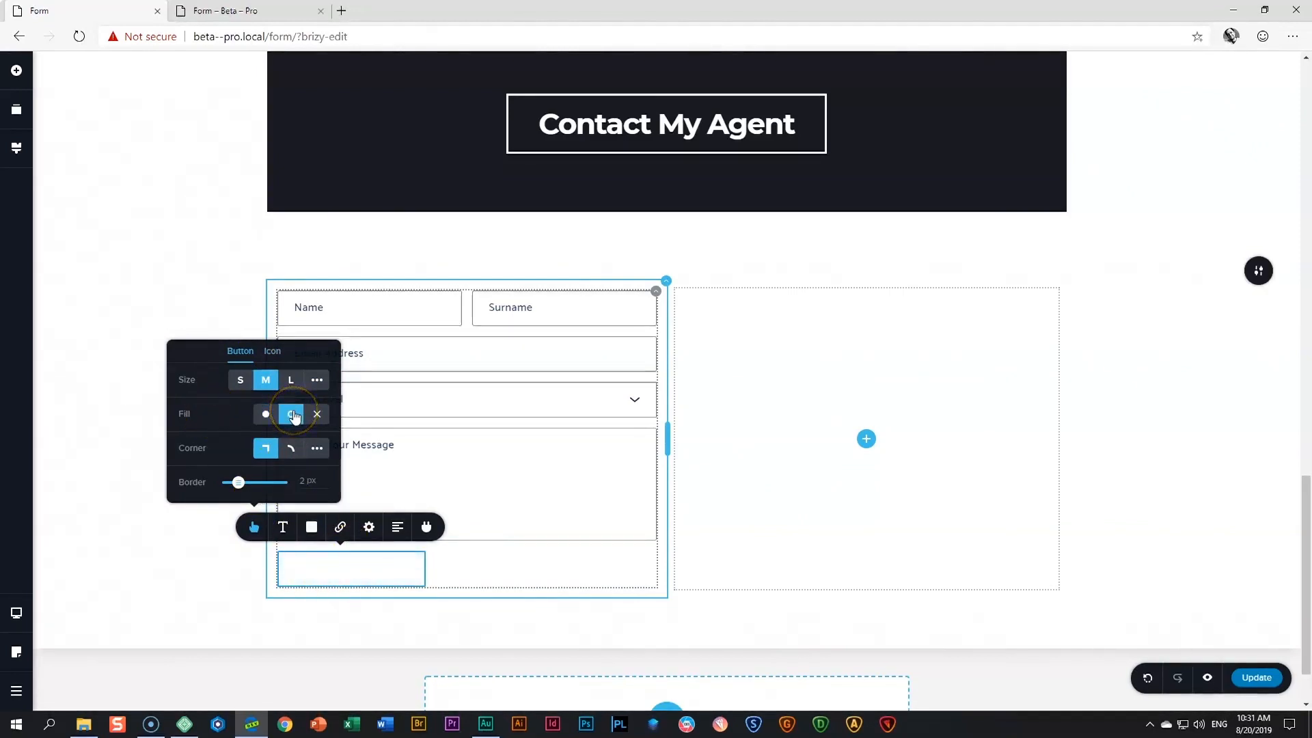
{"action": "left_click", "coordinate": [317, 414]}
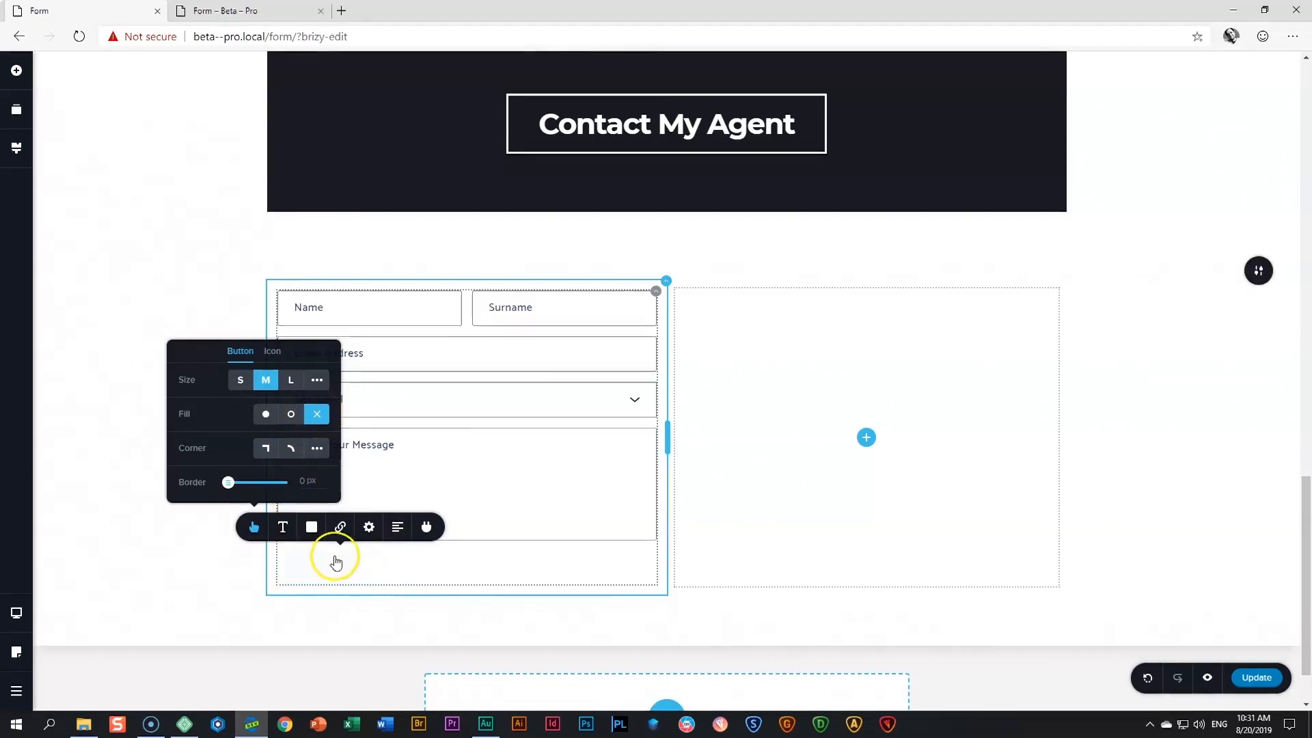
{"action": "left_click", "coordinate": [265, 414]}
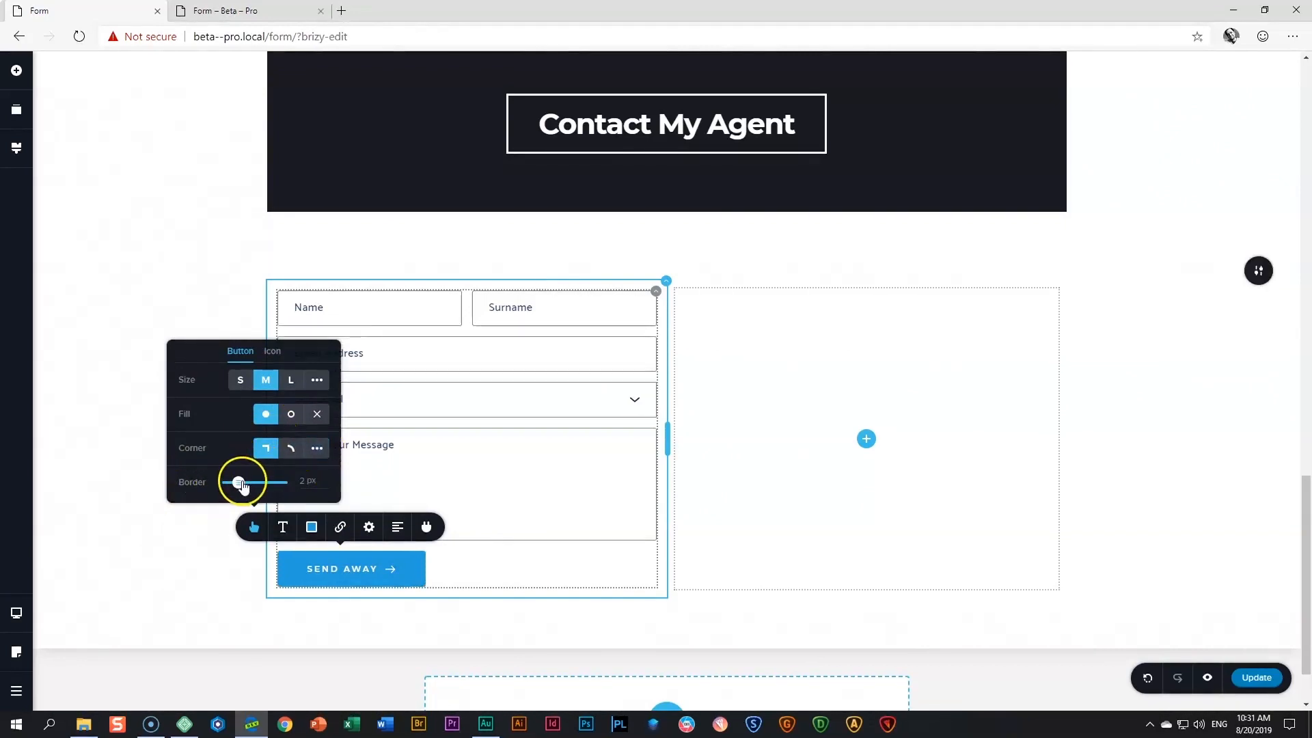
{"action": "left_click_drag", "start_coordinate": [243, 481], "coordinate": [228, 481]}
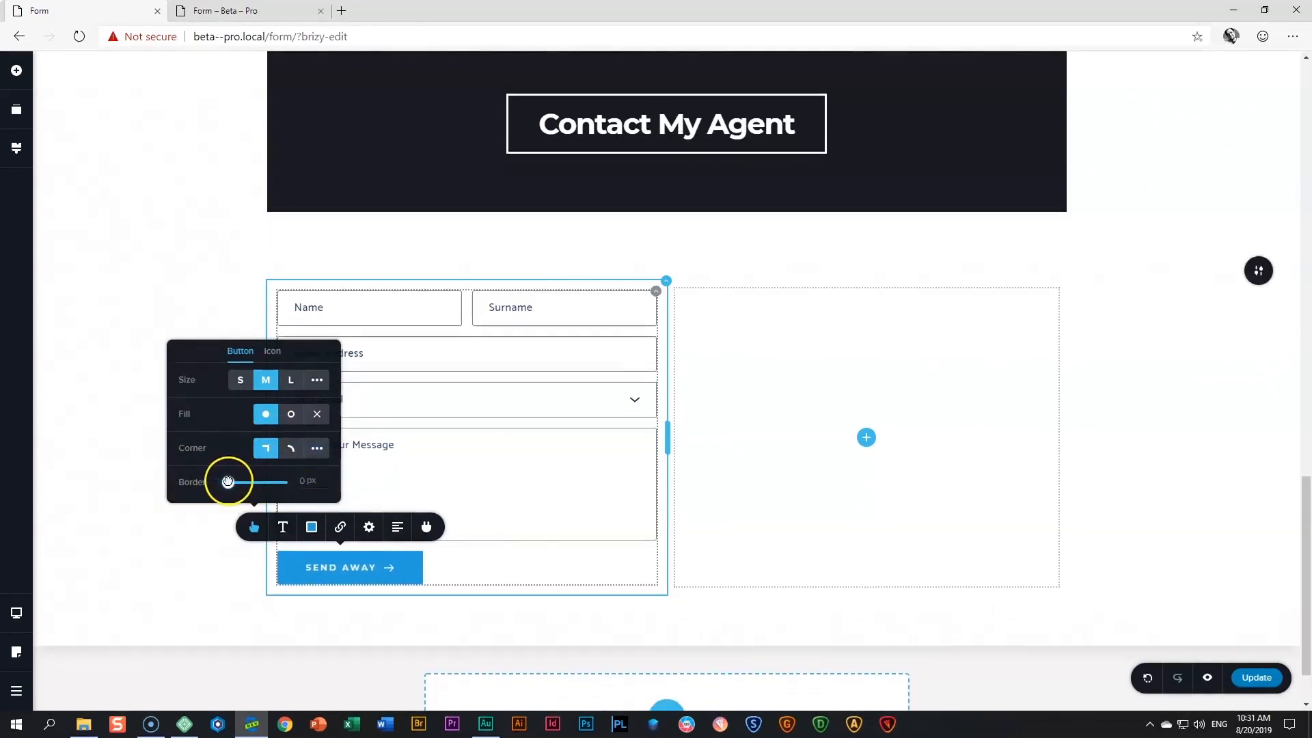
{"action": "left_click_drag", "start_coordinate": [227, 481], "coordinate": [234, 483]}
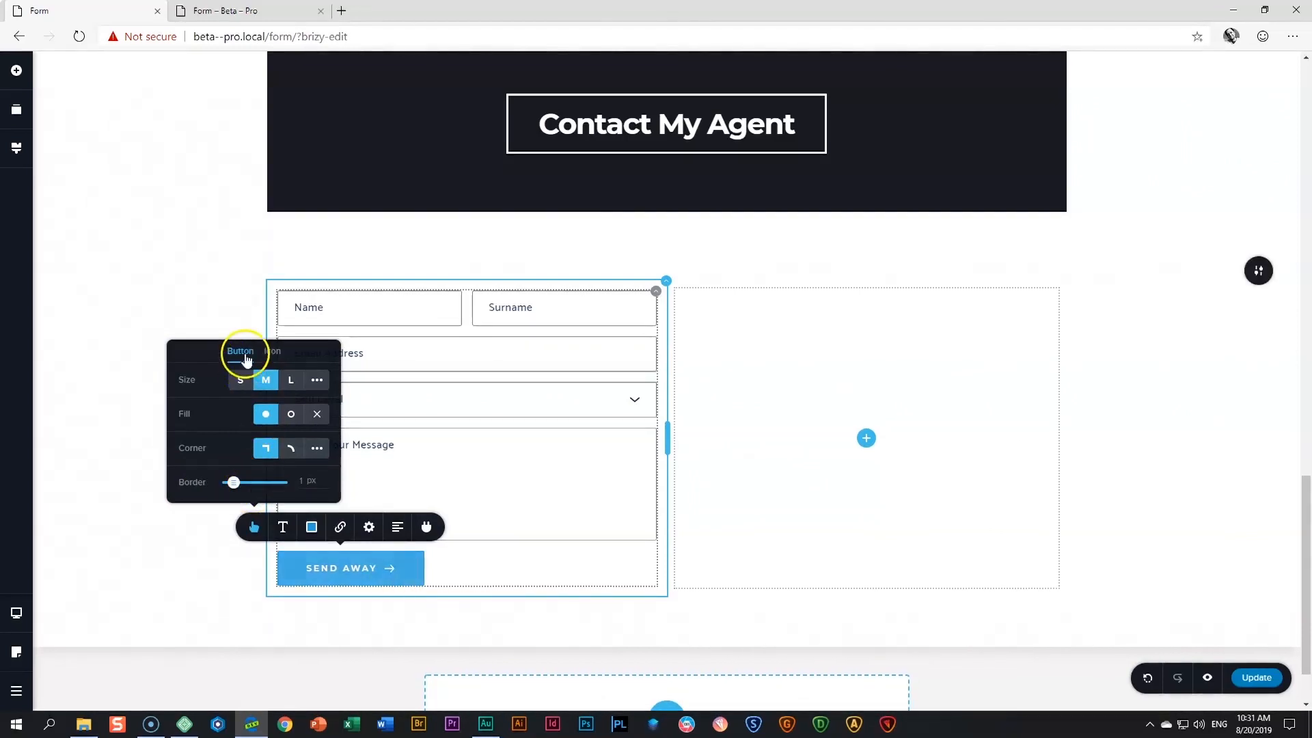
- Remove the arrow icon from the button after trying its size and spacing
{"action": "left_click", "coordinate": [272, 339]}
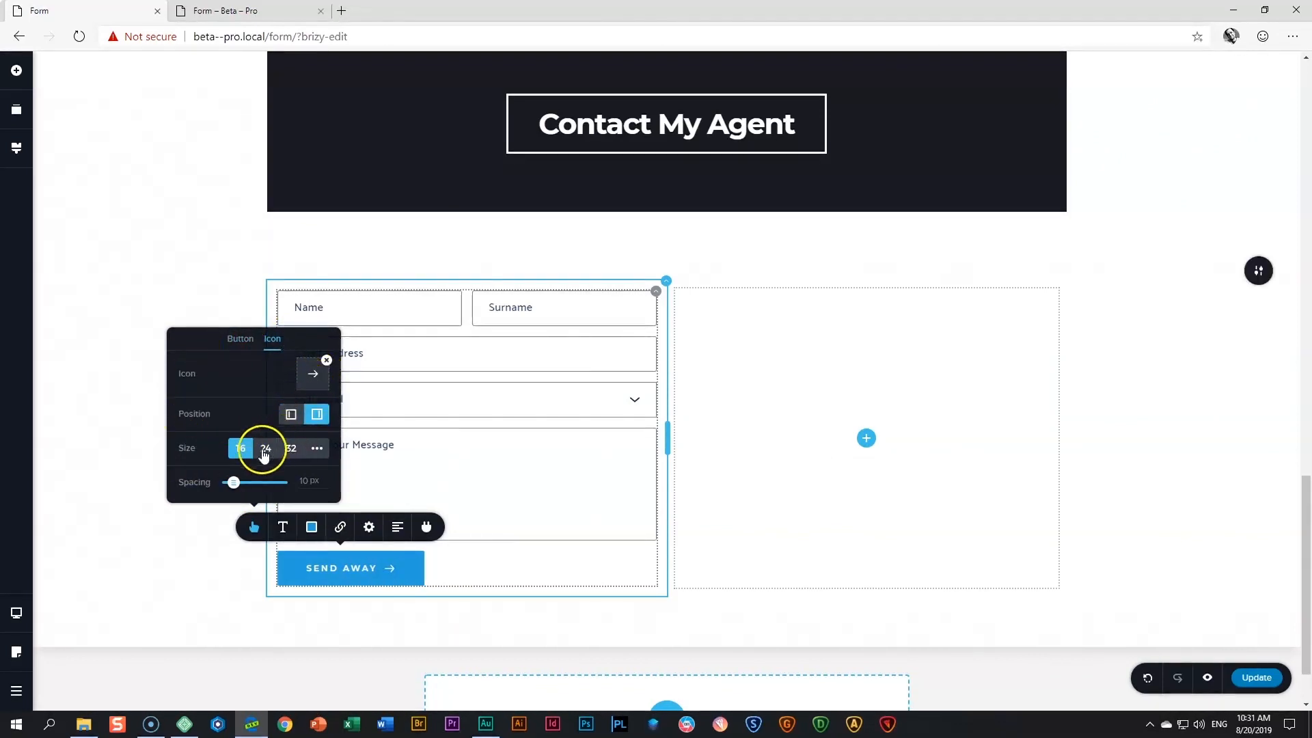
{"action": "left_click", "coordinate": [240, 448]}
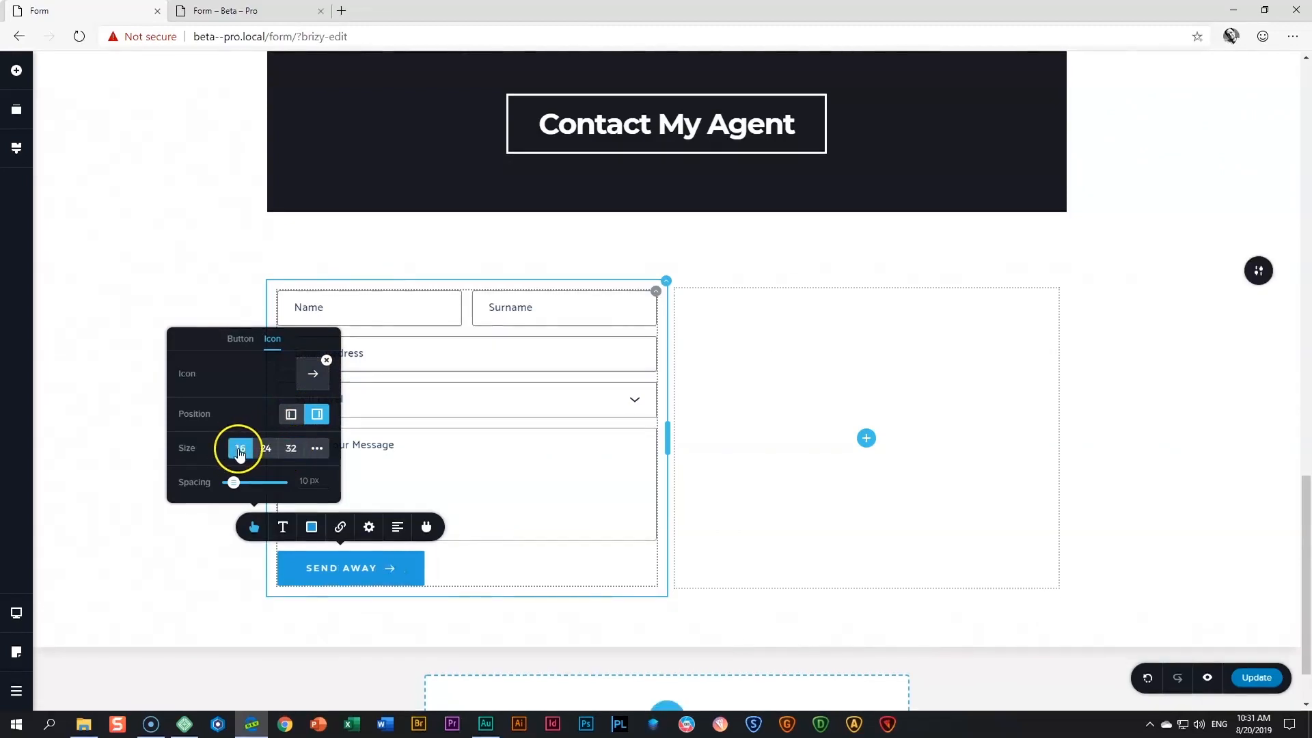
{"action": "left_click_drag", "start_coordinate": [232, 482], "coordinate": [243, 482]}
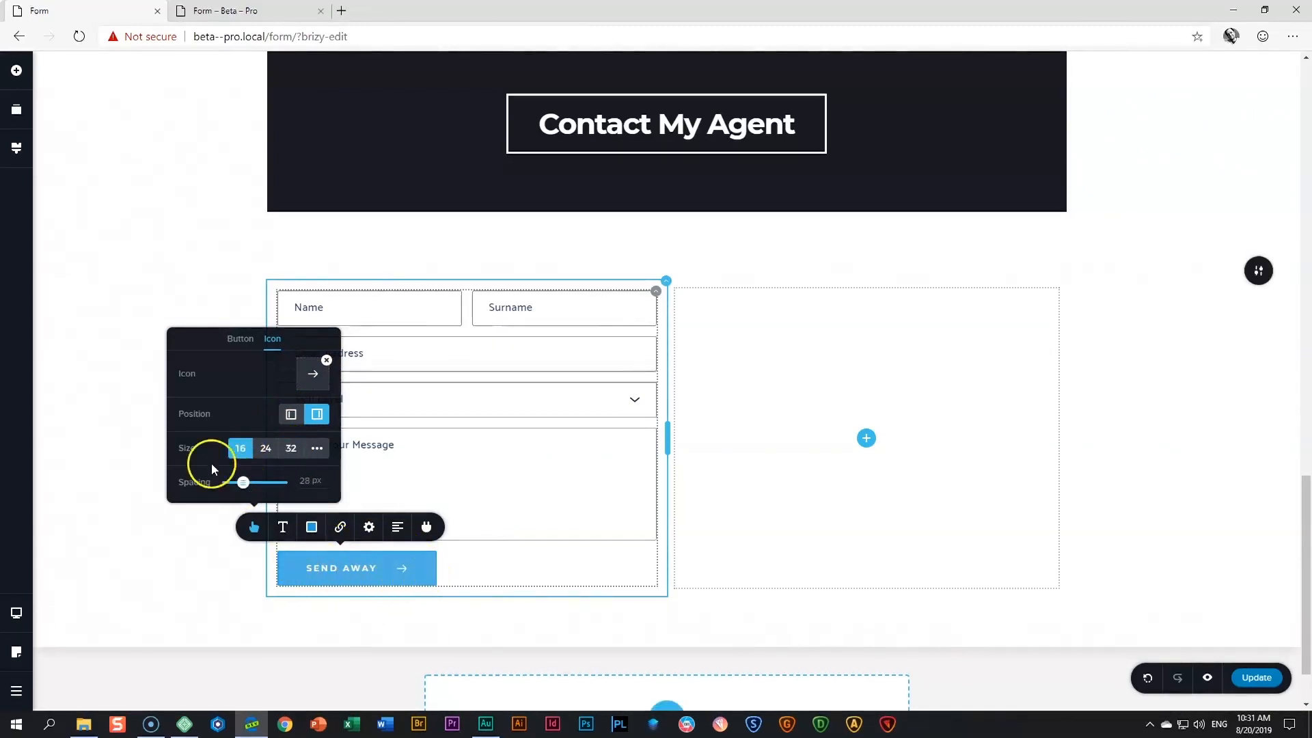
{"action": "left_click", "coordinate": [325, 361]}
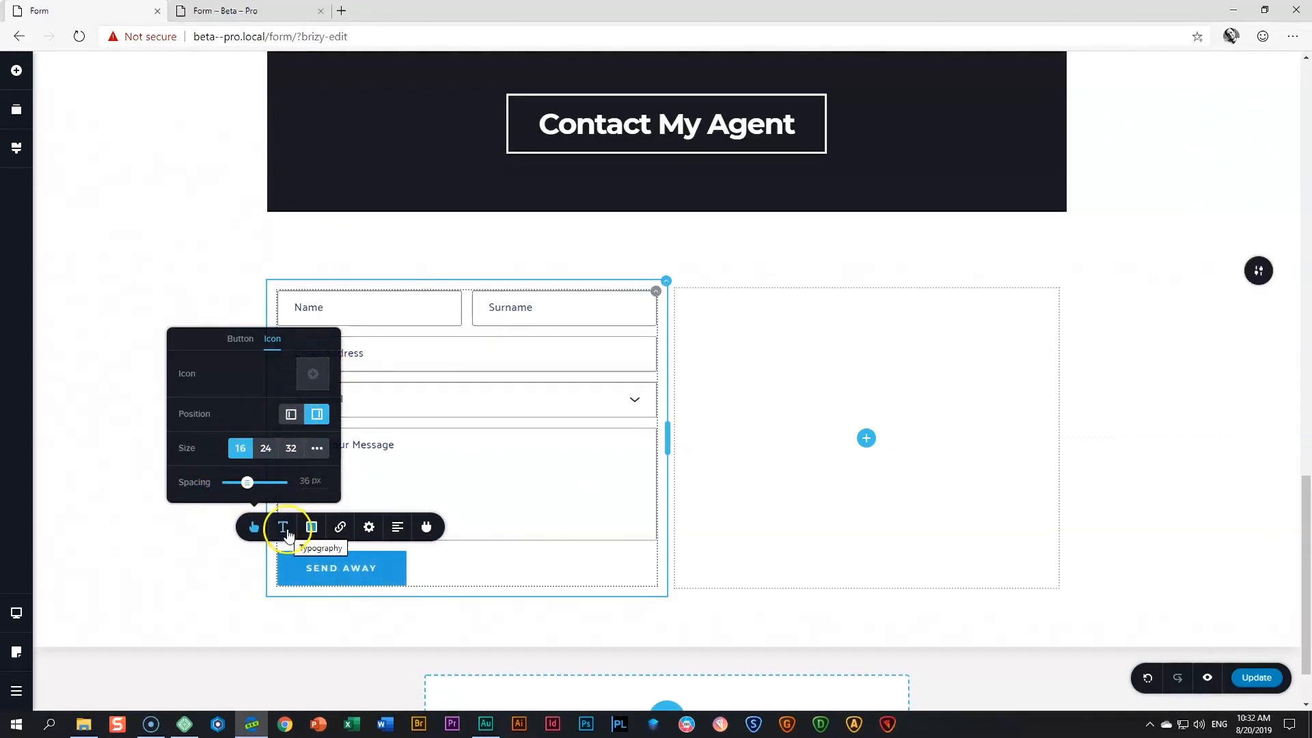
- Set the button text to size 17 with line height 1.5
{"action": "left_click", "coordinate": [281, 528]}
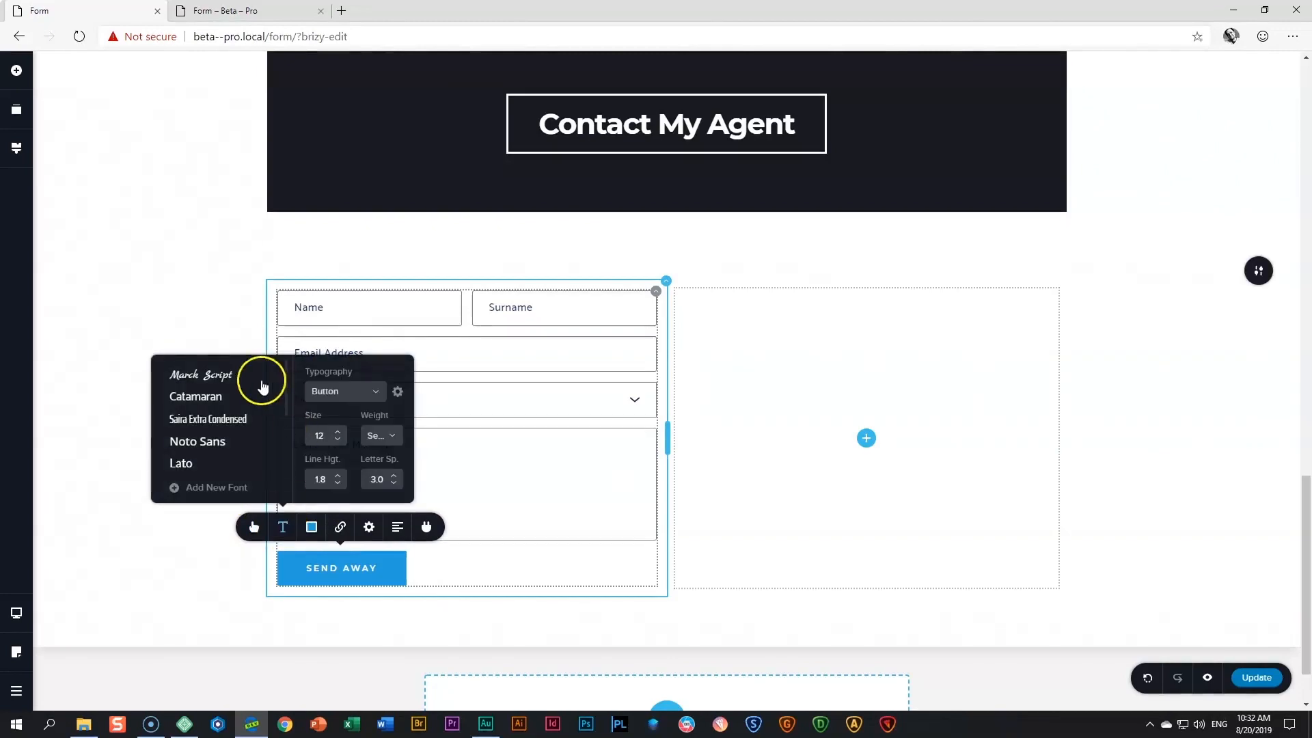
{"action": "left_click", "coordinate": [196, 397]}
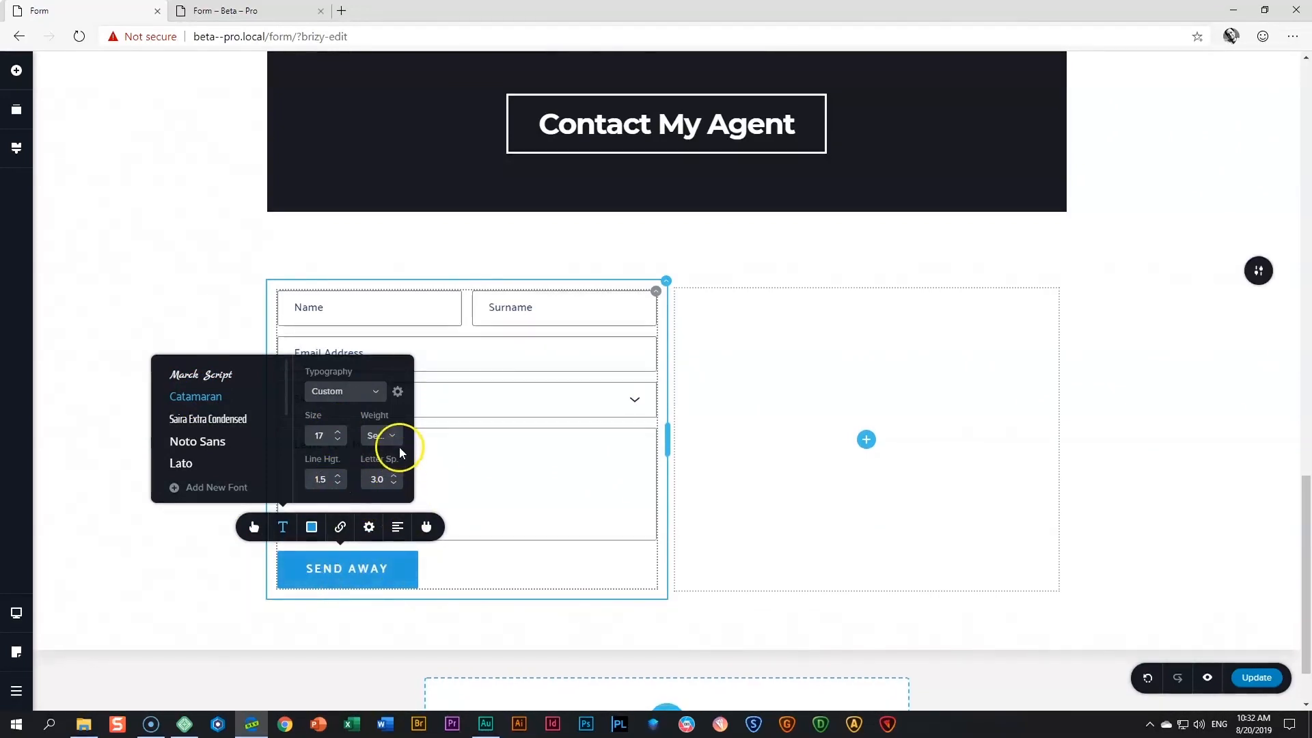
{"action": "left_click", "coordinate": [311, 528]}
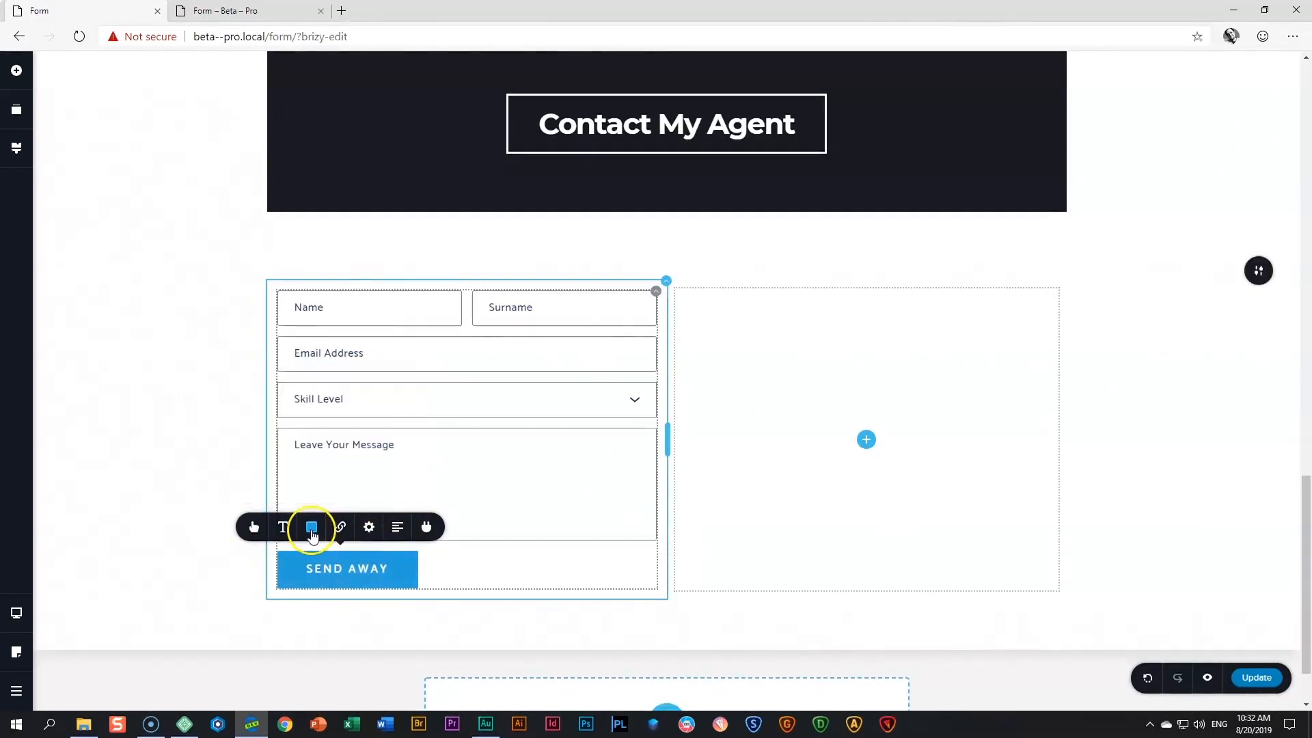
- Colour the button navy #142850 with white text
{"action": "left_click", "coordinate": [311, 527]}
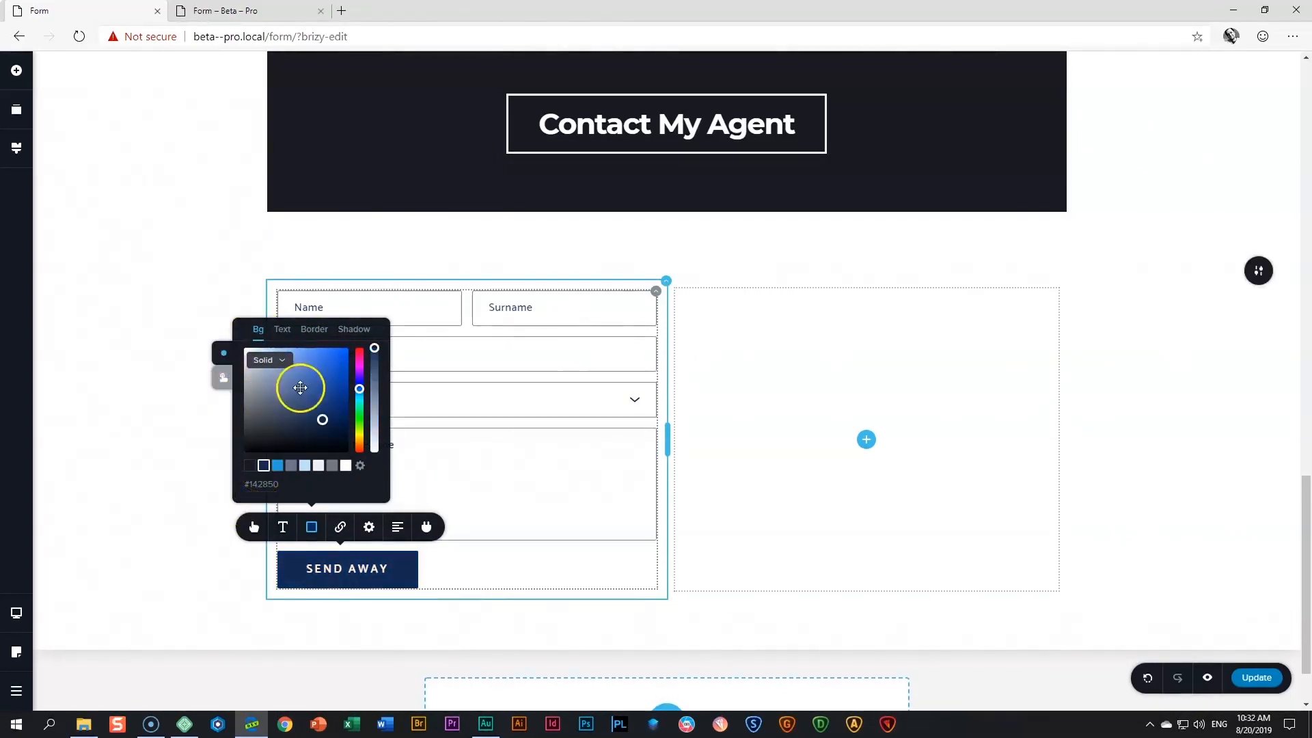
{"action": "left_click", "coordinate": [281, 330]}
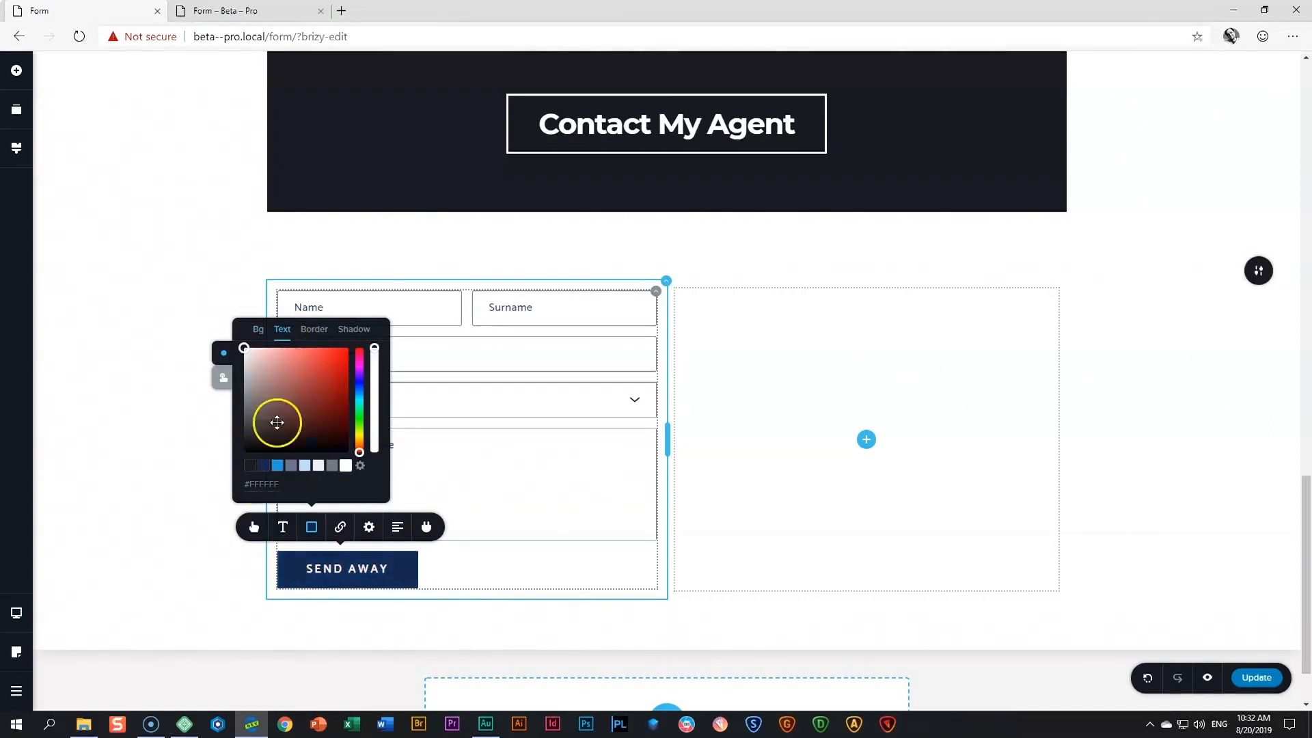
{"action": "left_click", "coordinate": [313, 328]}
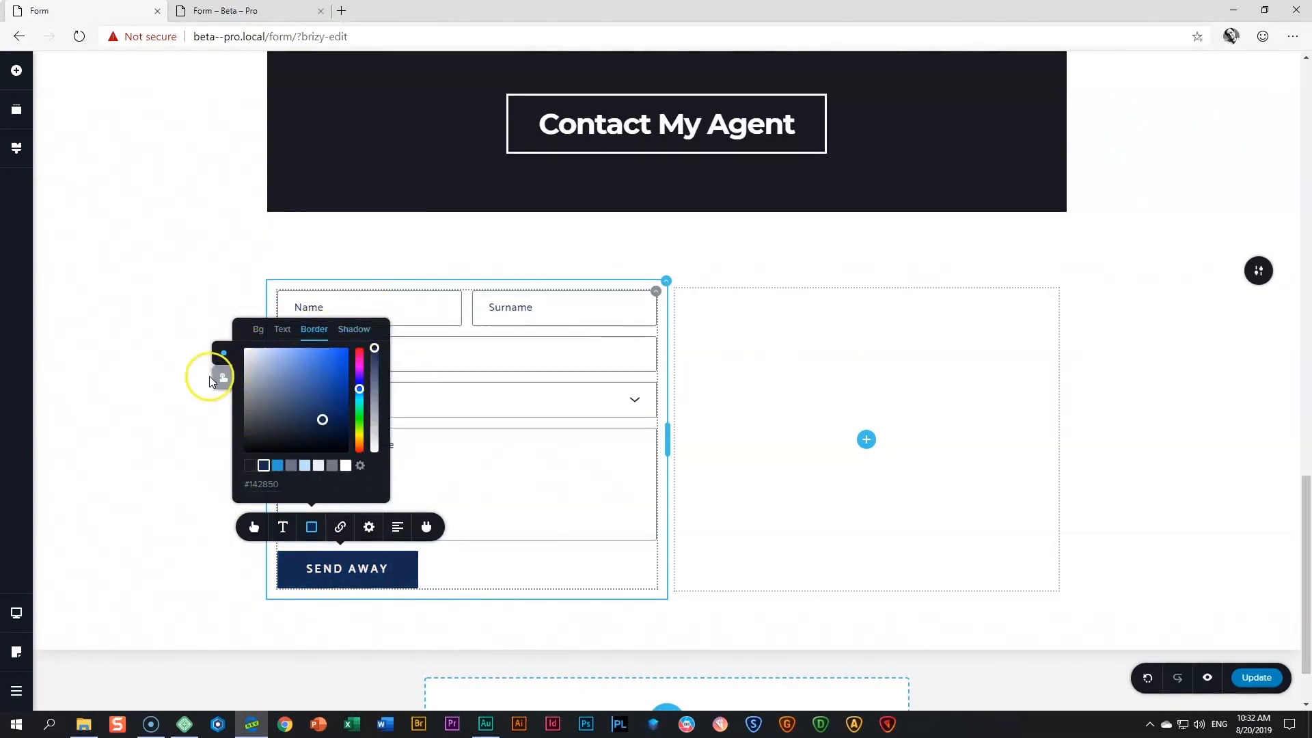
- On hover, clear the background and make text and border navy #142850
{"action": "left_click", "coordinate": [257, 328]}
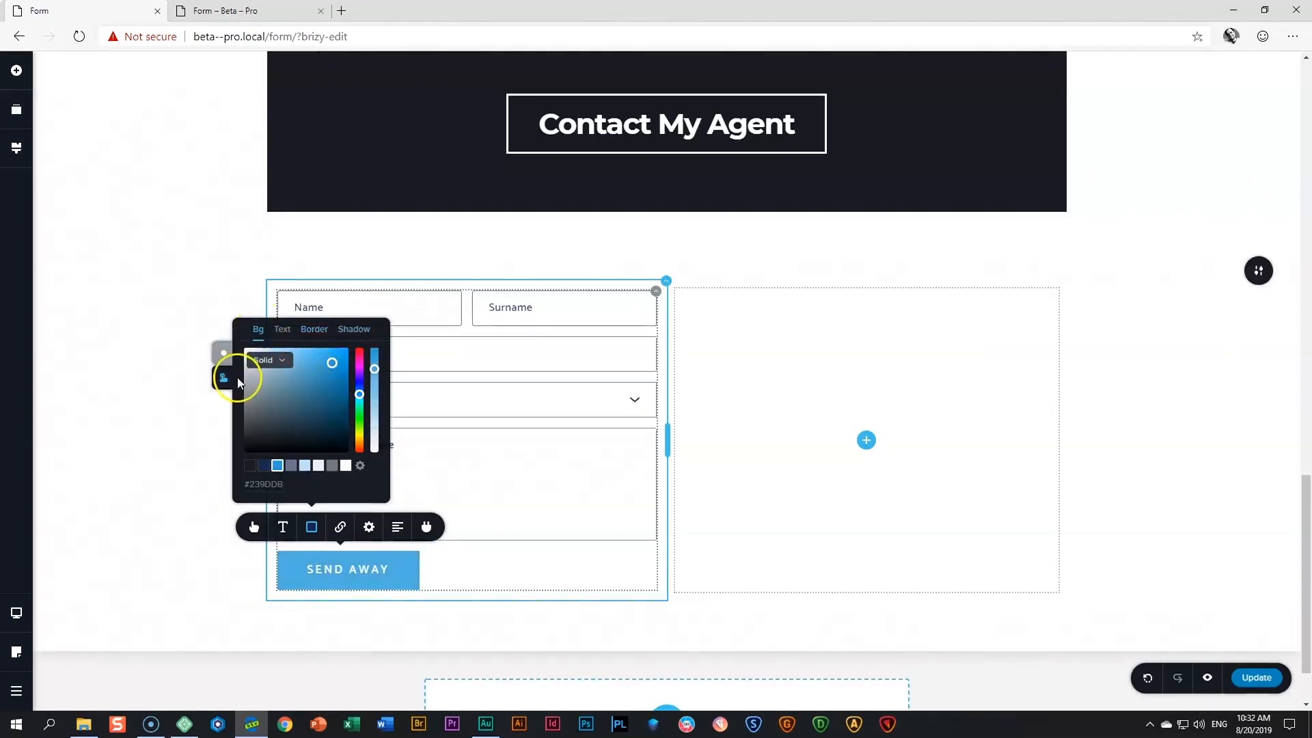
{"action": "left_click", "coordinate": [282, 328]}
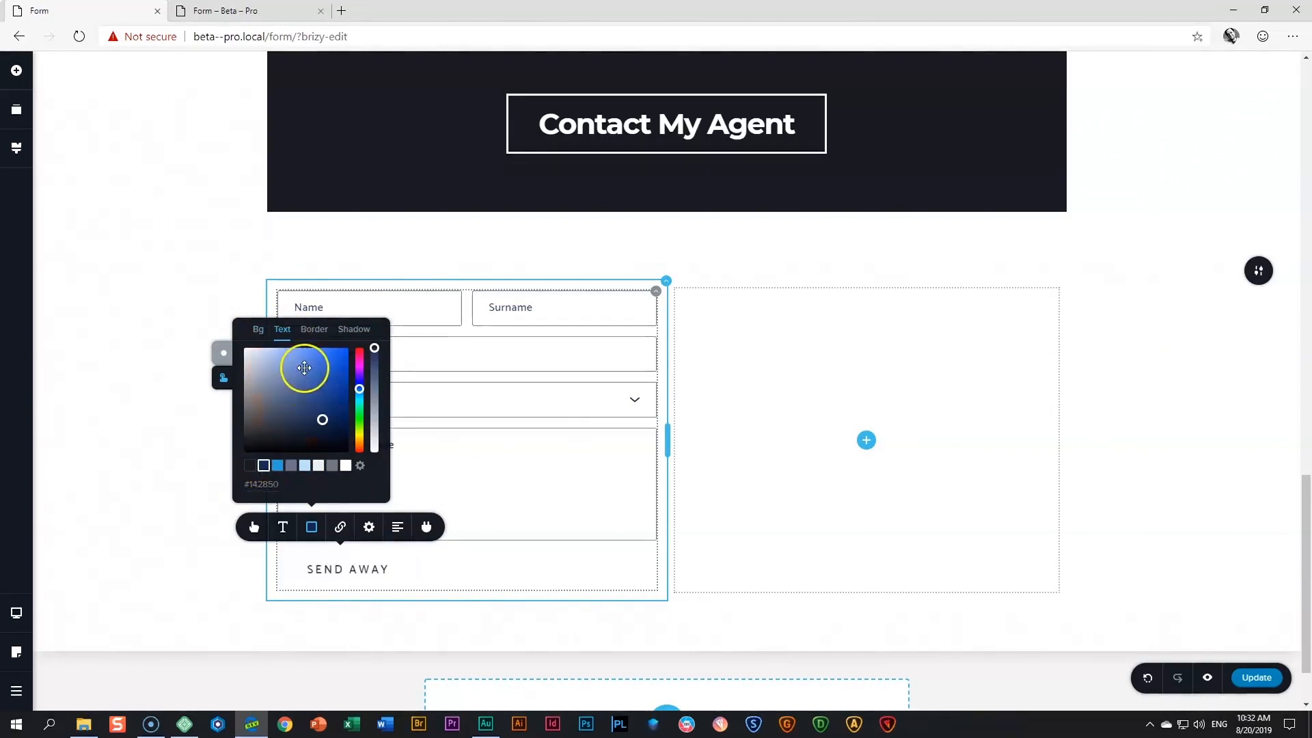
{"action": "left_click", "coordinate": [313, 328]}
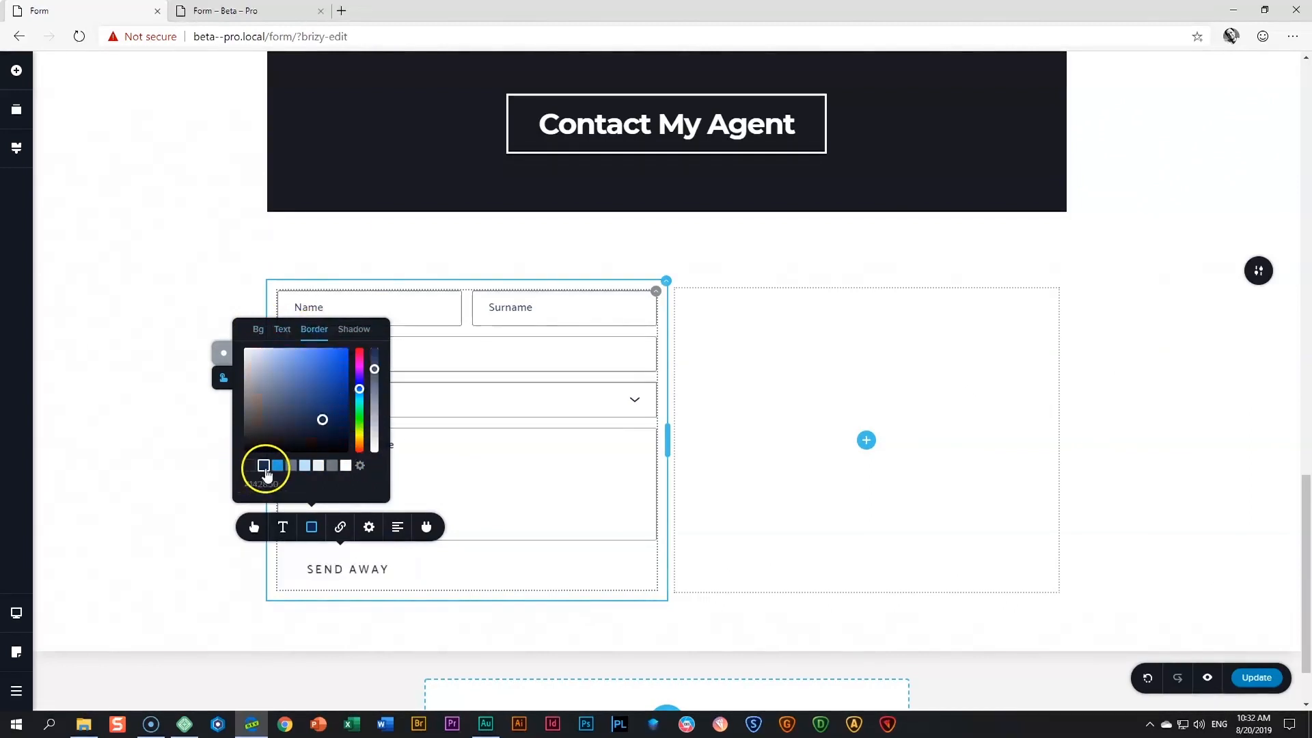
{"action": "left_click", "coordinate": [322, 569]}
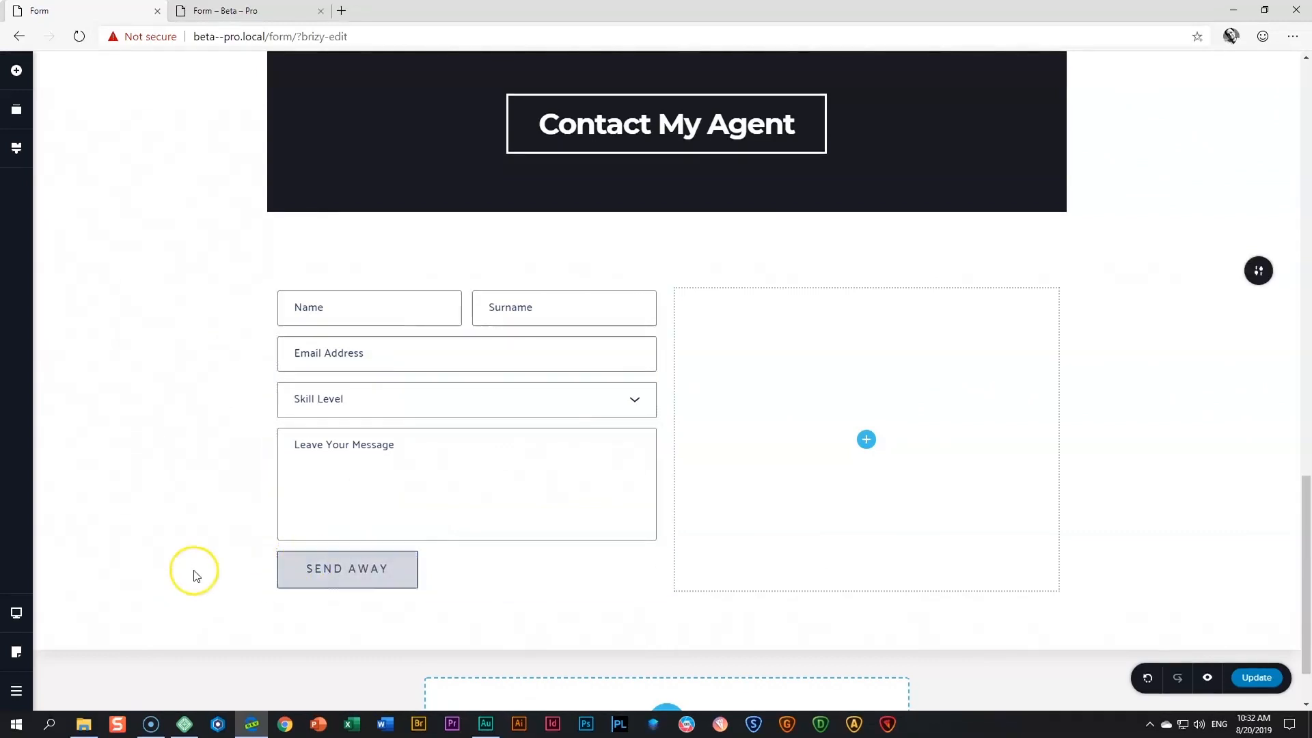
{"action": "left_click", "coordinate": [332, 568]}
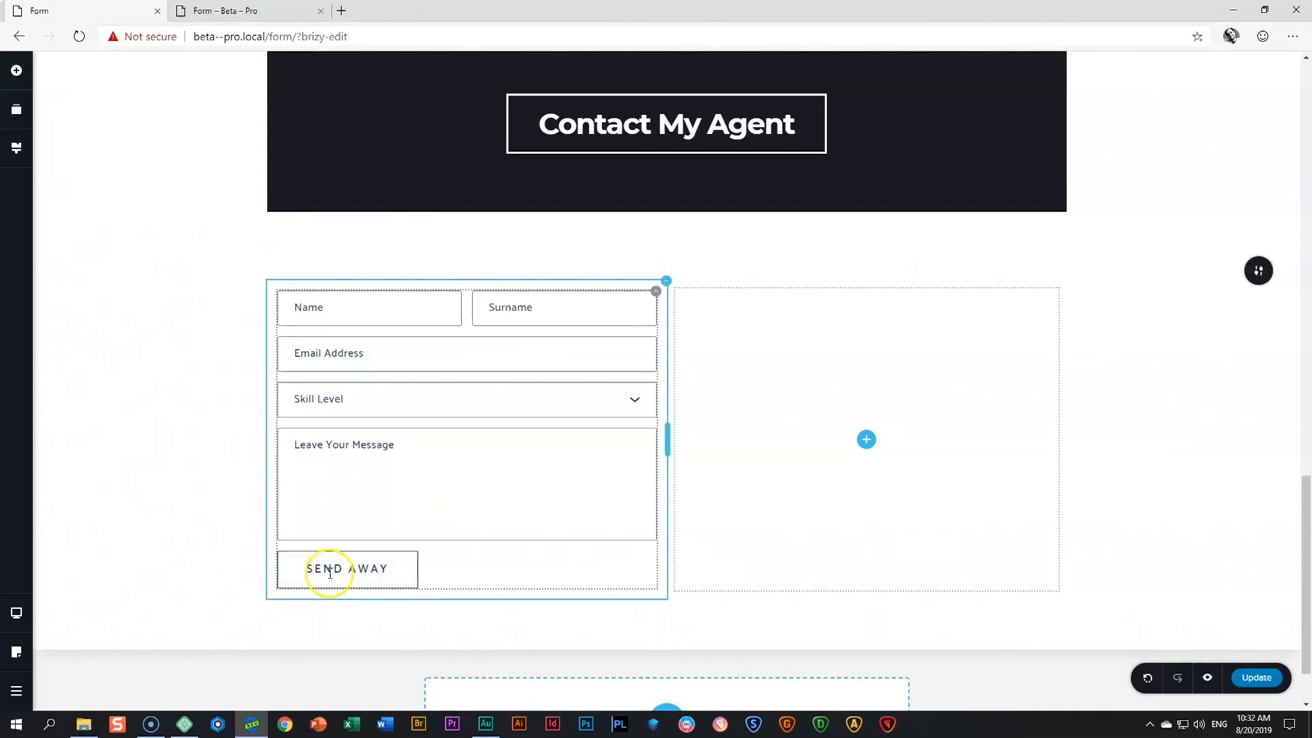
- Align the Send Away button to the right edge of the form
{"action": "left_click", "coordinate": [328, 574]}
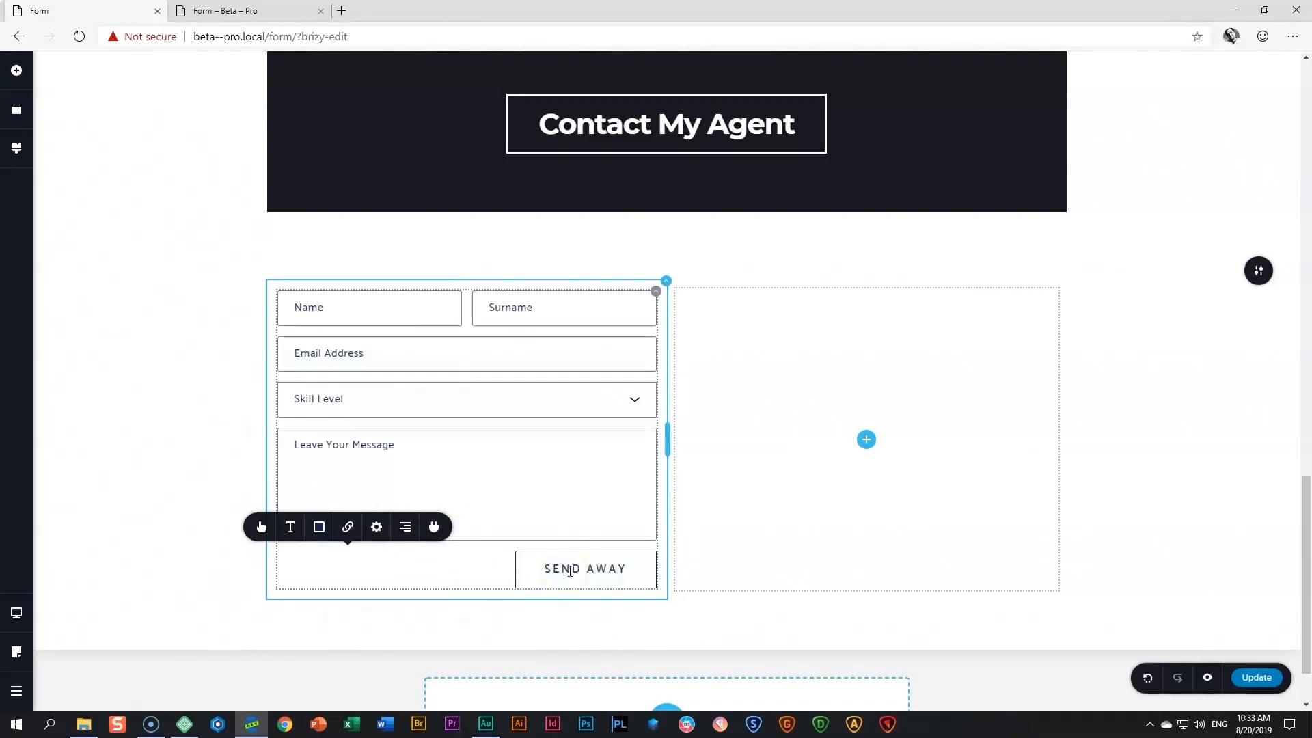
- Add a WordPress email integration with Email To checked and subject 'From My Brizy Site'
{"action": "left_click", "coordinate": [433, 527]}
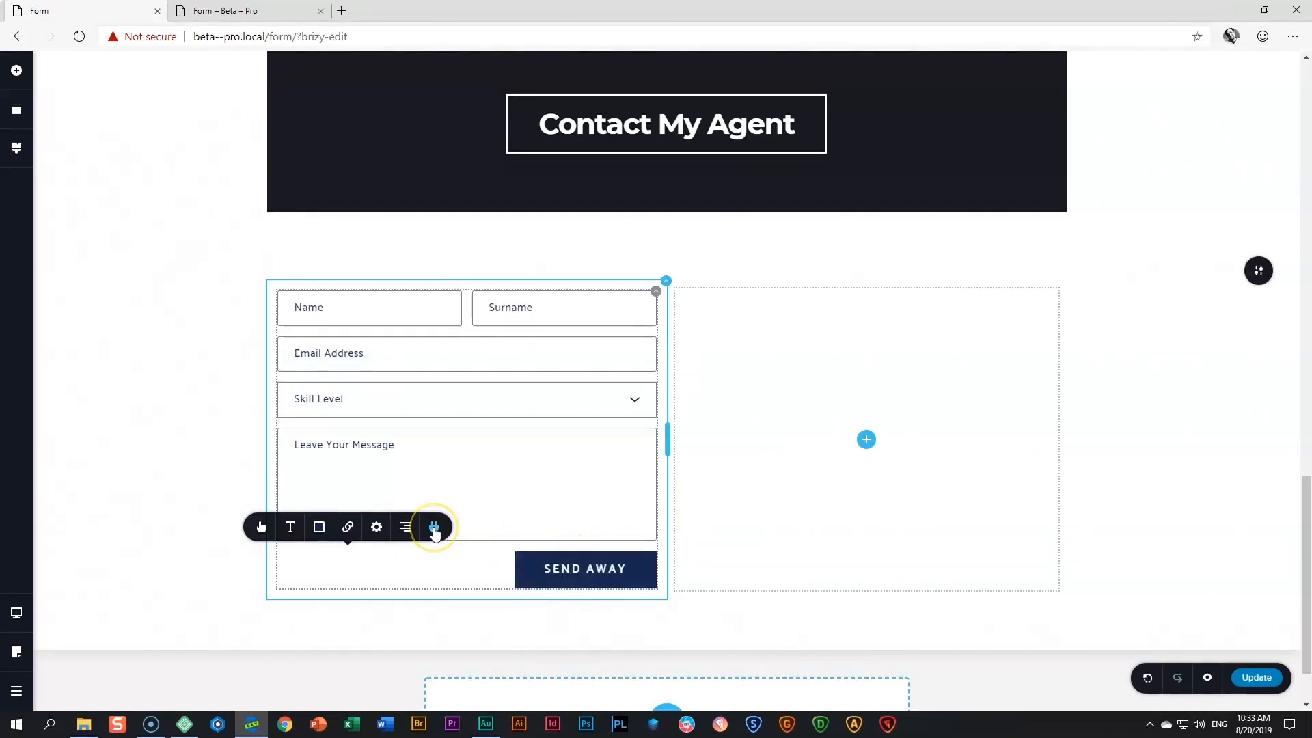
{"action": "left_click", "coordinate": [433, 527]}
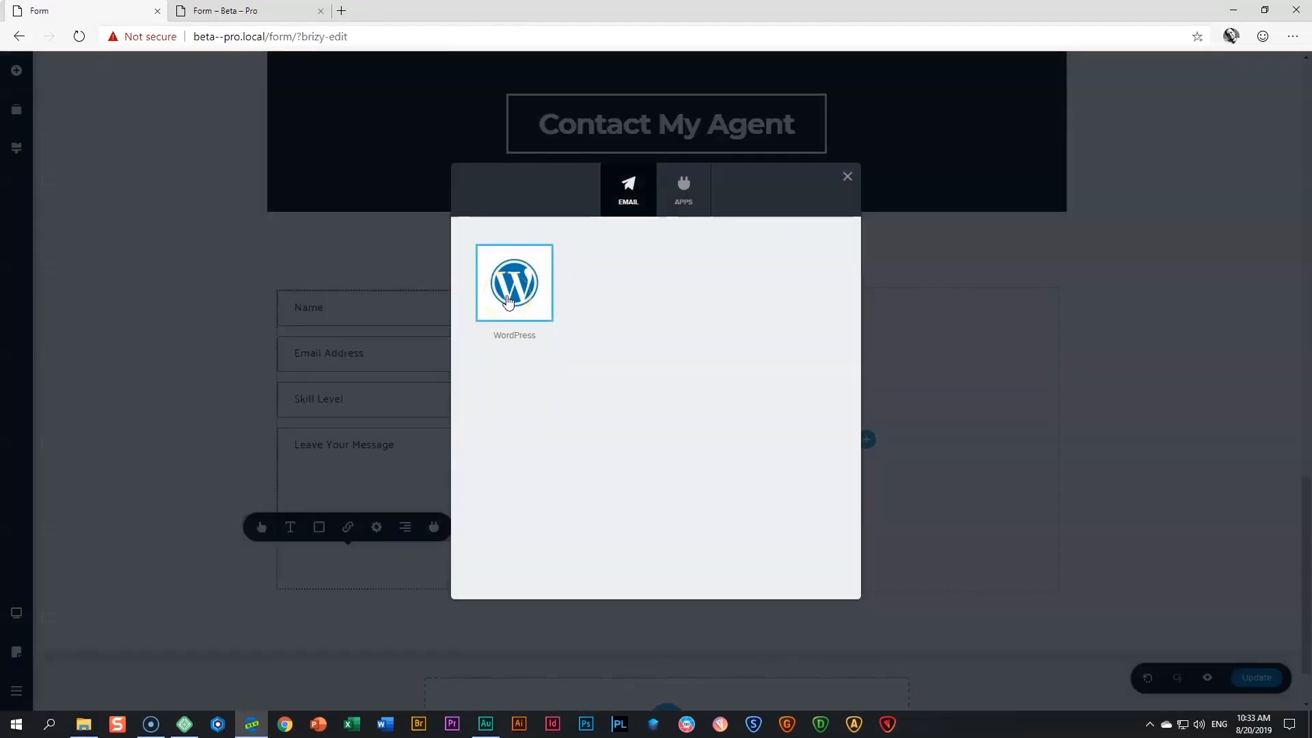
{"action": "left_click", "coordinate": [514, 282]}
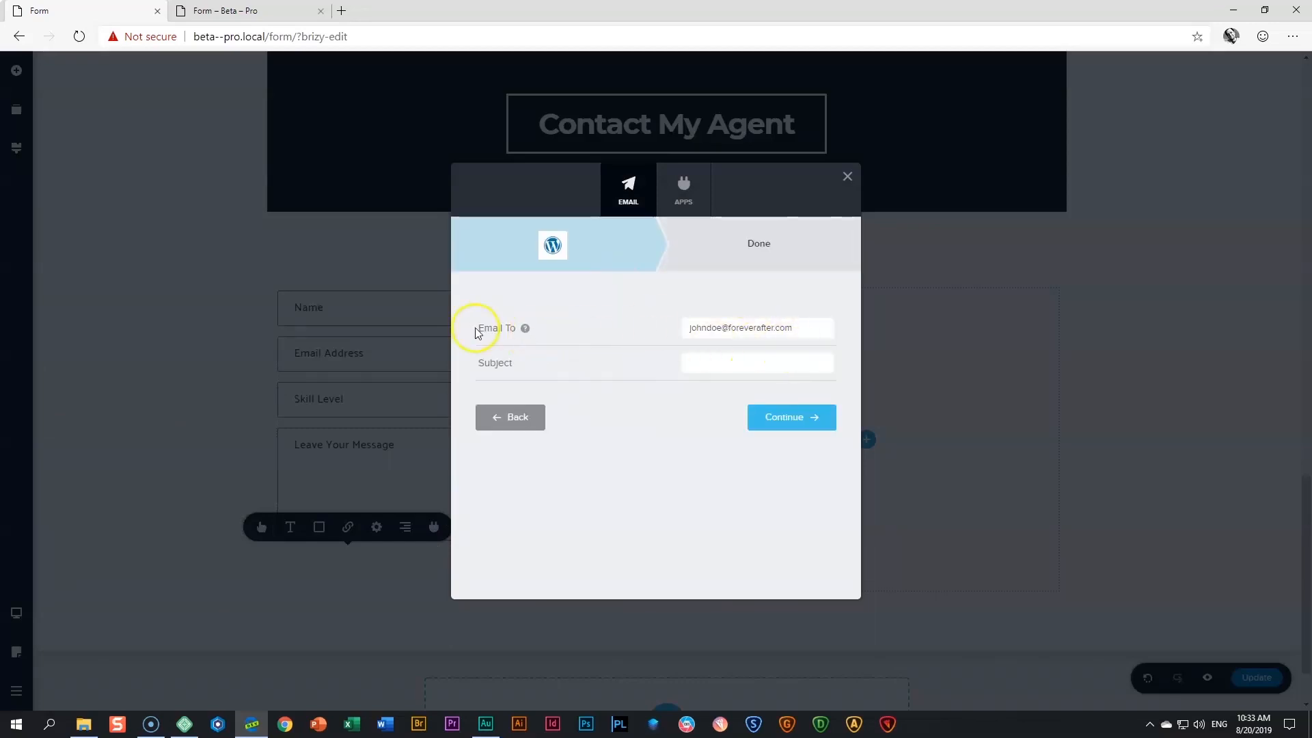
{"action": "left_click", "coordinate": [757, 328]}
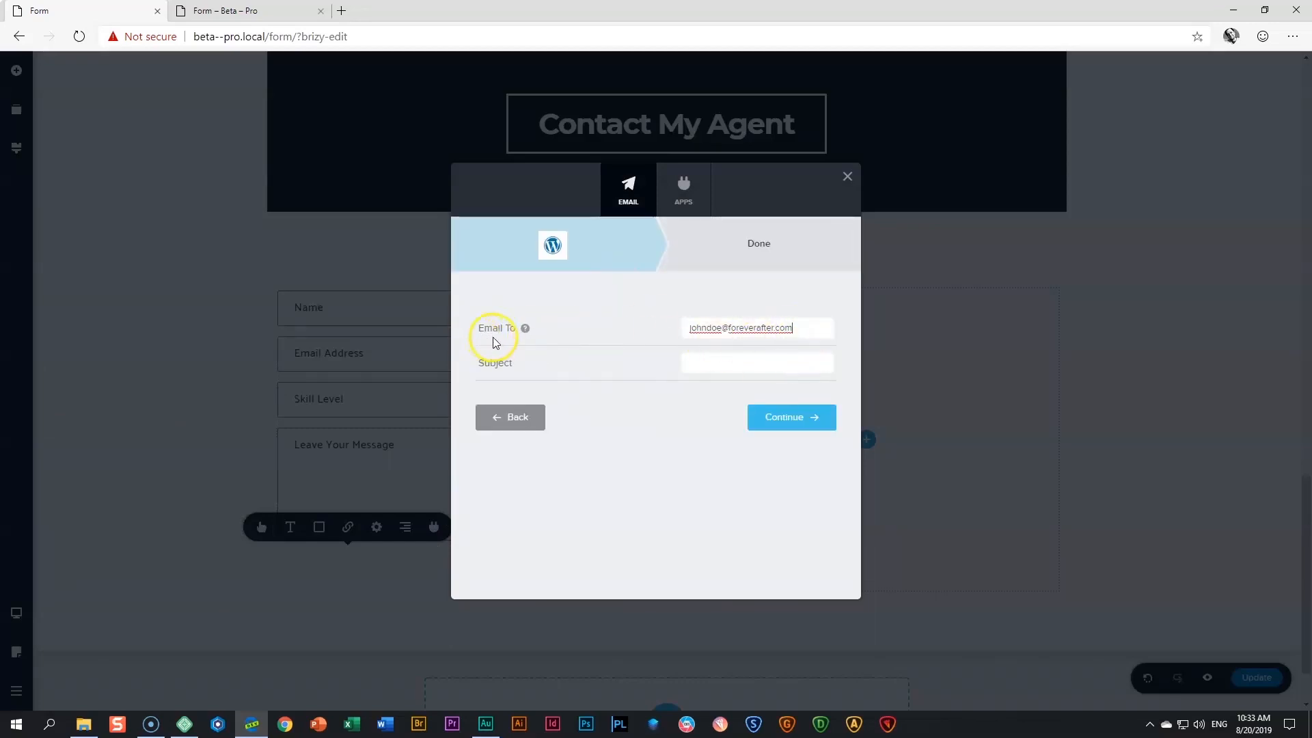
{"action": "mouse_move", "coordinate": [552, 326]}
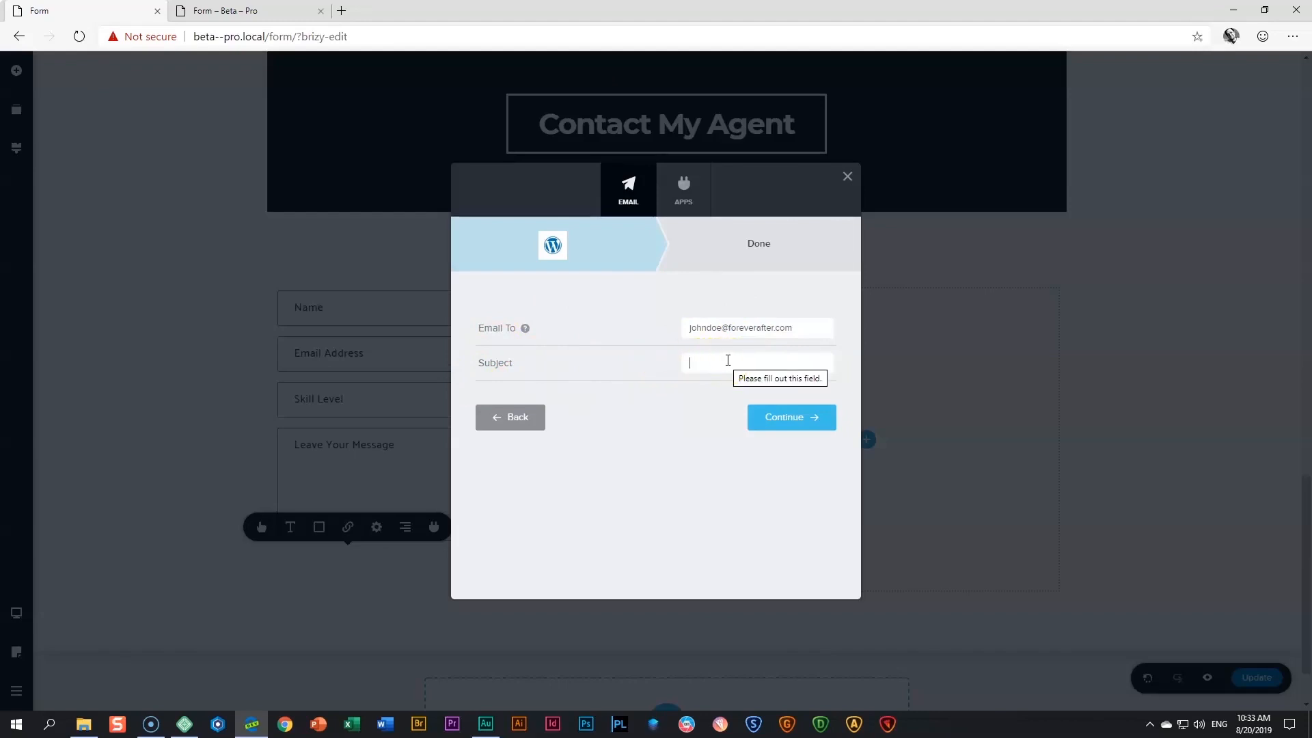
{"action": "type", "text": "From"}
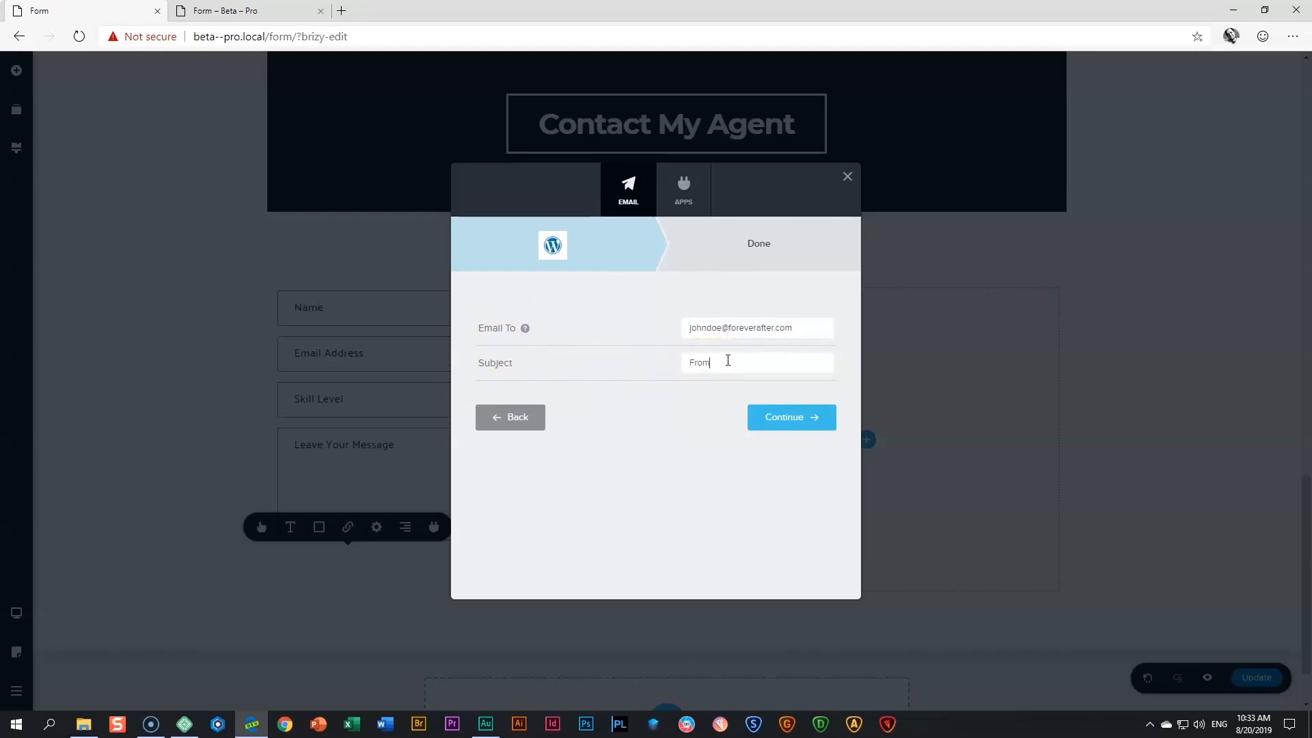
{"action": "type", "text": "My Brizy Site"}
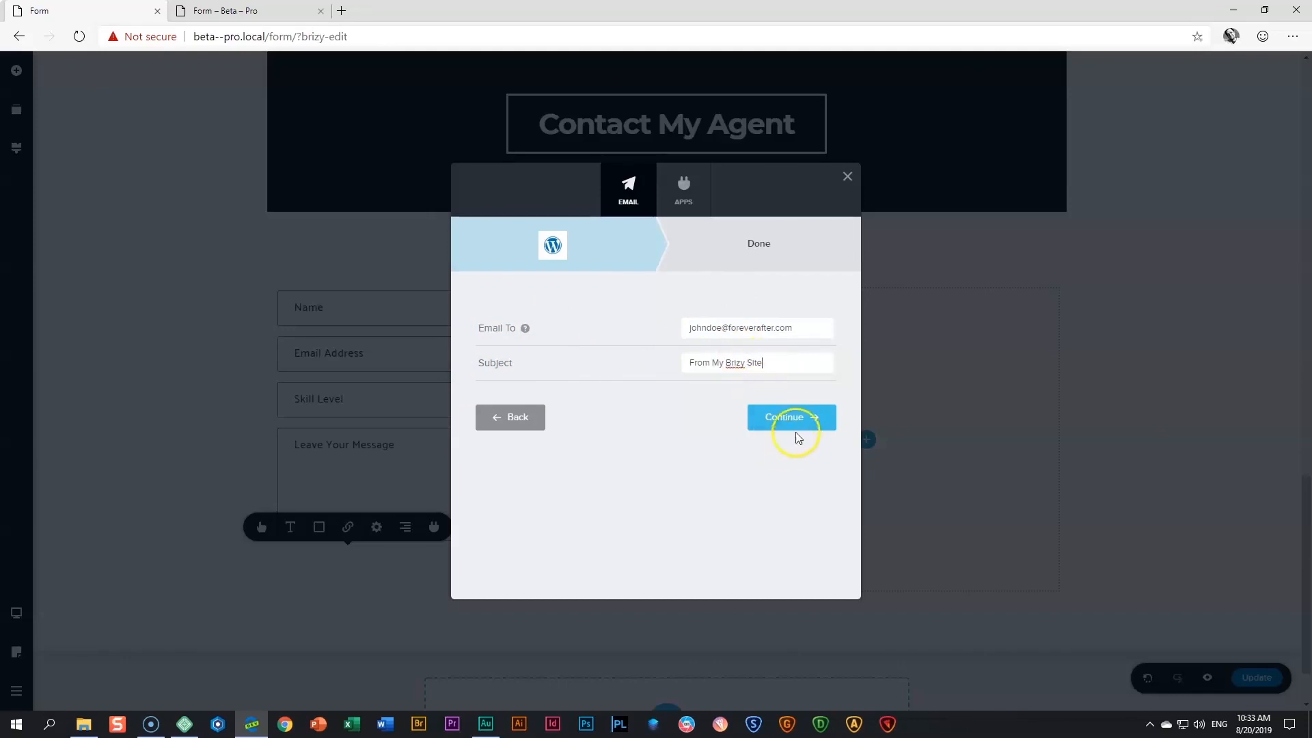
{"action": "left_click", "coordinate": [791, 417]}
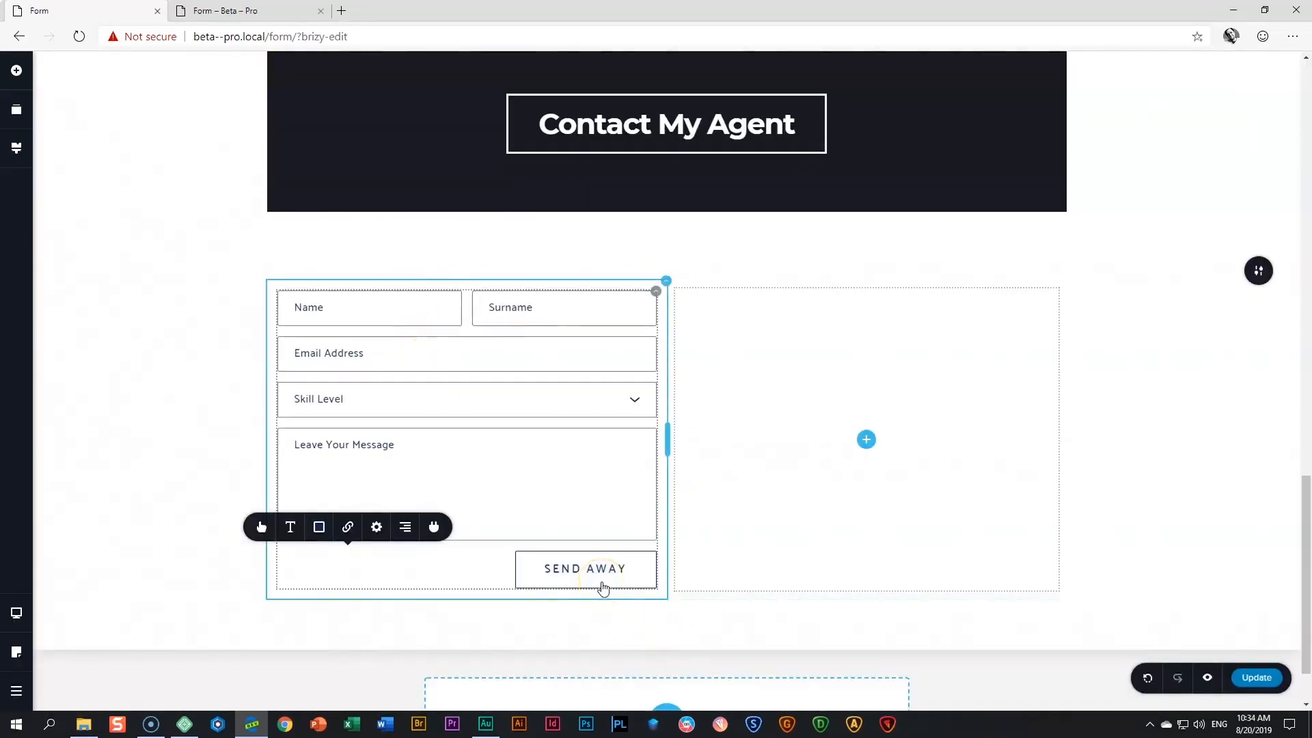
{"action": "left_click", "coordinate": [601, 569]}
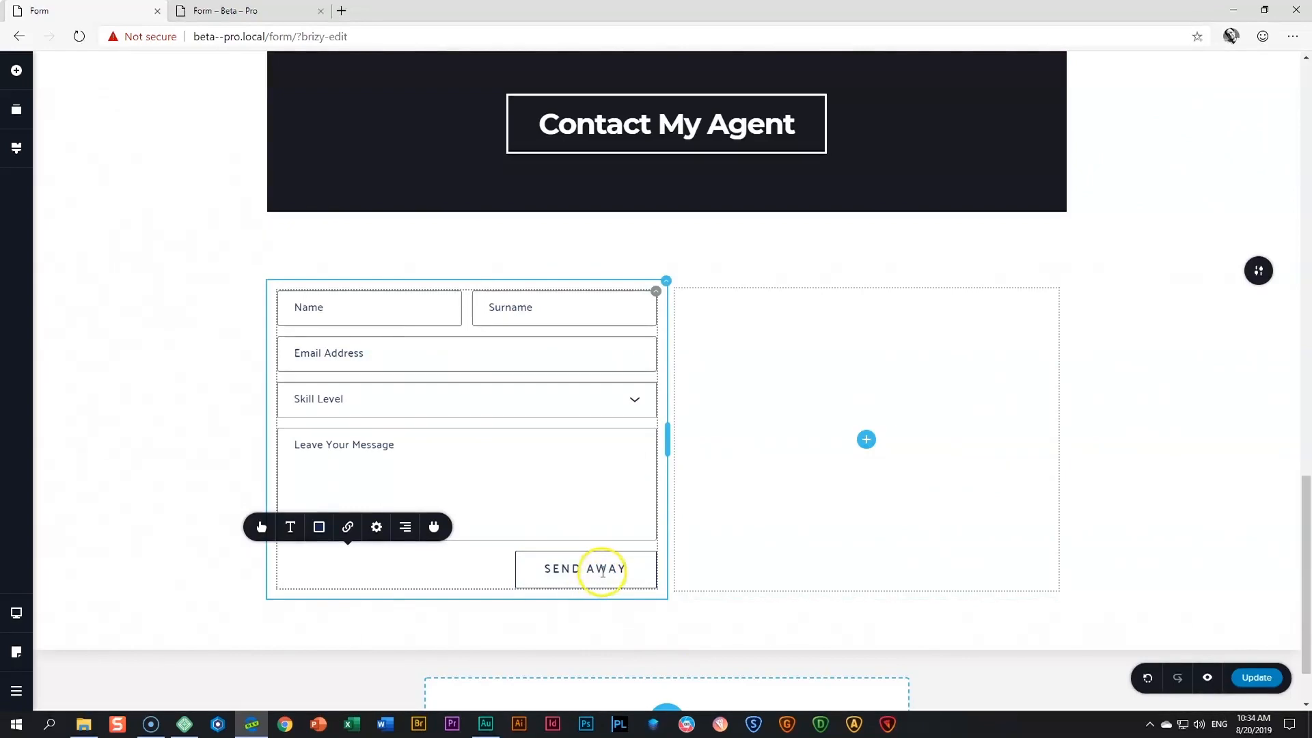
{"action": "left_click", "coordinate": [434, 527]}
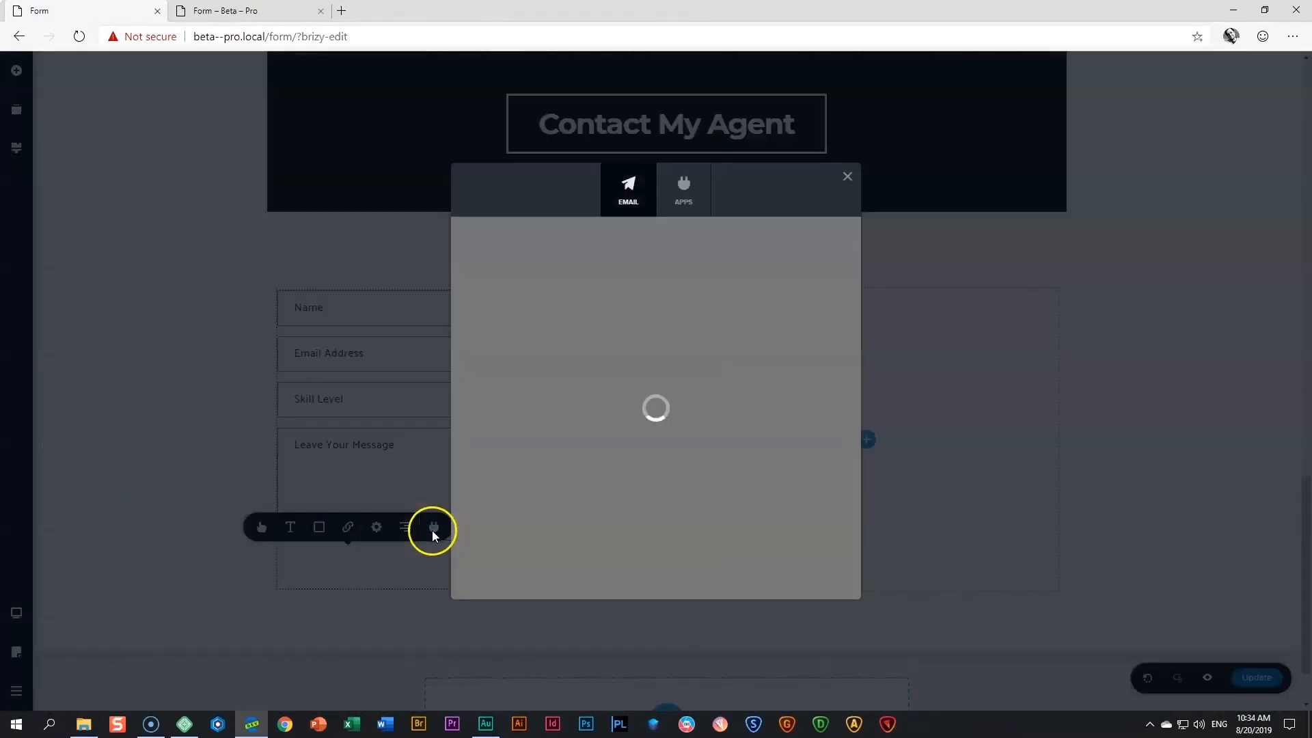
{"action": "left_click", "coordinate": [683, 189]}
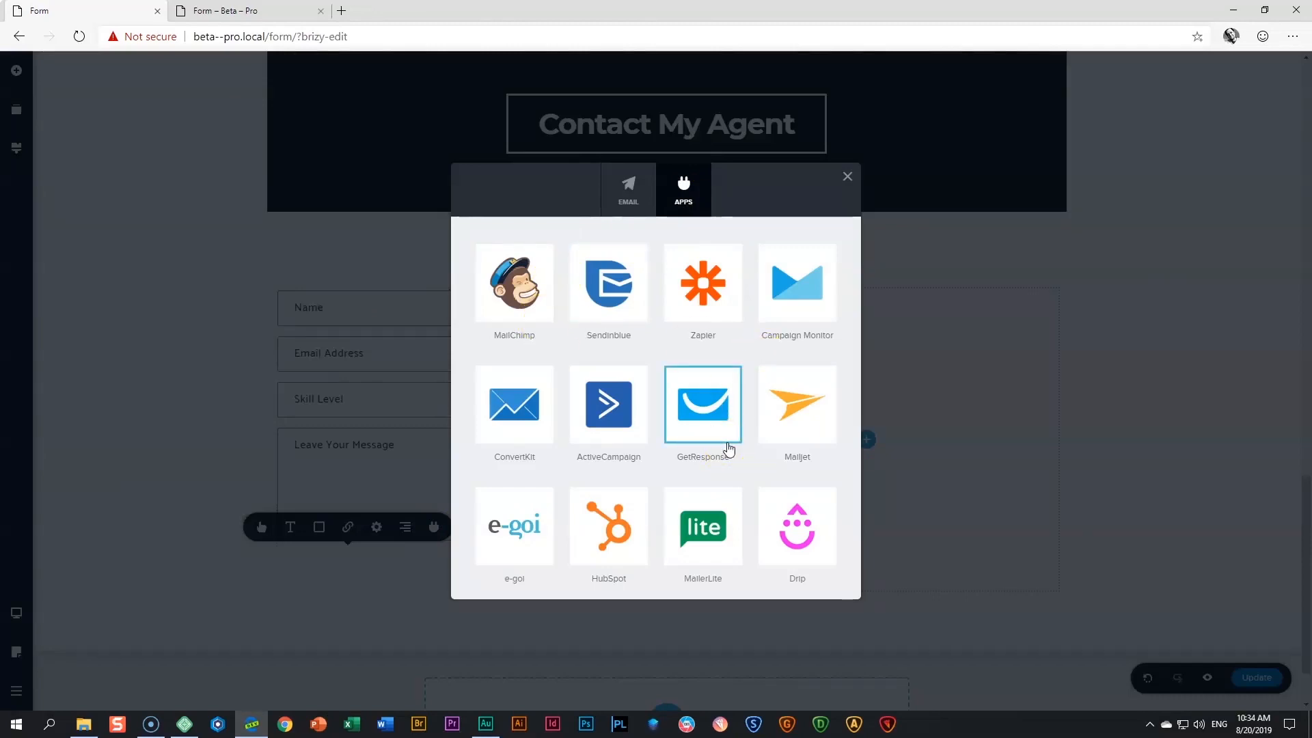
{"action": "left_click", "coordinate": [848, 174]}
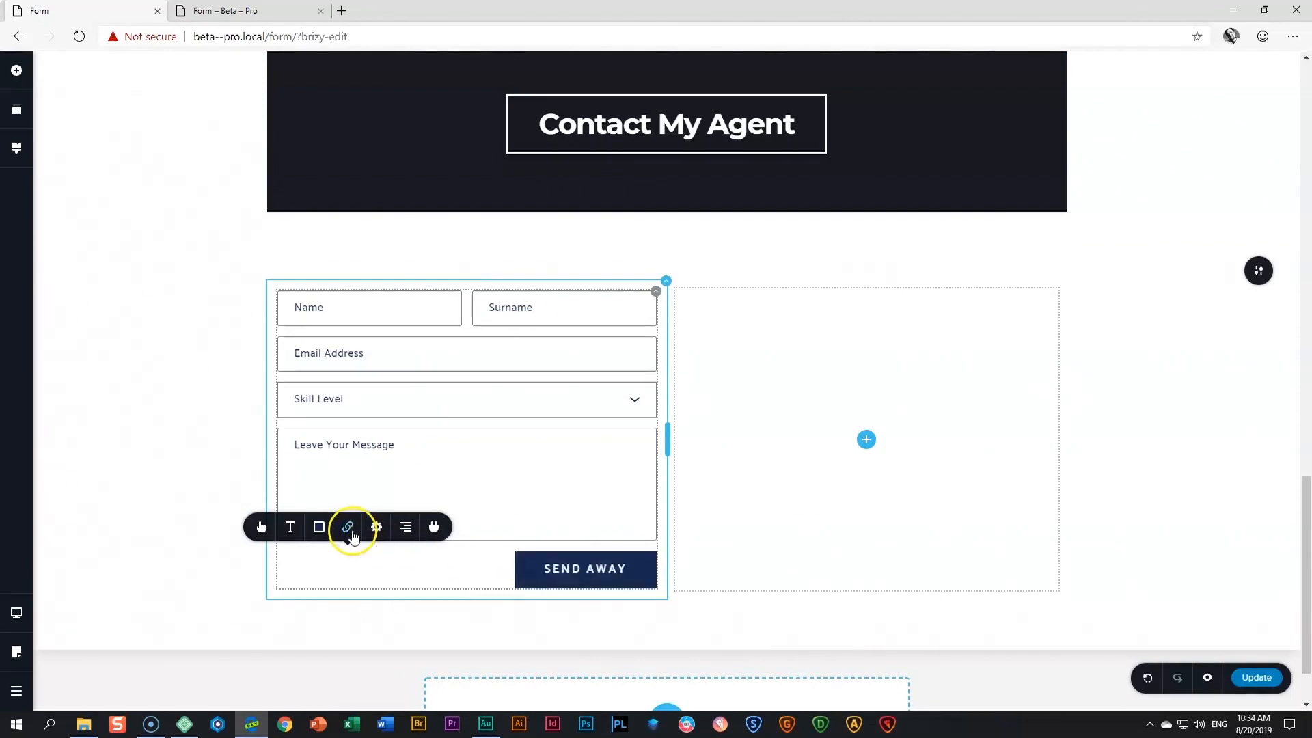
- Enter a custom success message ('Your m...') and error message ('oops, you did...')
{"action": "left_click", "coordinate": [347, 528]}
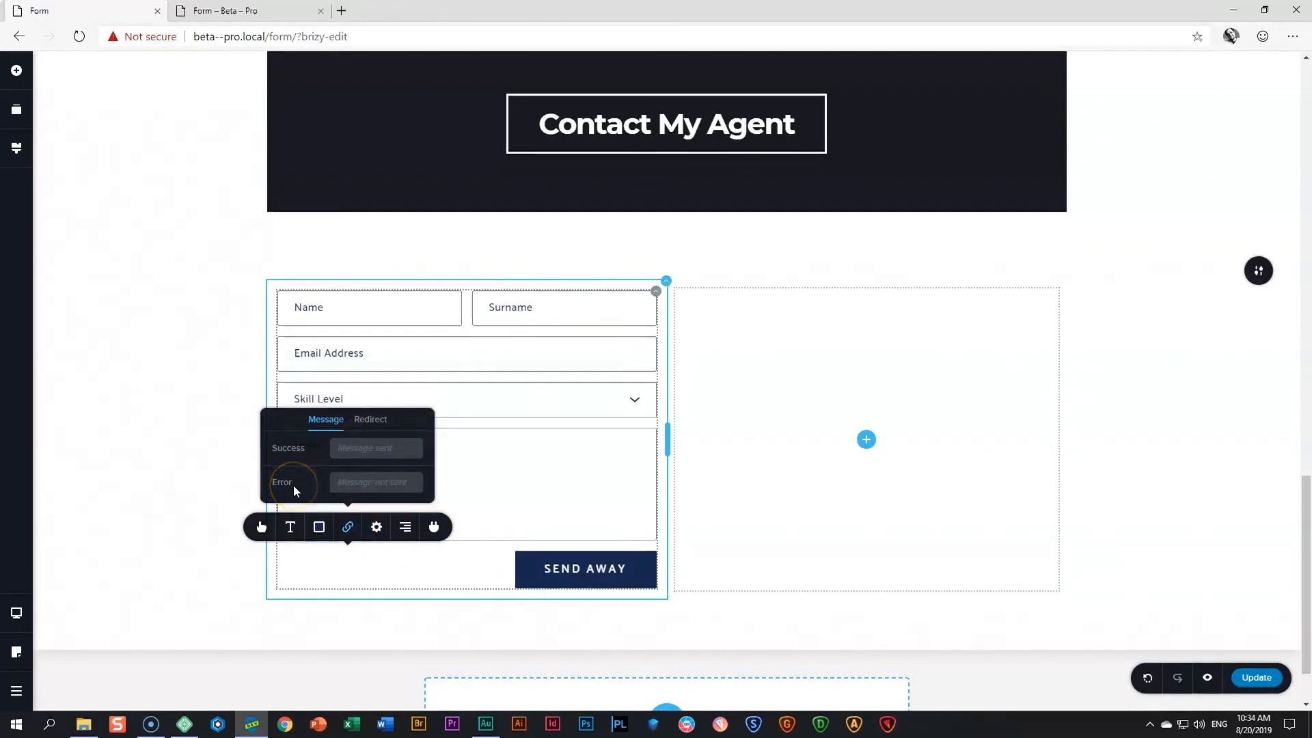
{"action": "left_click", "coordinate": [375, 448]}
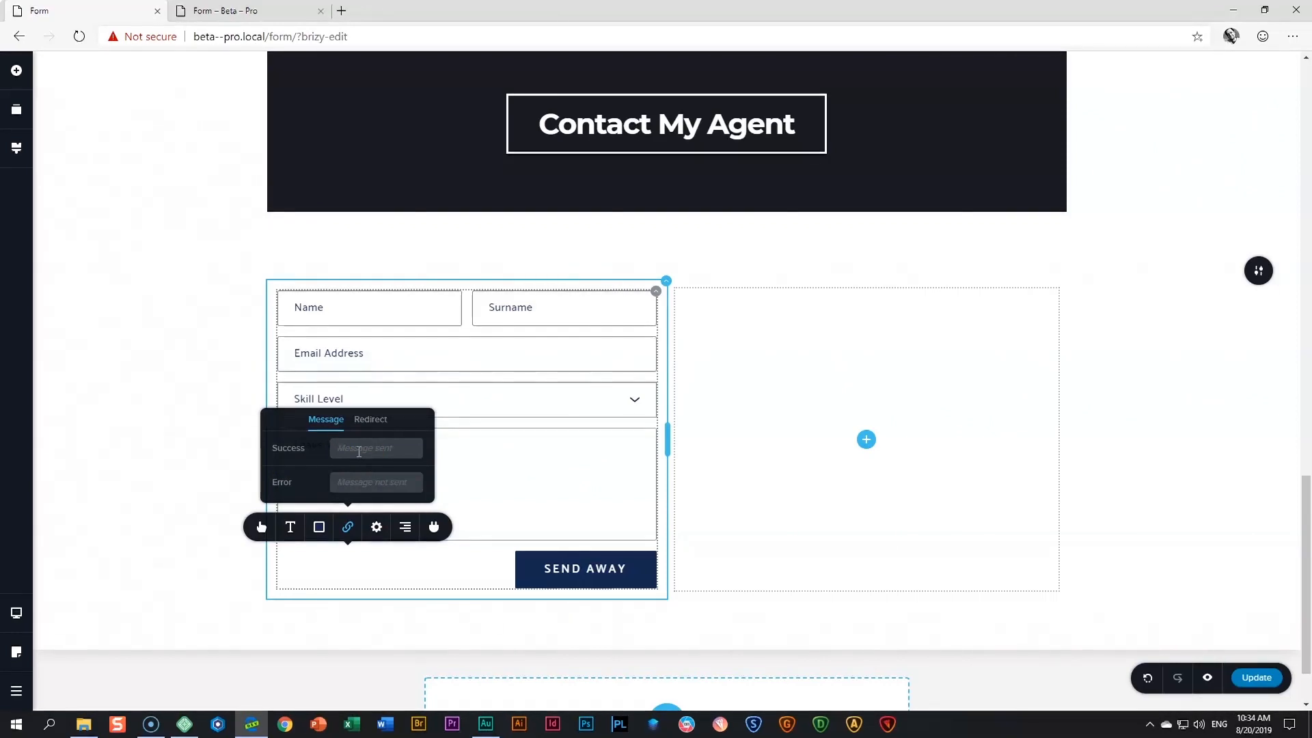
{"action": "type", "text": "Your m"}
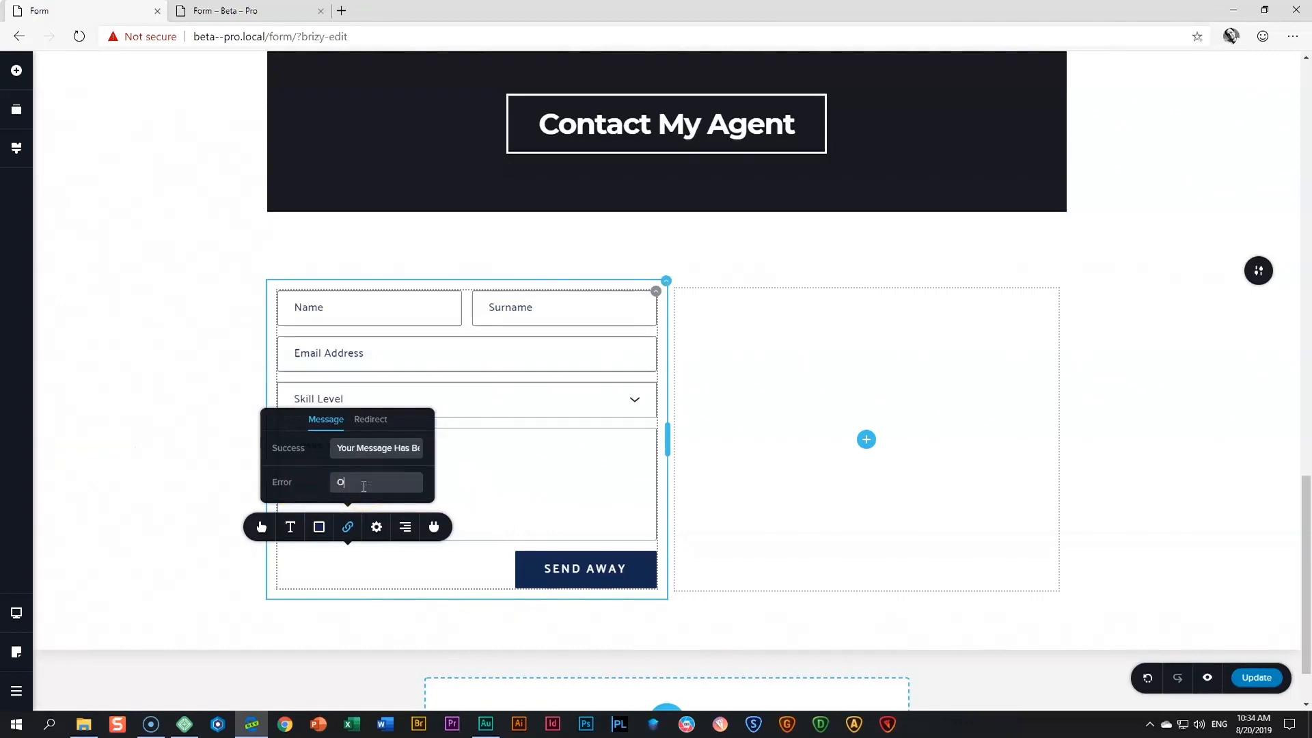
{"action": "type", "text": "oops, you did"}
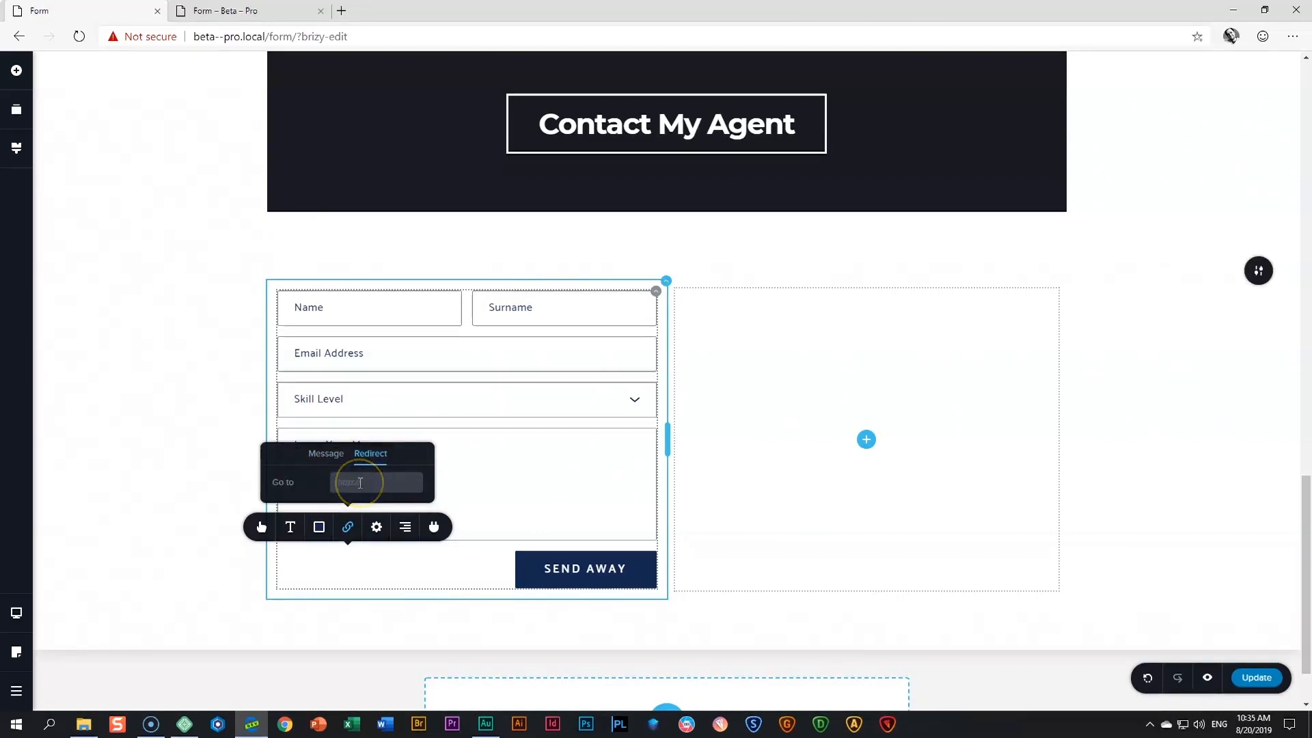
- Glance at the Redirect option, then deselect the form
{"action": "left_click", "coordinate": [377, 483]}
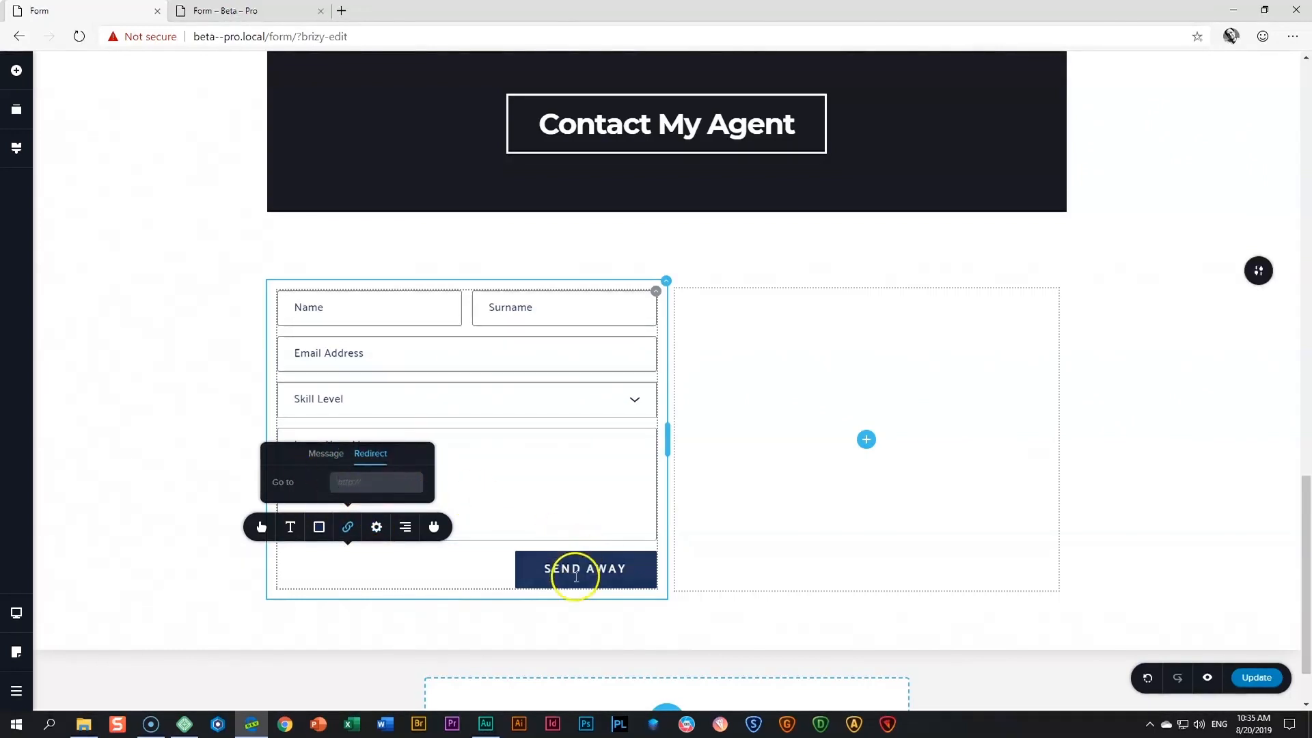
{"action": "left_click", "coordinate": [377, 481]}
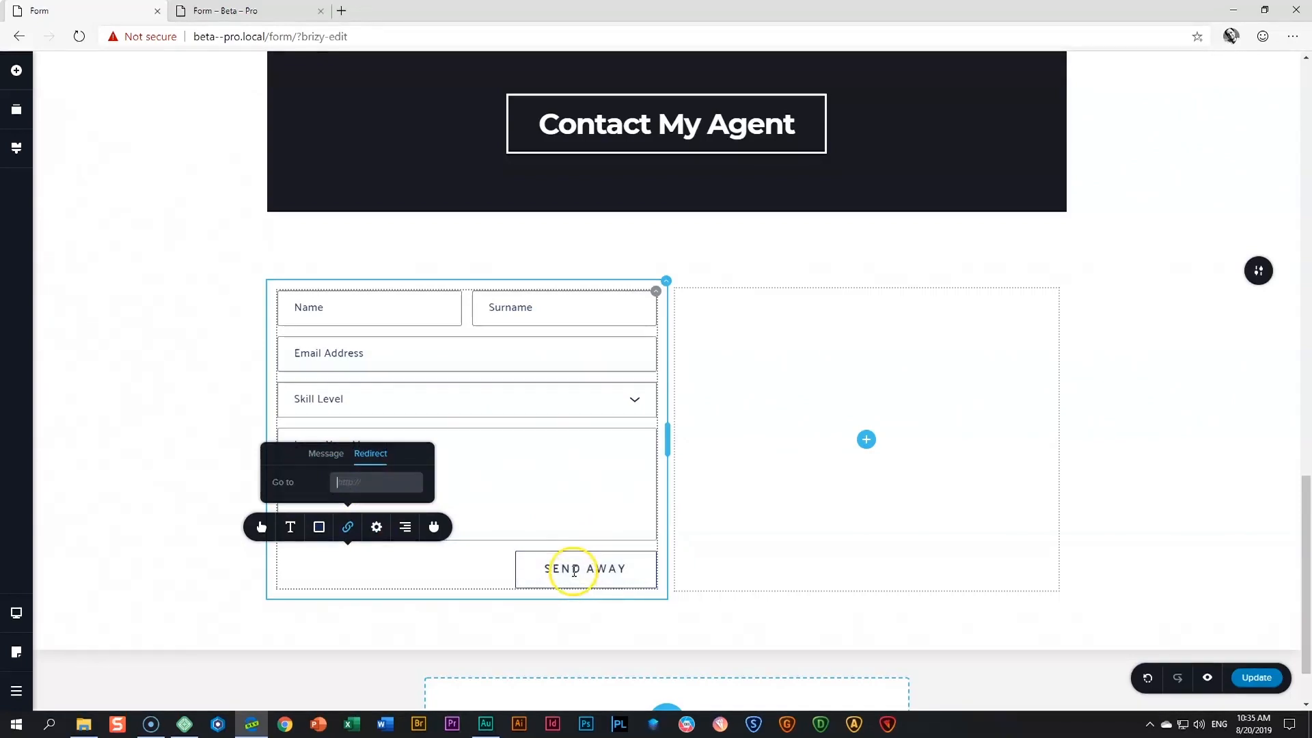
{"action": "left_click", "coordinate": [181, 577]}
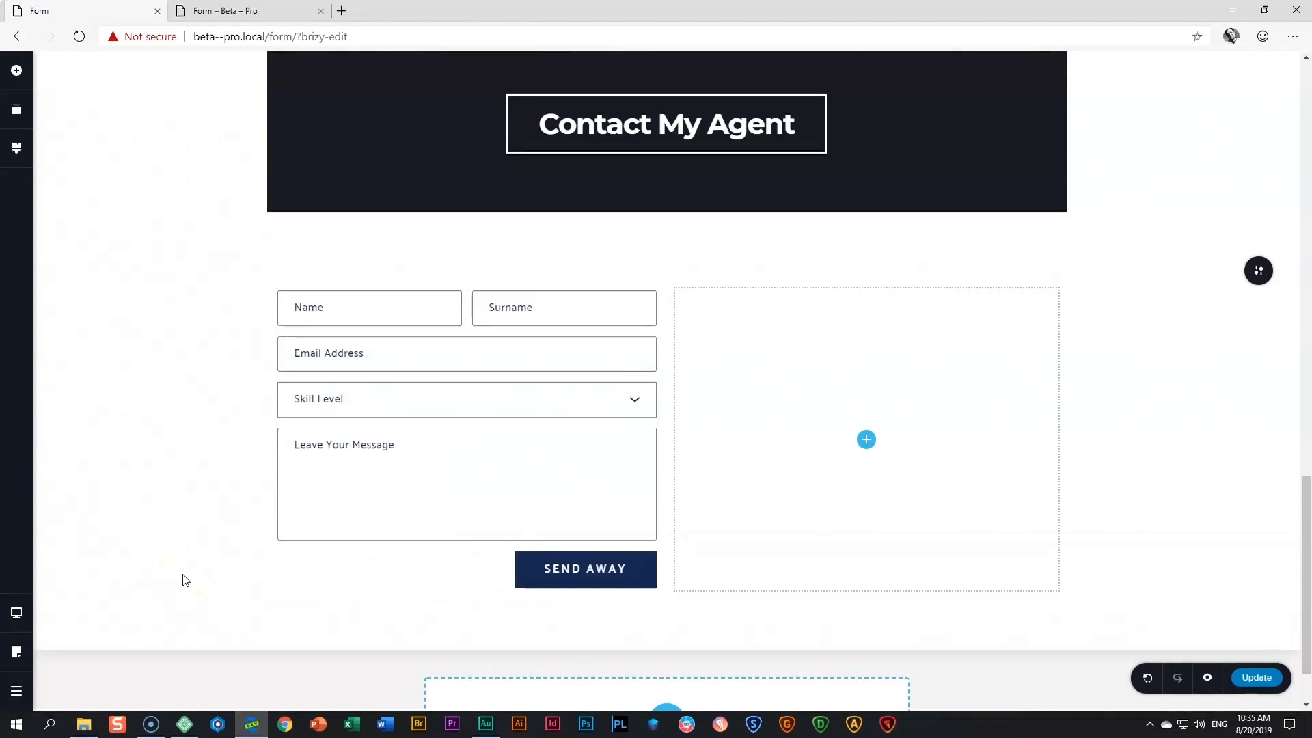
{"action": "left_click", "coordinate": [1255, 676]}
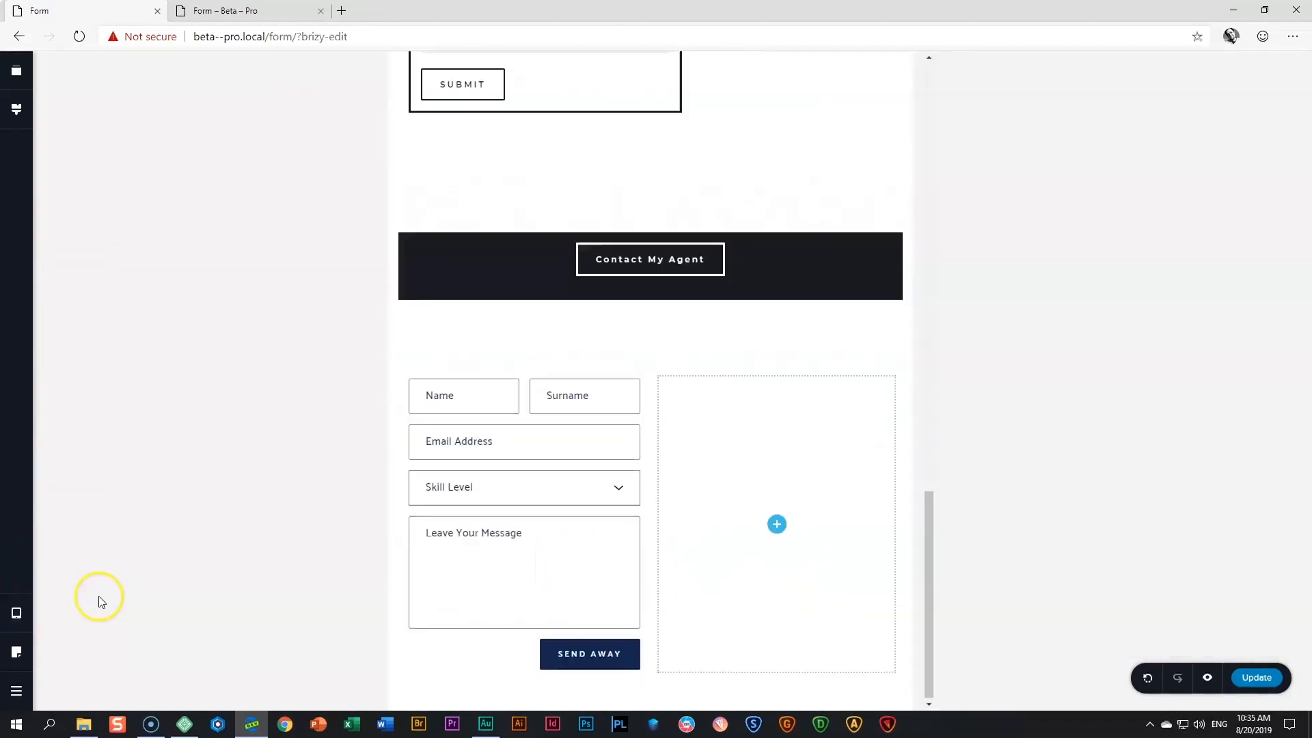
{"action": "left_click", "coordinate": [634, 408]}
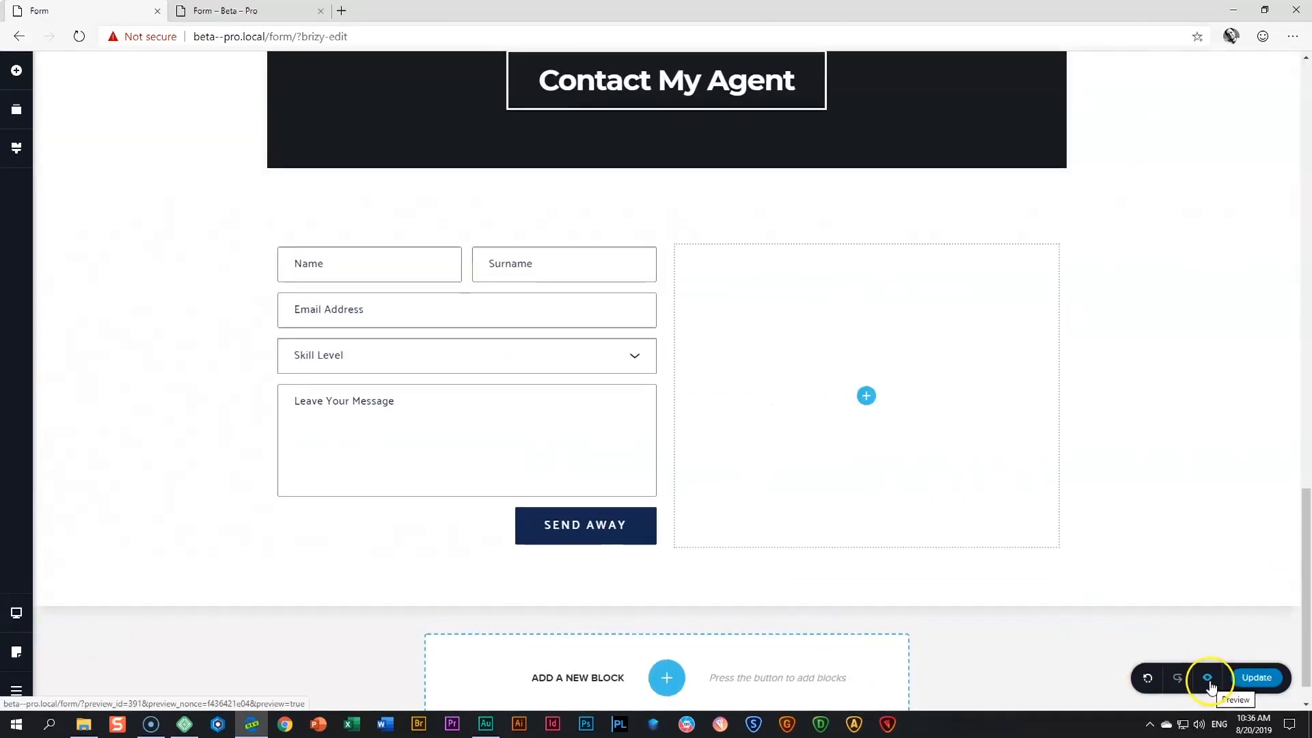
{"action": "left_click", "coordinate": [1207, 678]}
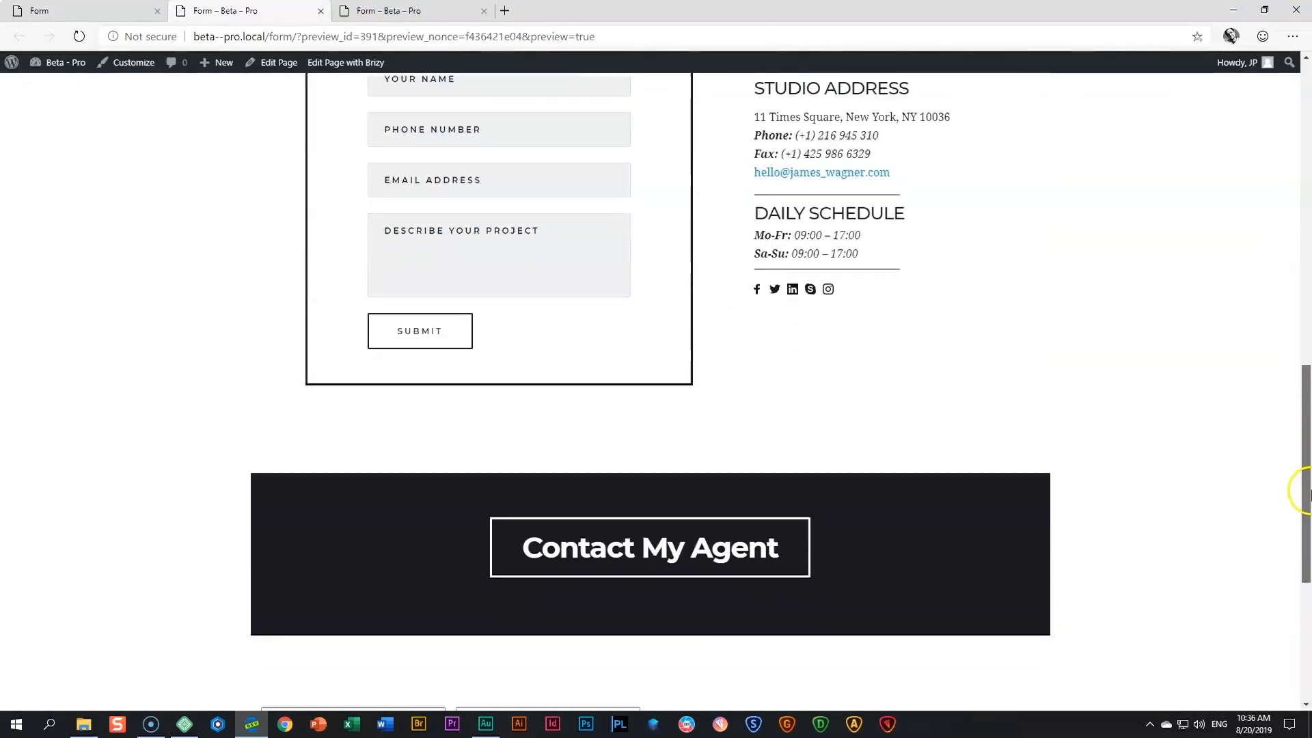
{"action": "scroll", "scroll_direction": "down", "scroll_amount": 3}
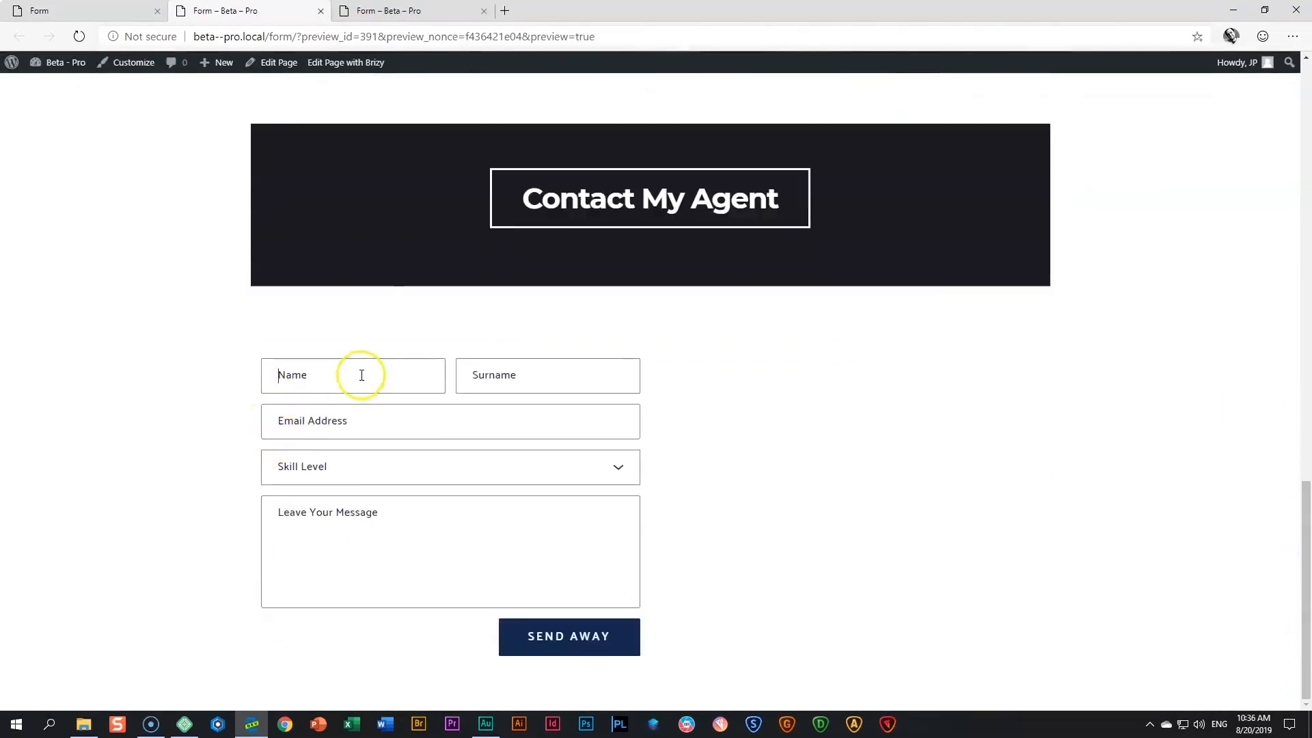
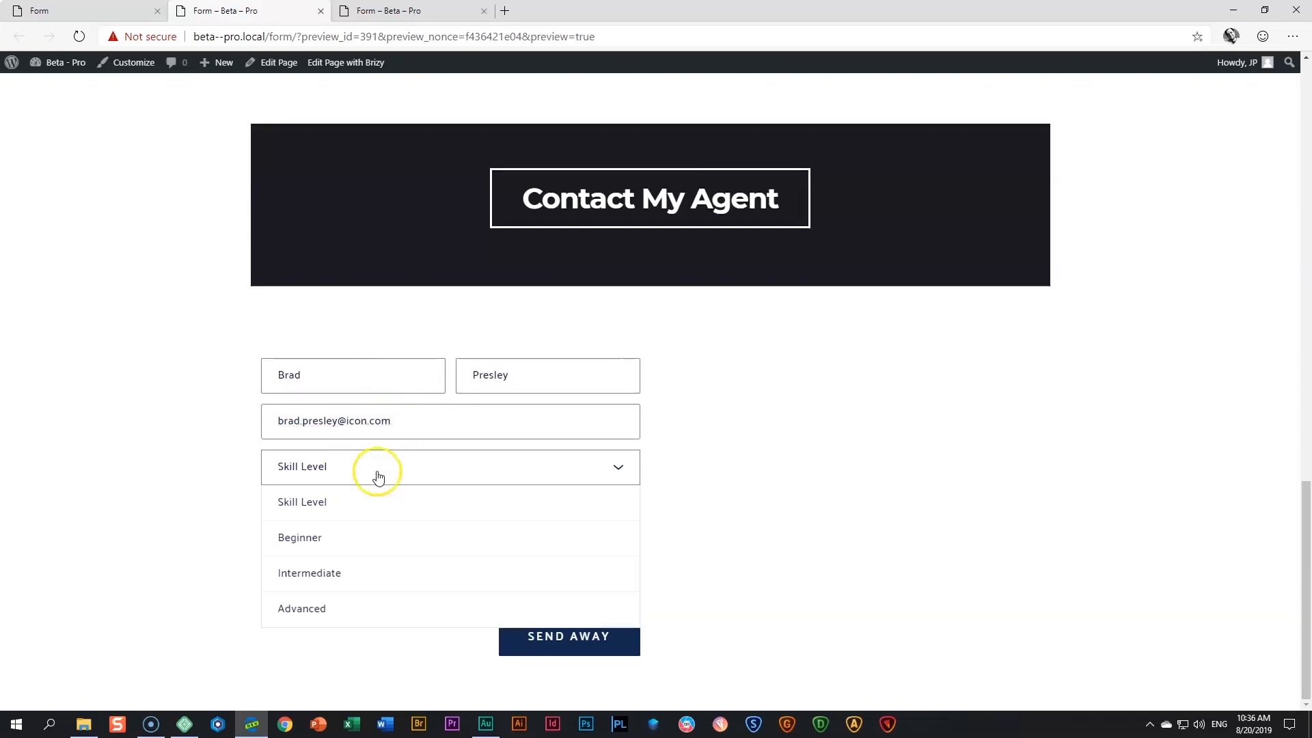
{"action": "left_click", "coordinate": [309, 573]}
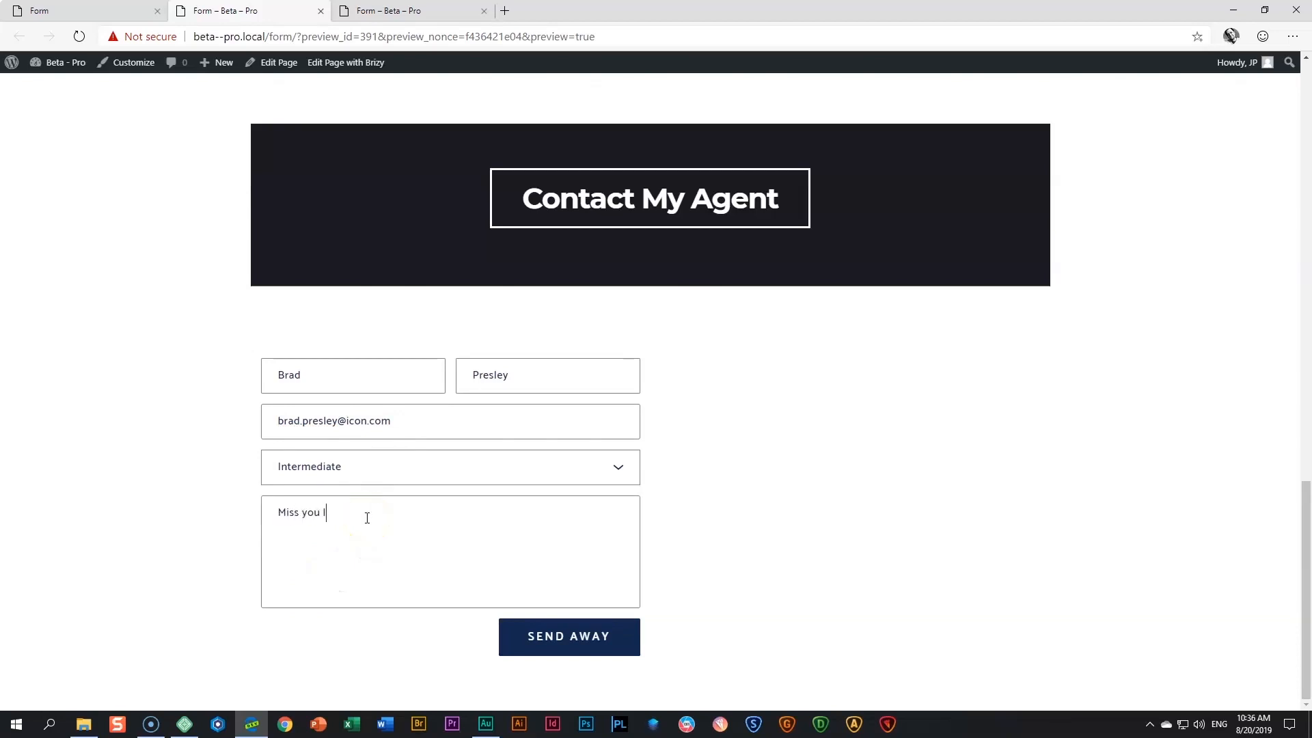
{"action": "type", "text": "like crazy."}
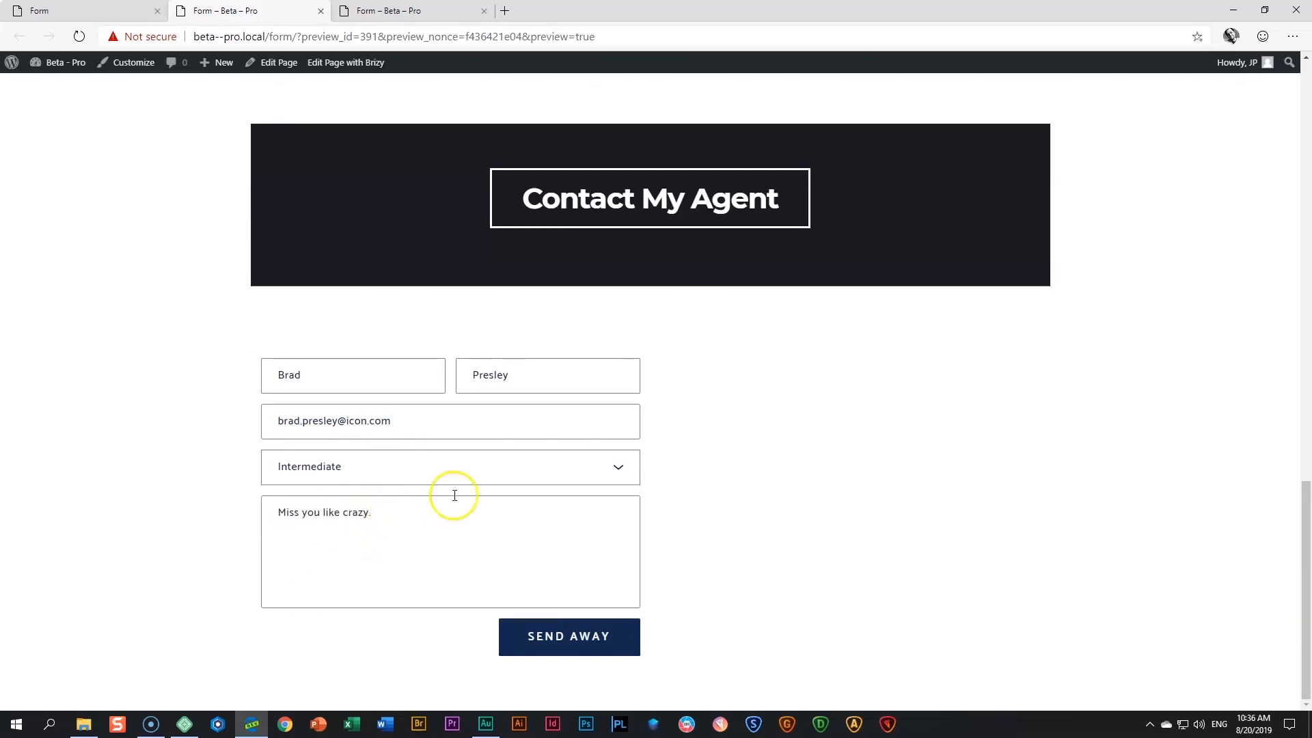
{"action": "left_click", "coordinate": [568, 637]}
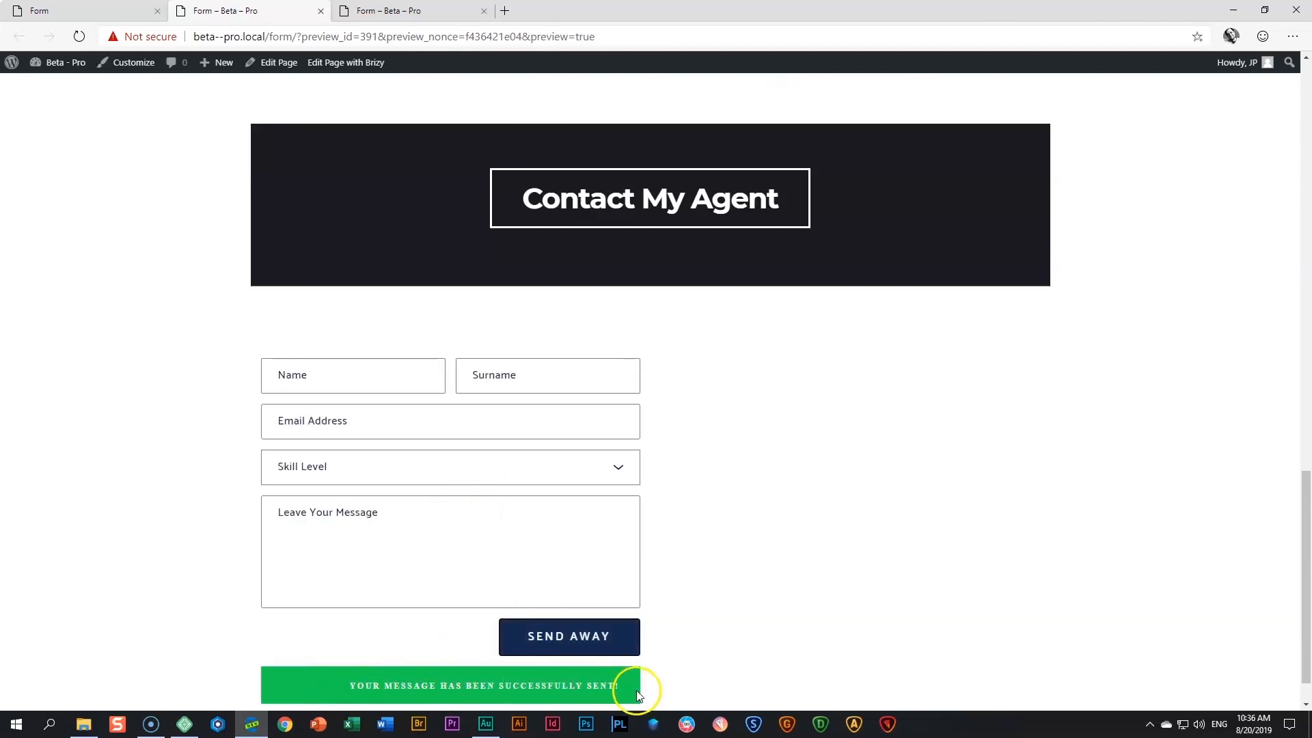
{"action": "scroll", "scroll_direction": "down", "scroll_amount": 3}
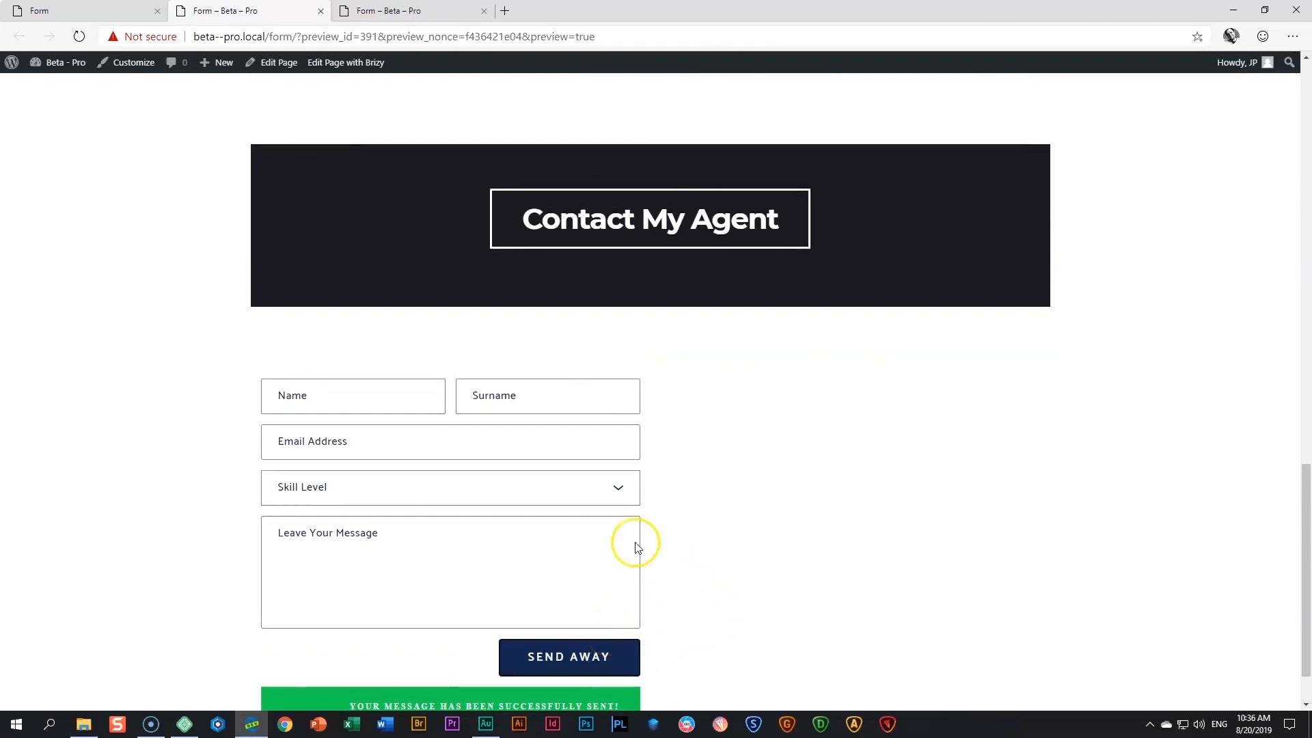
{"action": "mouse_move", "coordinate": [563, 548]}
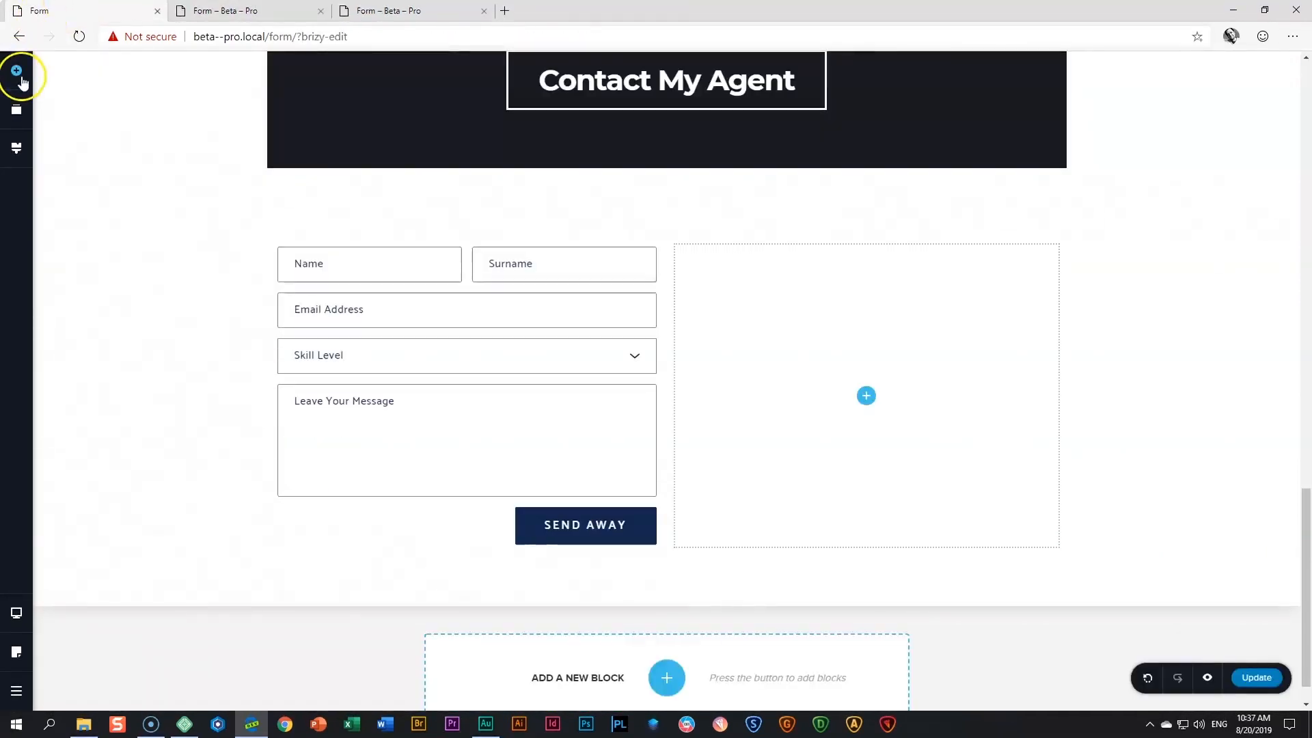
- Back in the editor, show the Add Elements panel
{"action": "left_click", "coordinate": [16, 68]}
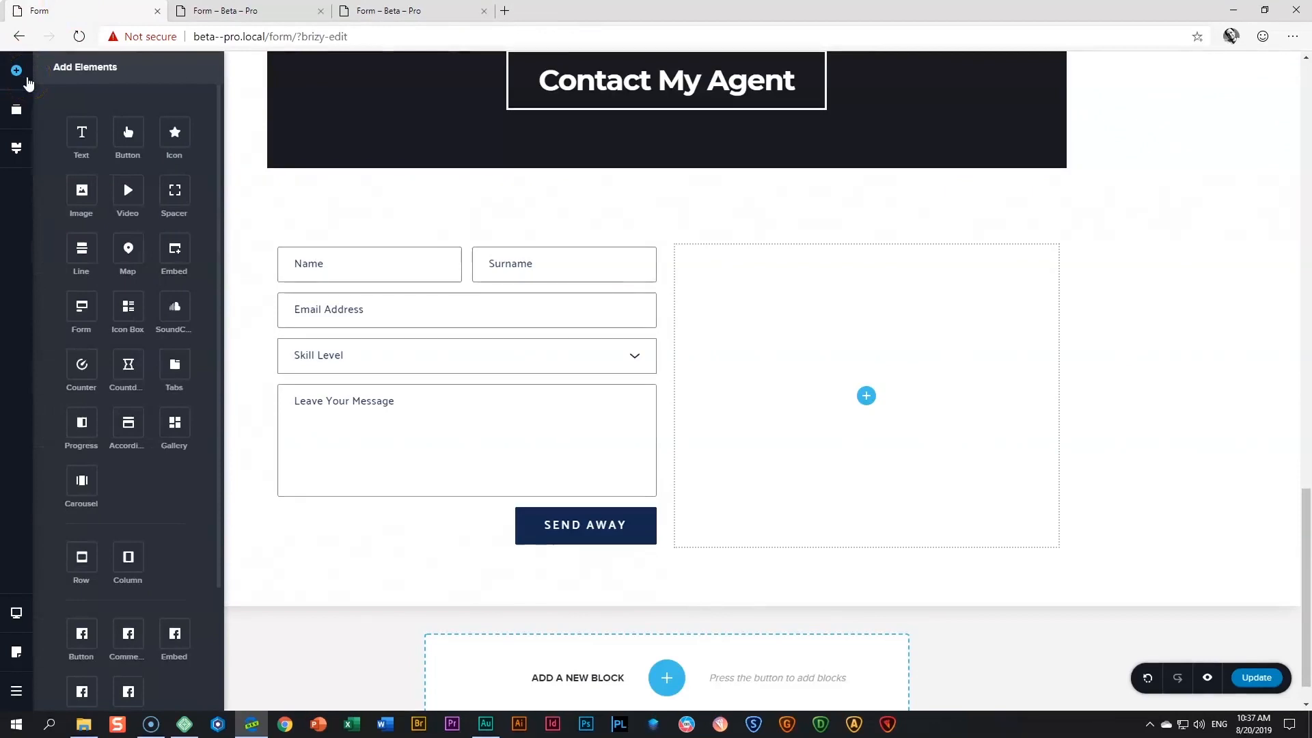